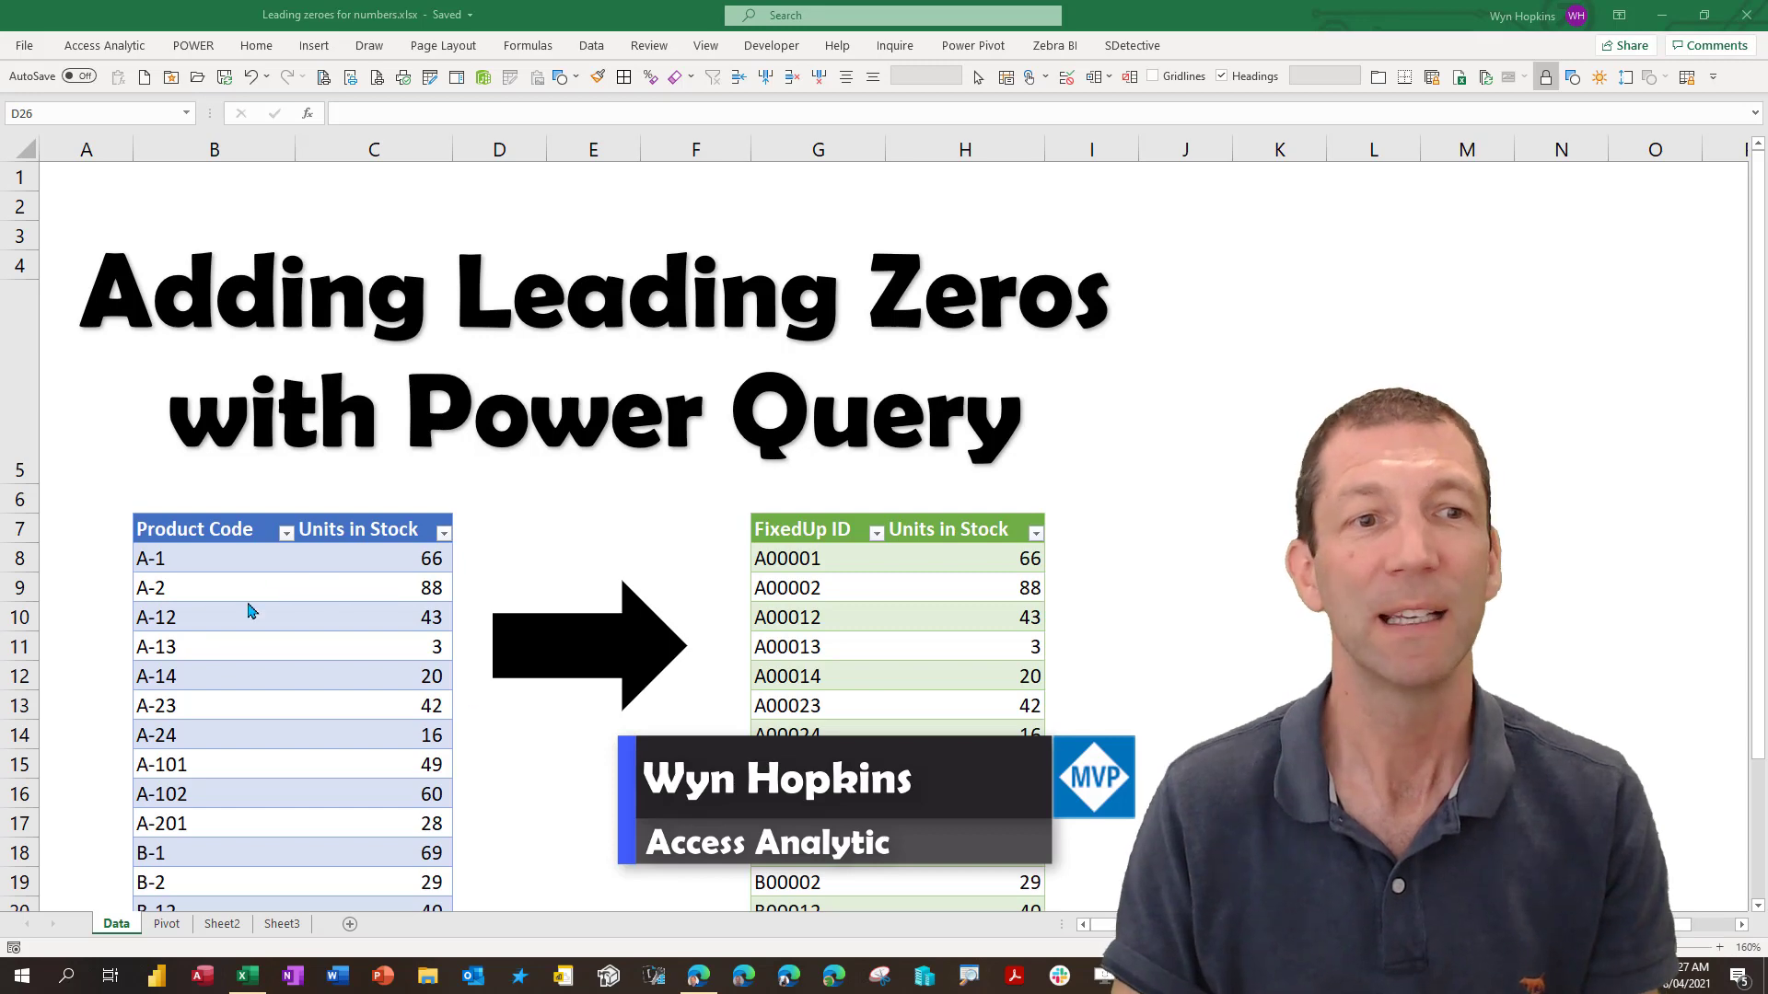
mouse_move(120, 894)
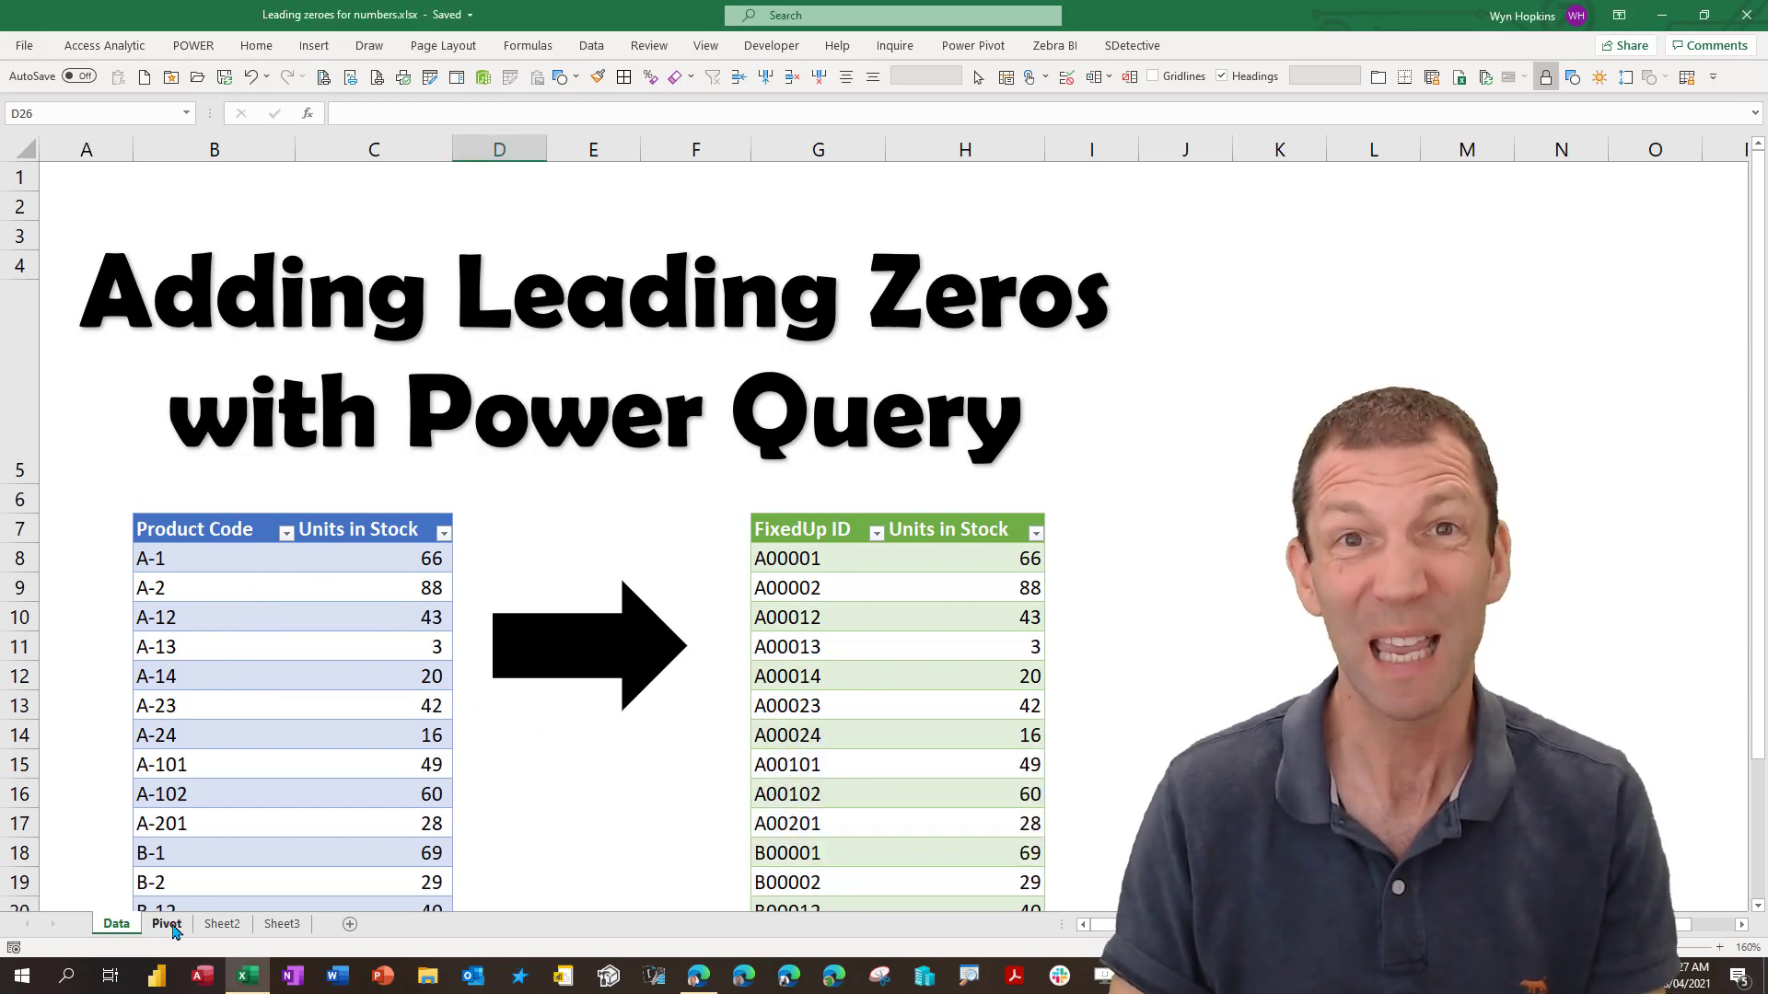
Step: Switch to the Pivot sheet and inspect the text-sorted row labels like A-2 and A-201
click(165, 923)
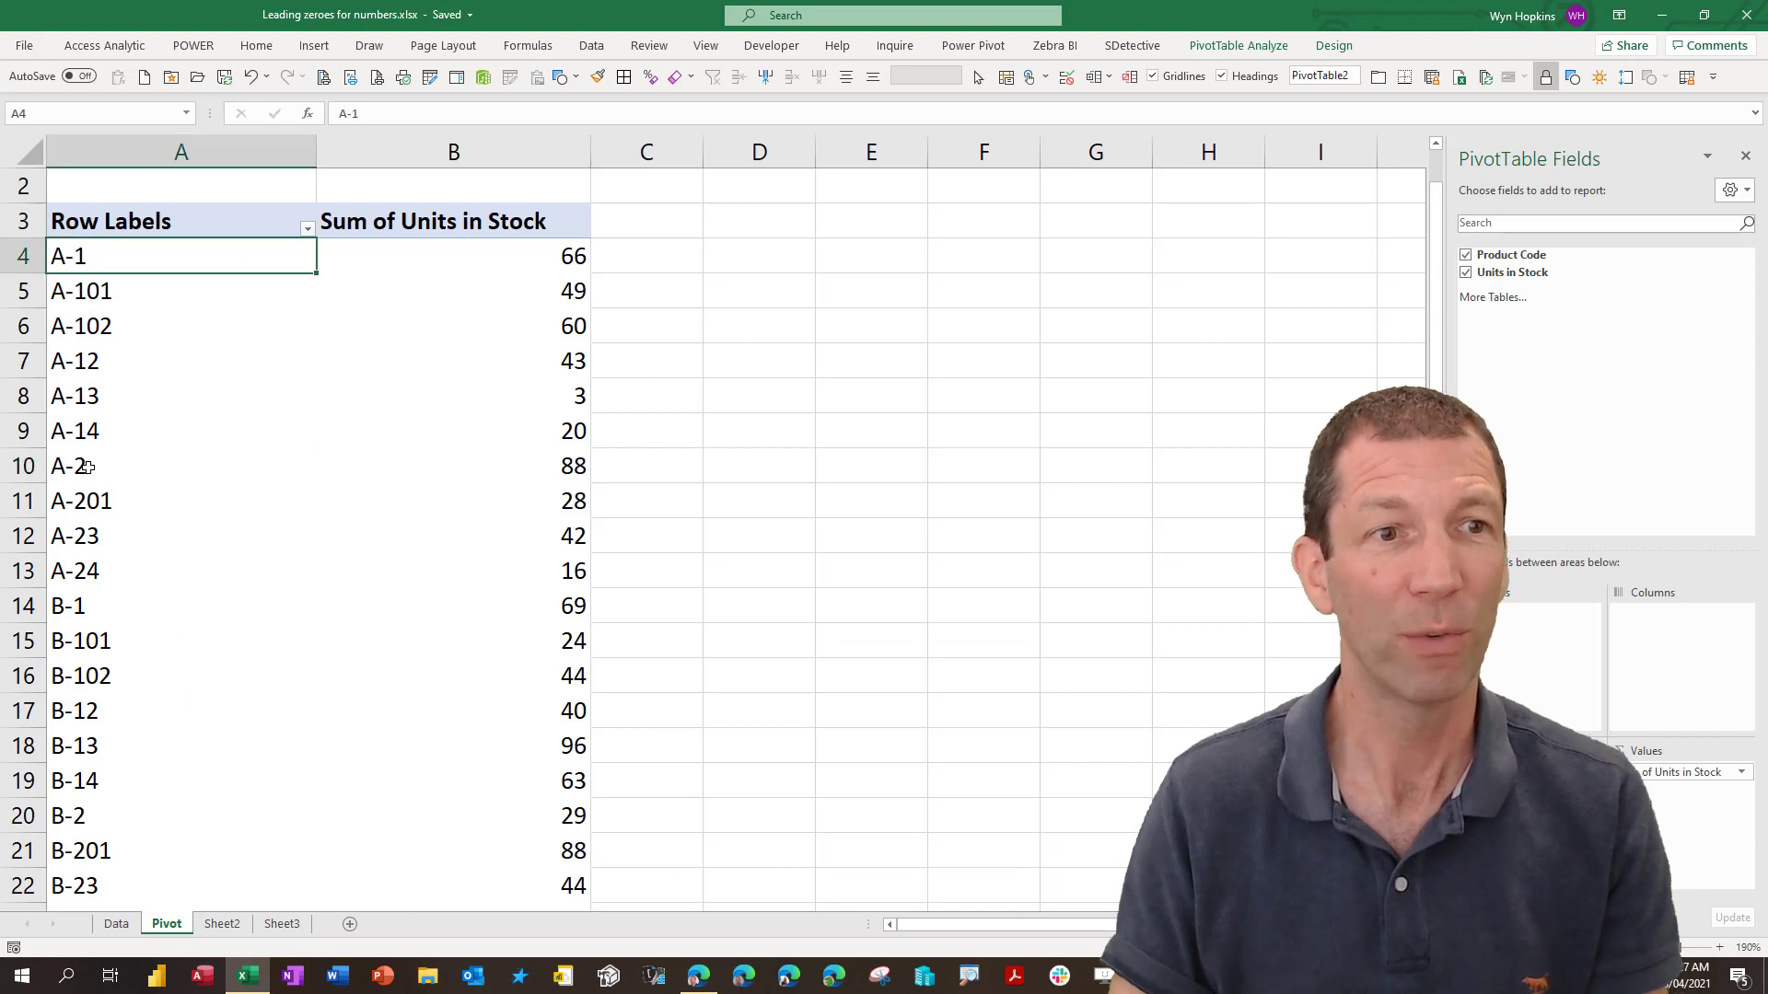
click(181, 466)
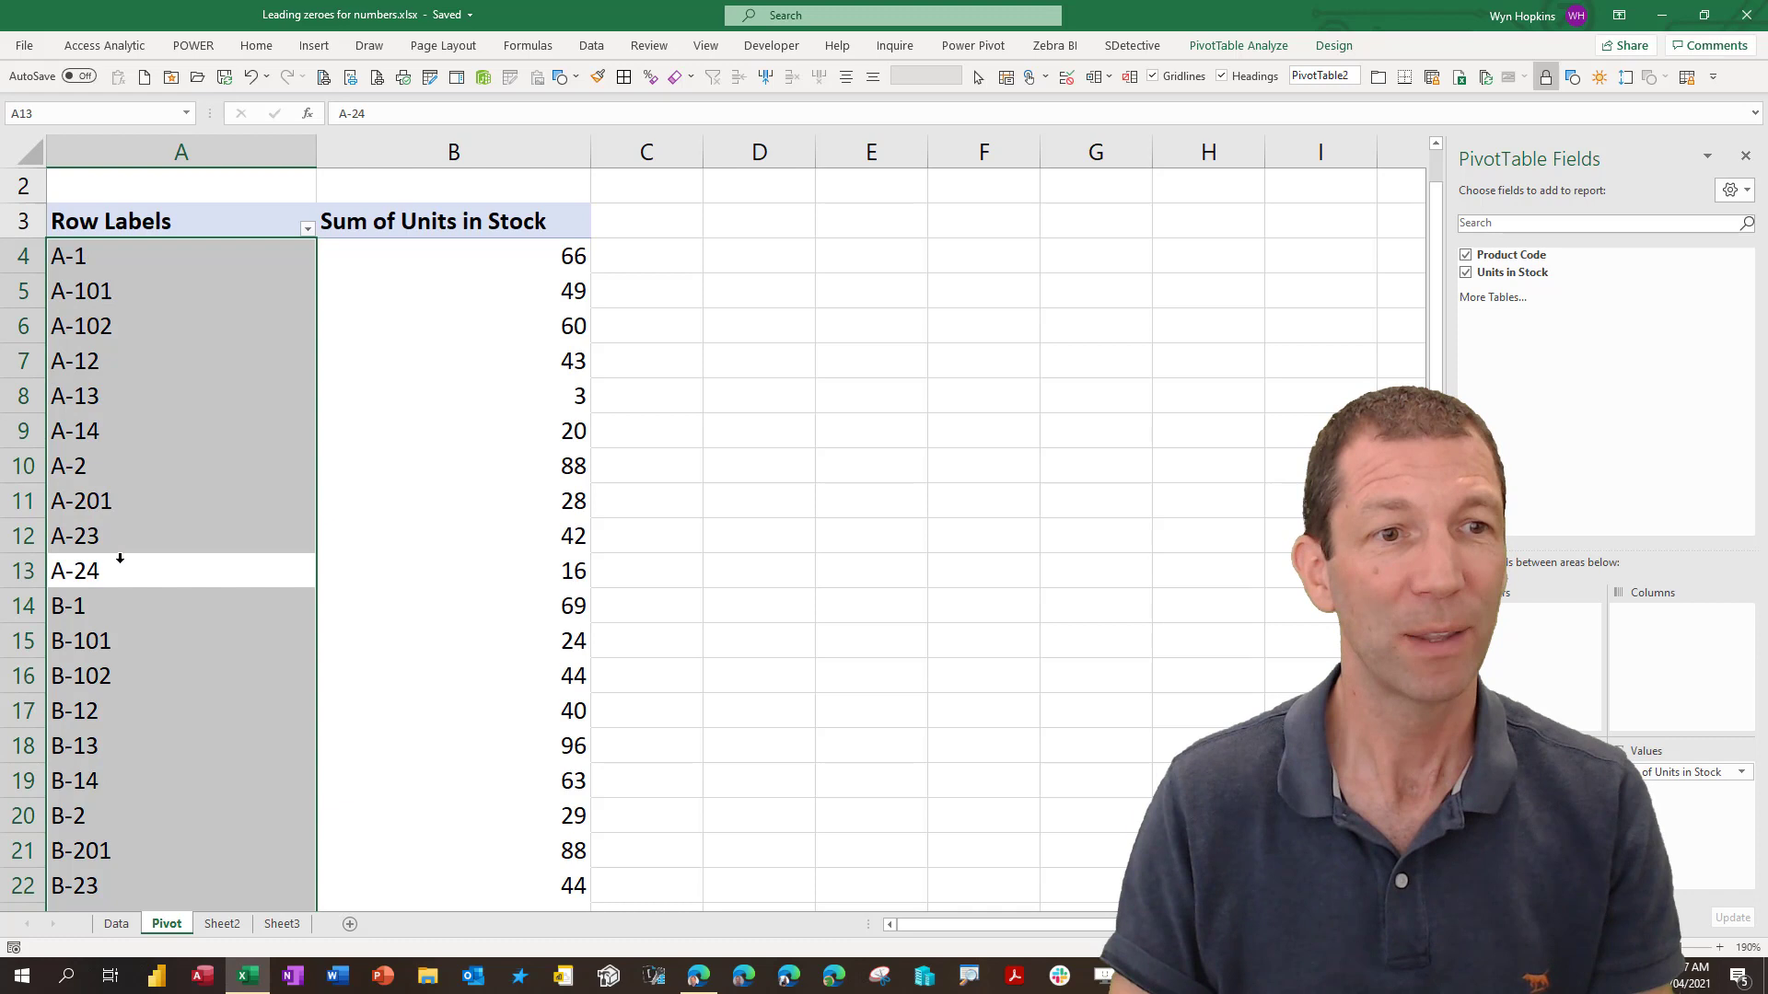
click(180, 466)
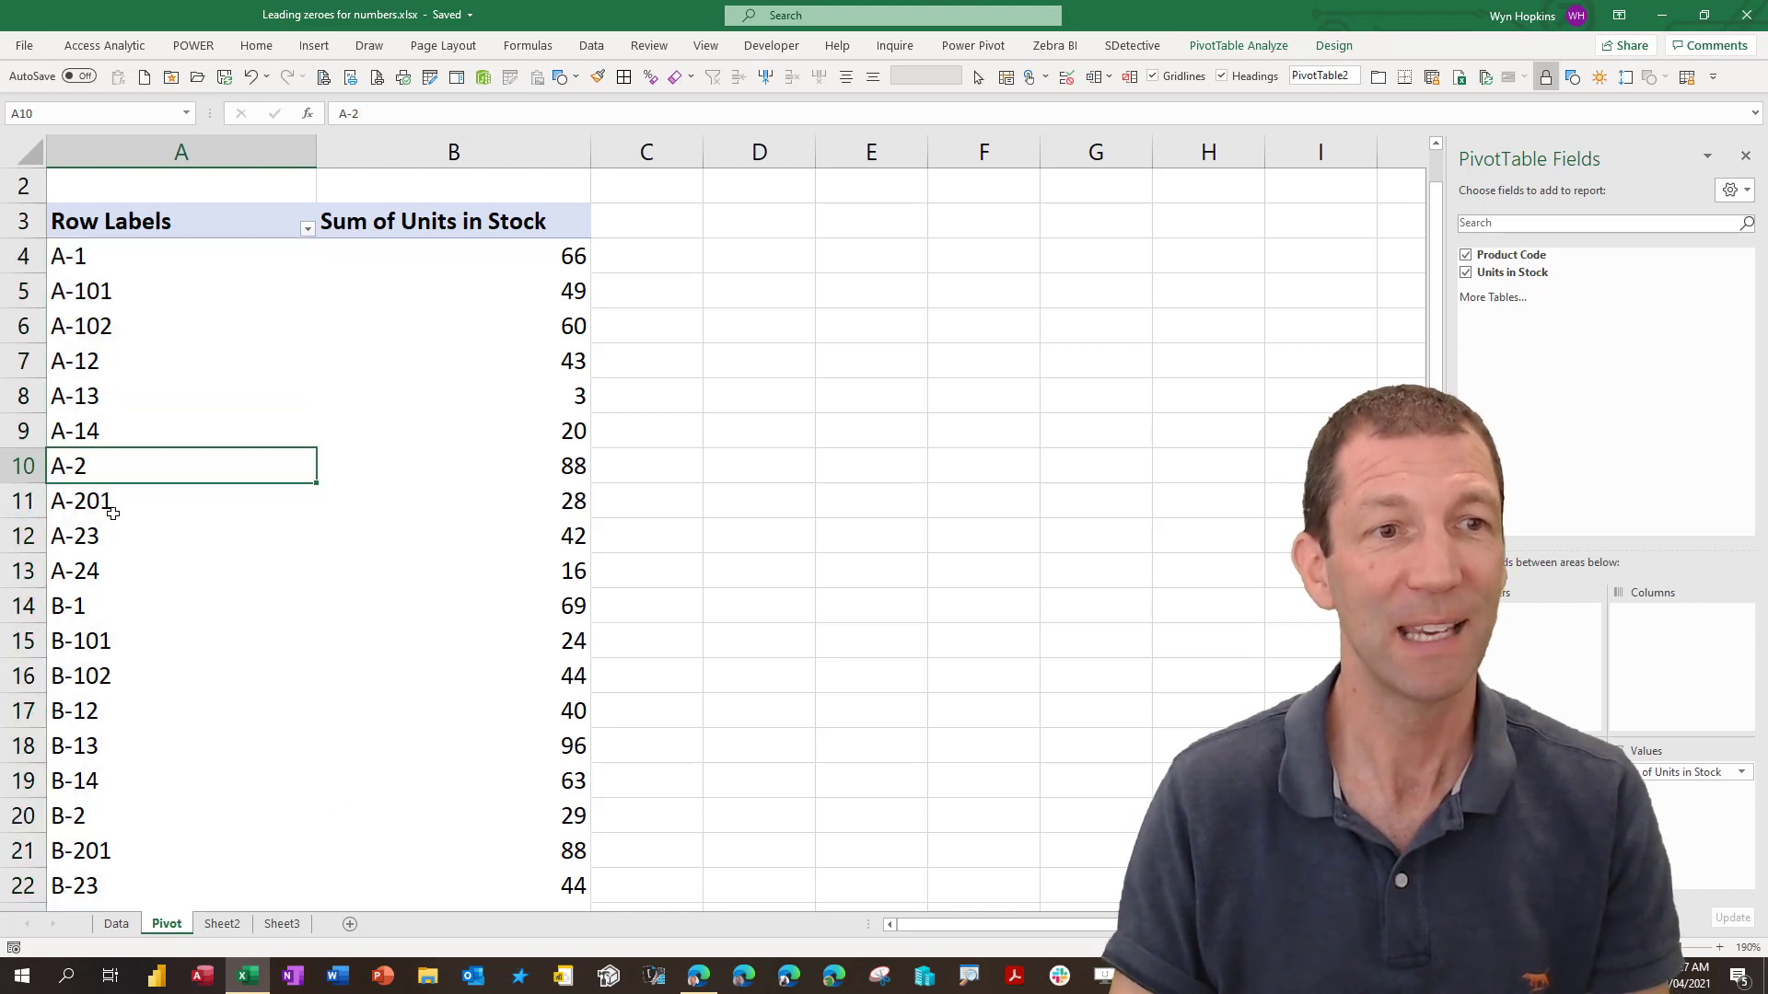
click(180, 500)
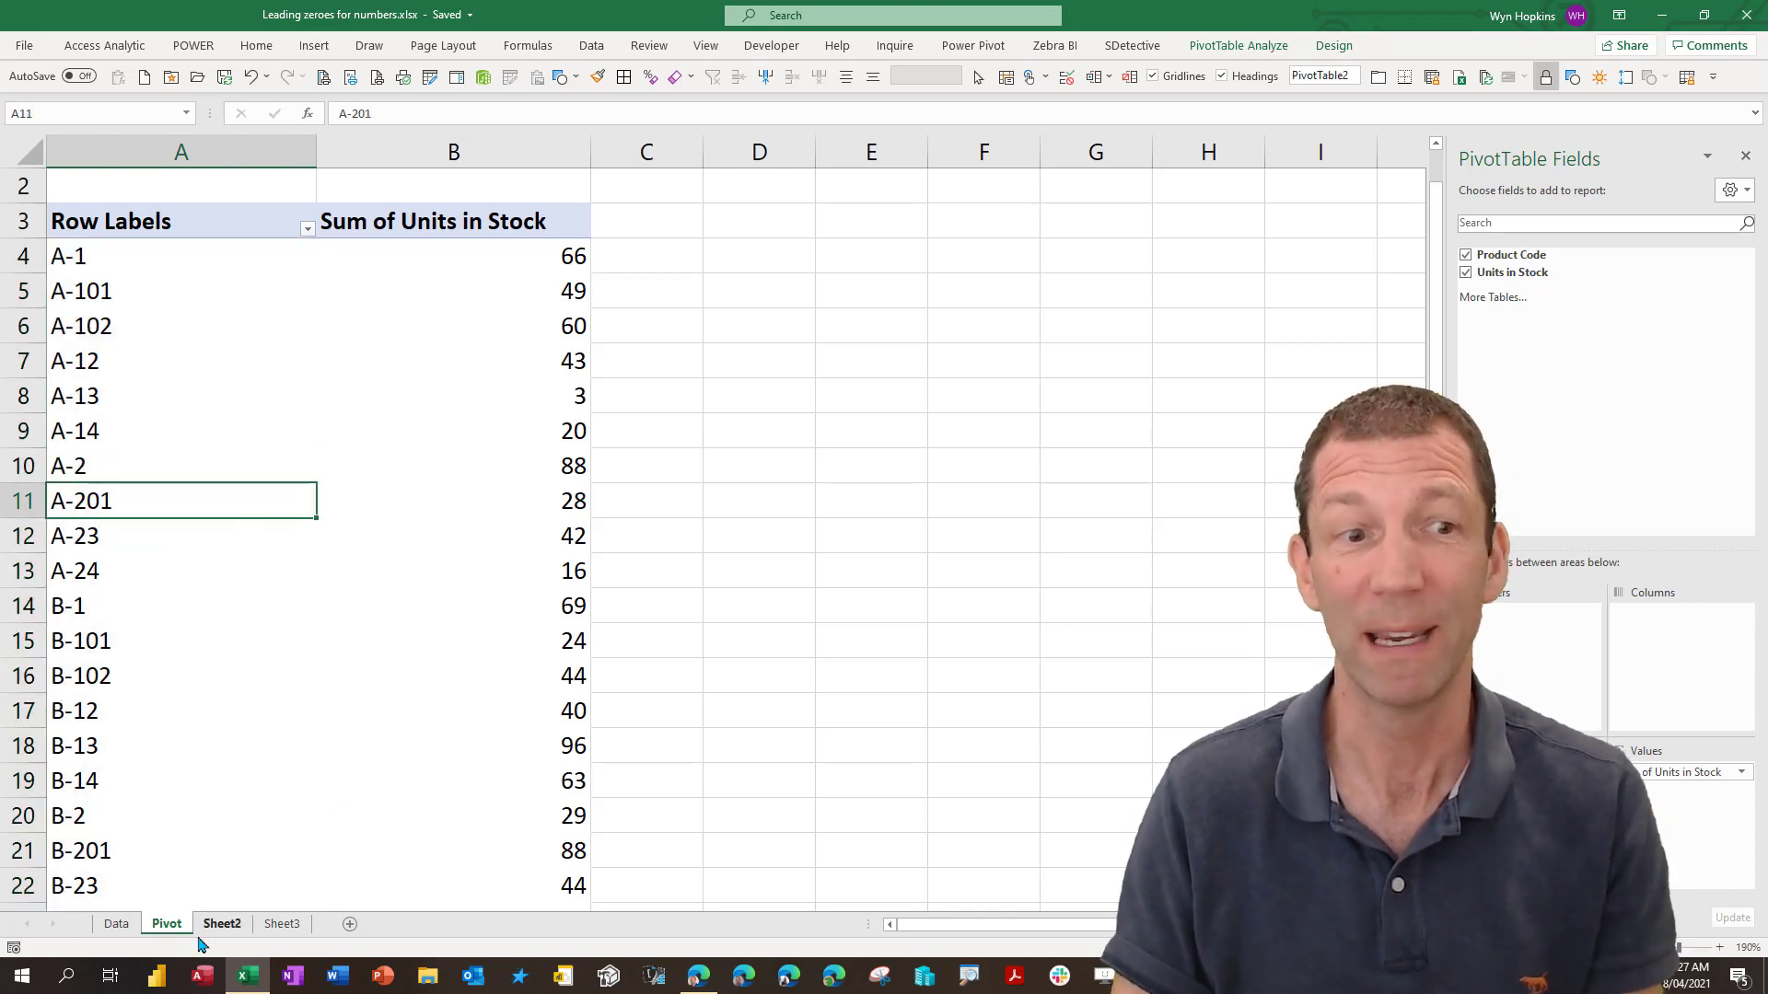
Step: Go back to the Data sheet and select a cell inside Table1
click(116, 924)
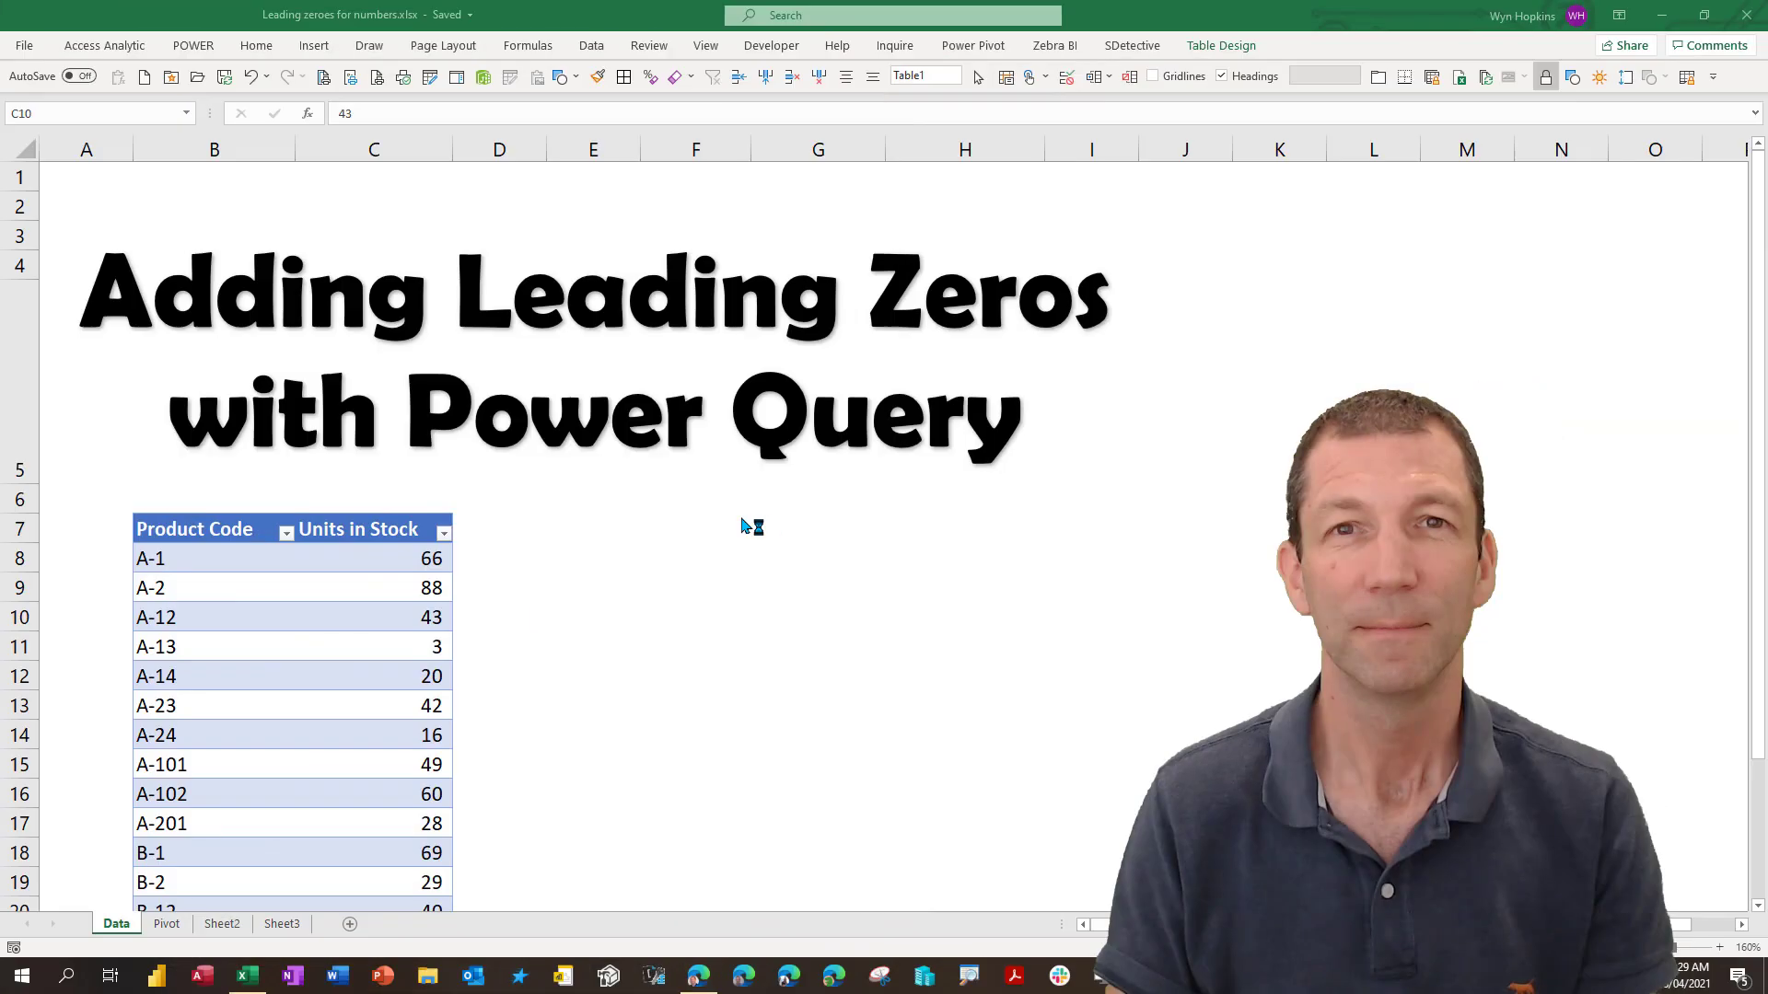
click(373, 617)
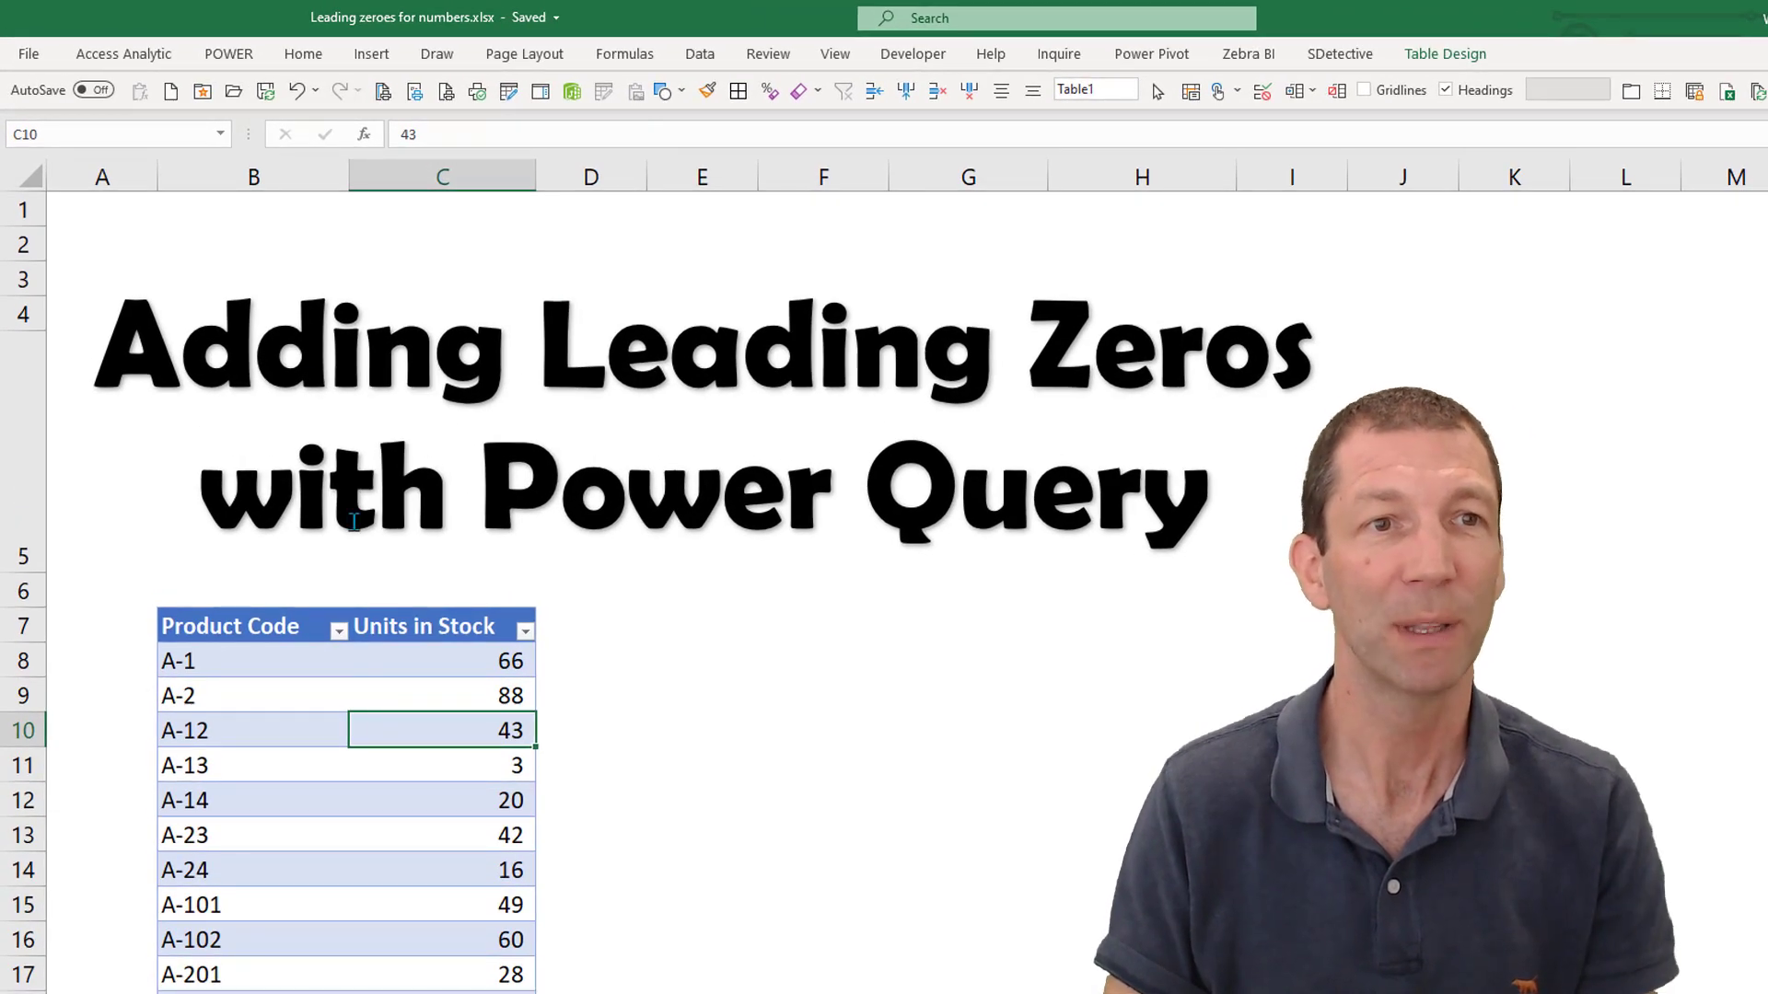
Step: Load Table1 into Power Query Editor using Get Data's From Table/Range option
click(699, 53)
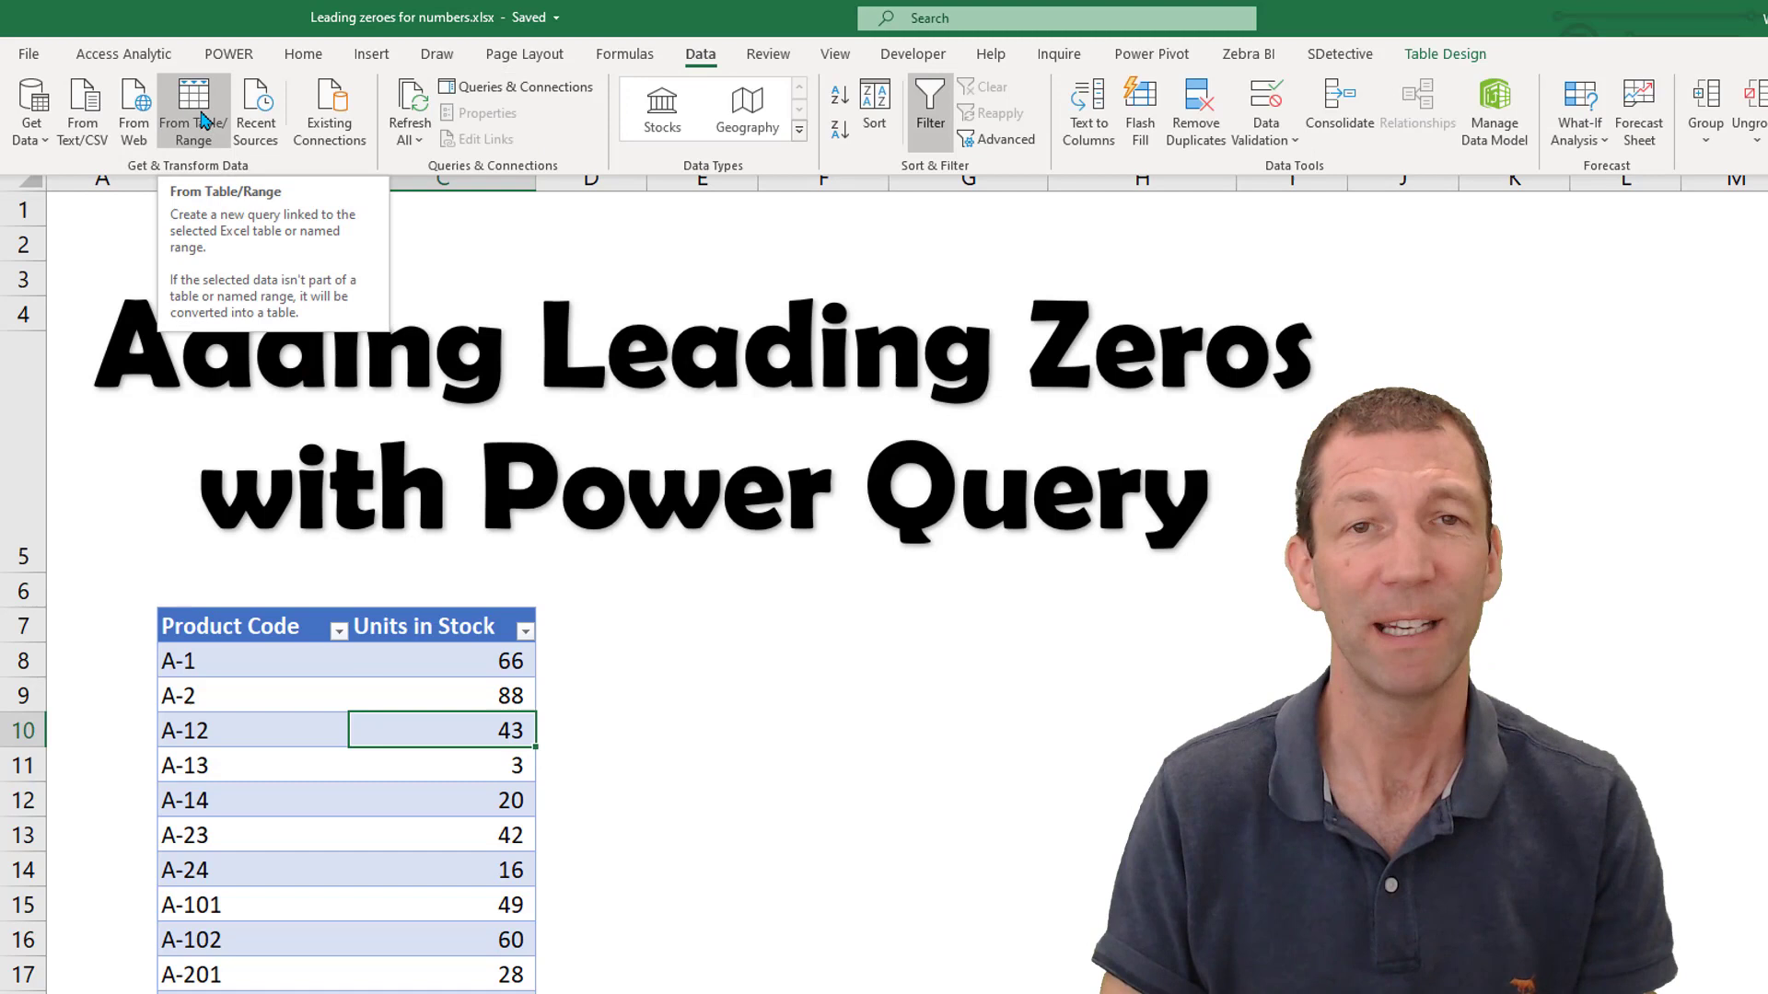
click(31, 111)
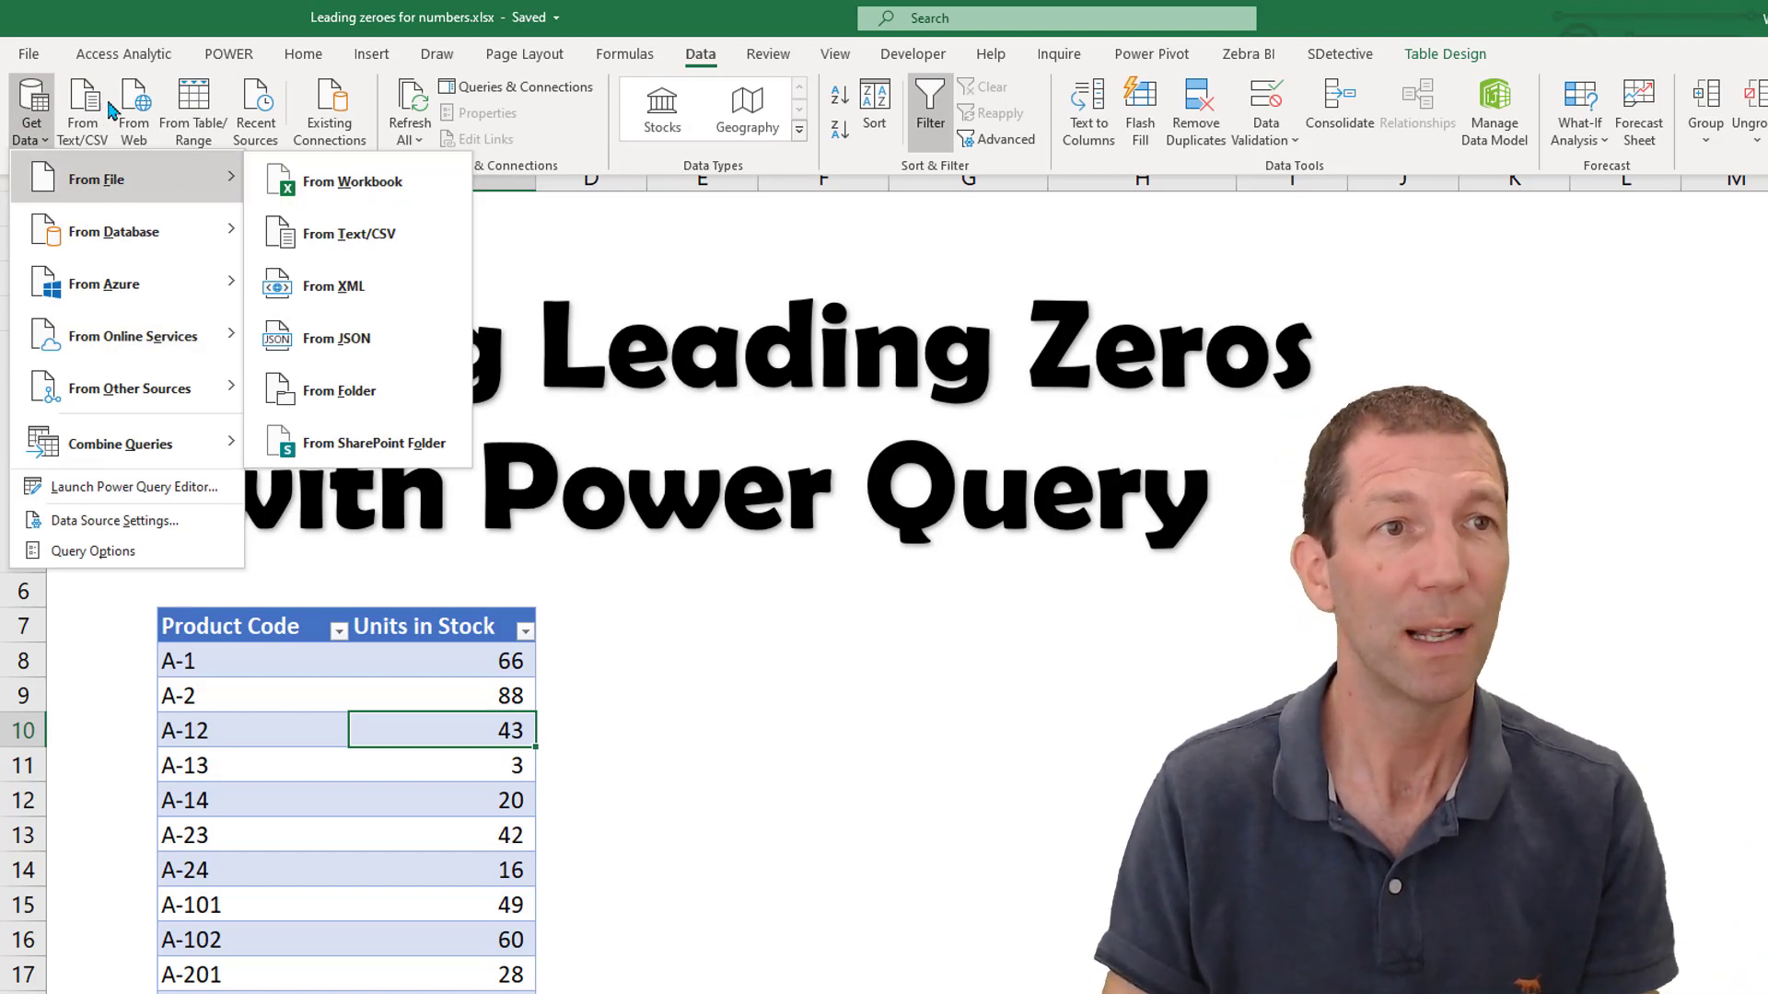
click(135, 486)
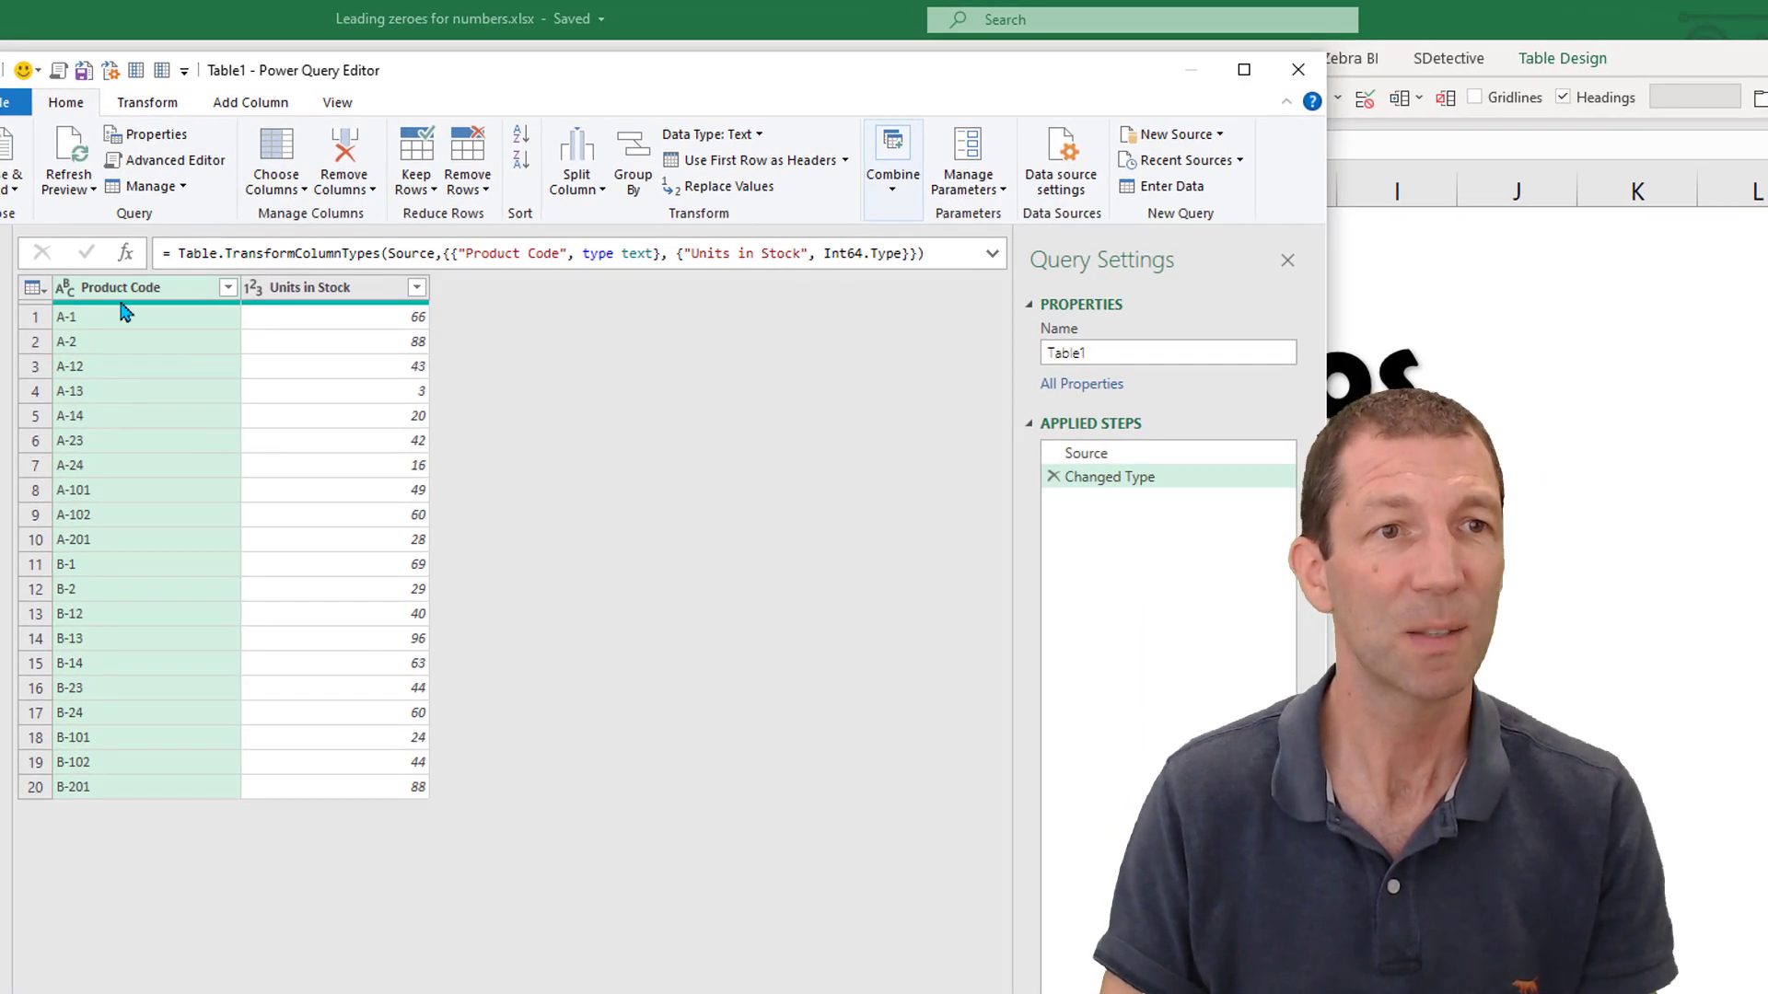
mouse_move(288, 381)
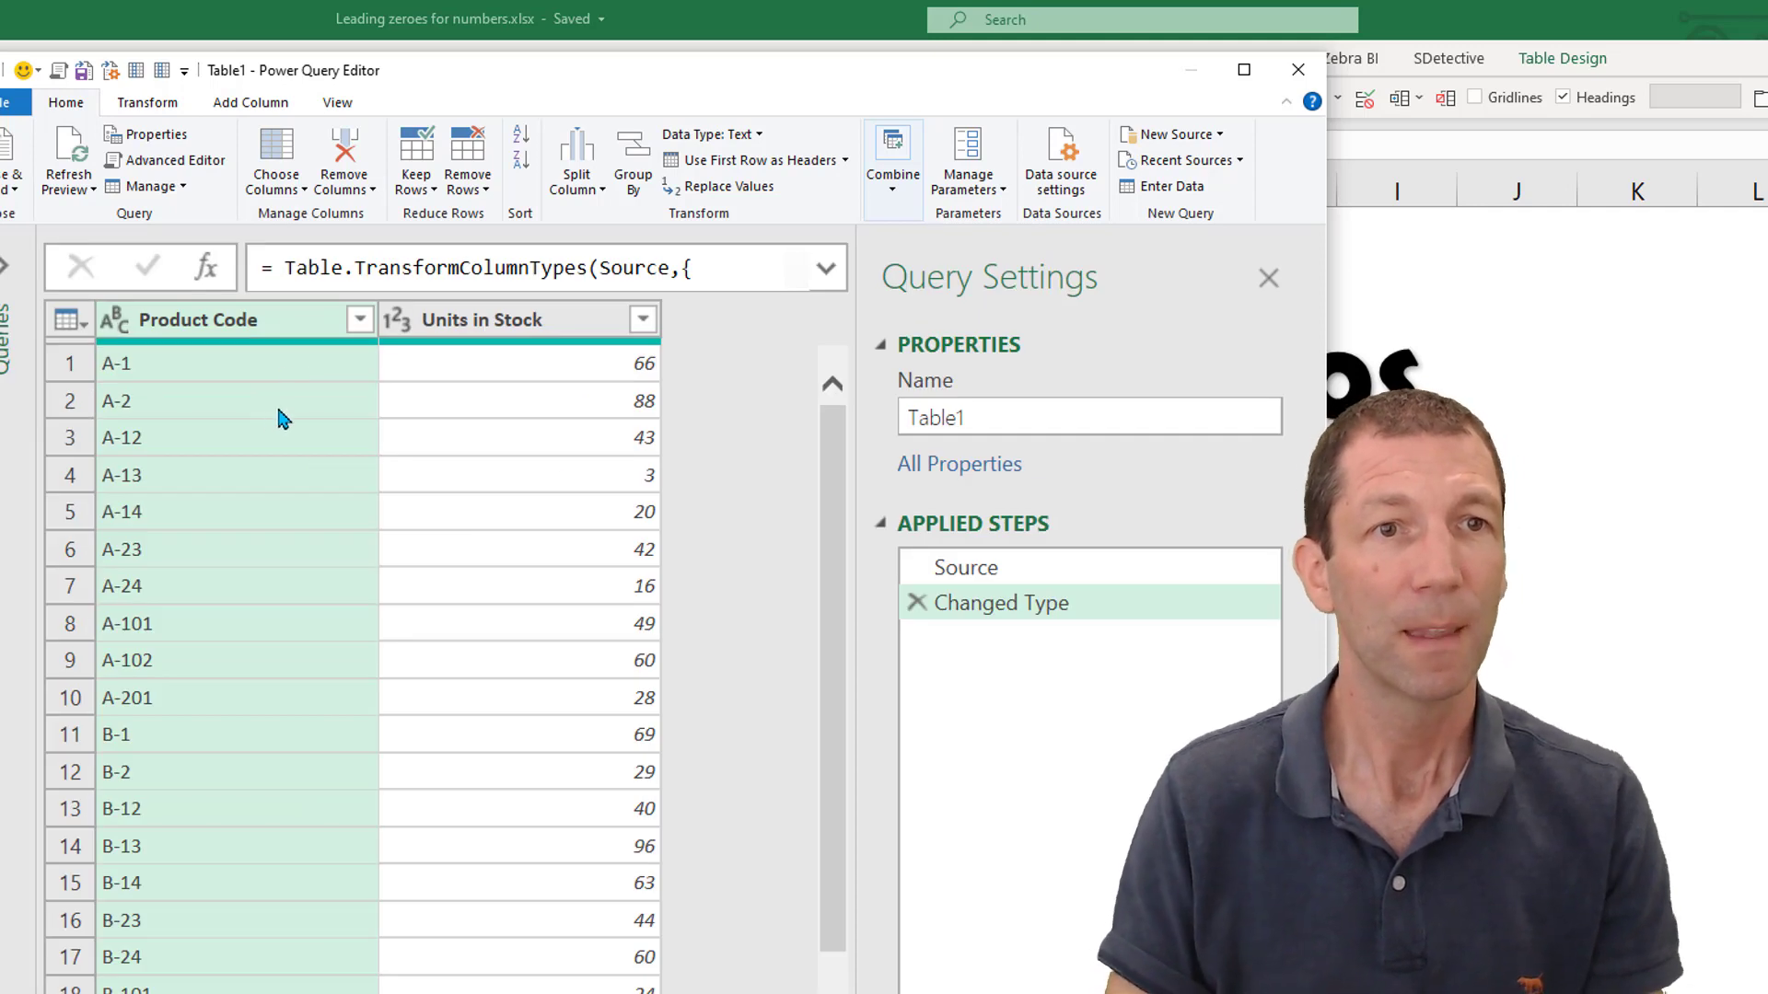
mouse_move(220, 321)
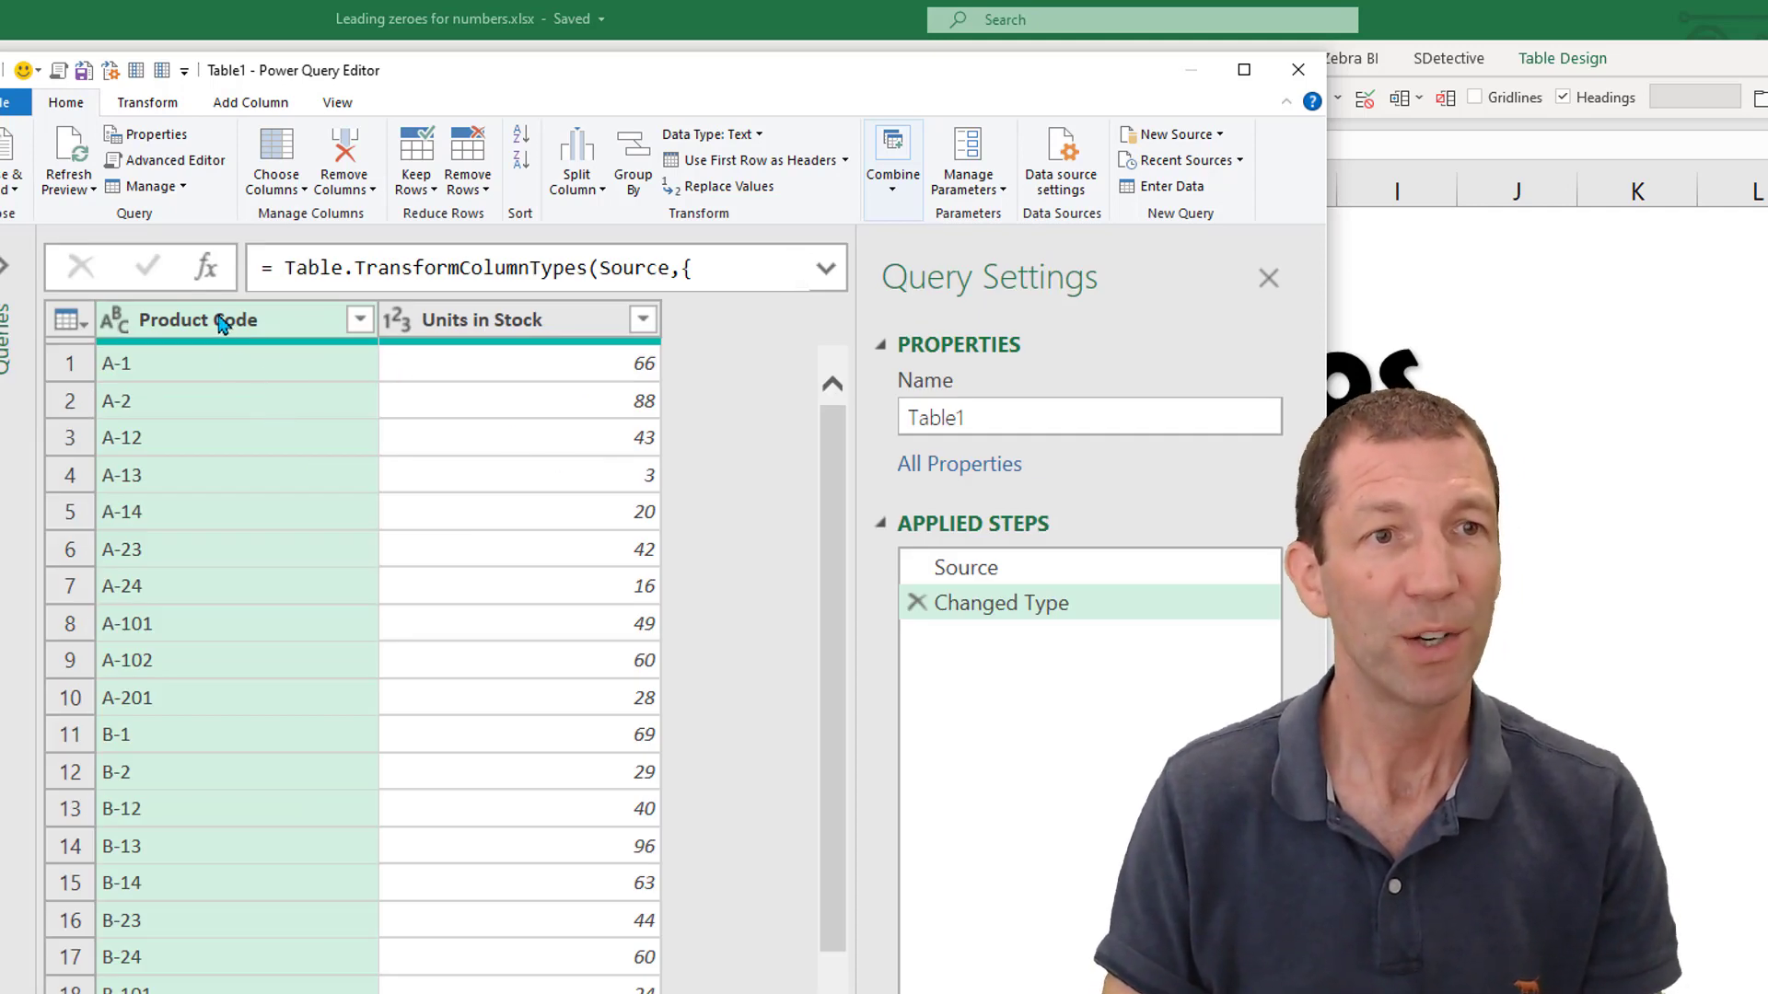
Step: Split the Product Code column by the custom '-' delimiter at each occurrence
right_click(197, 320)
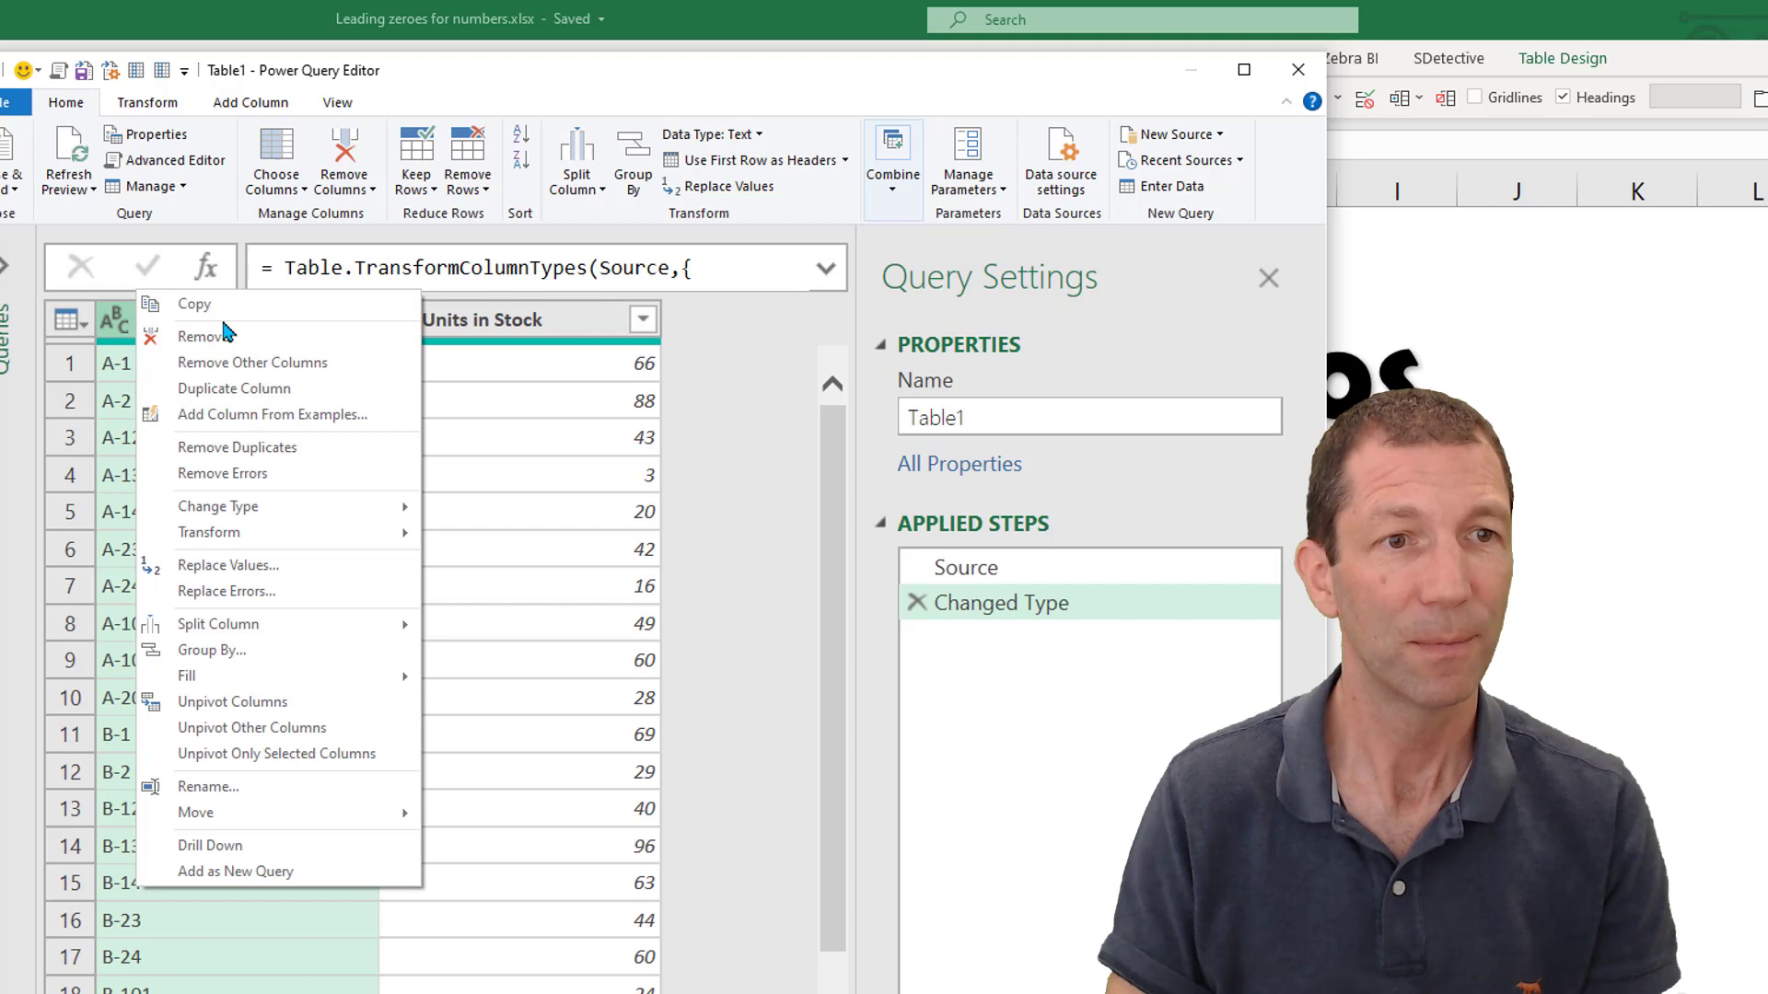
mouse_move(217, 623)
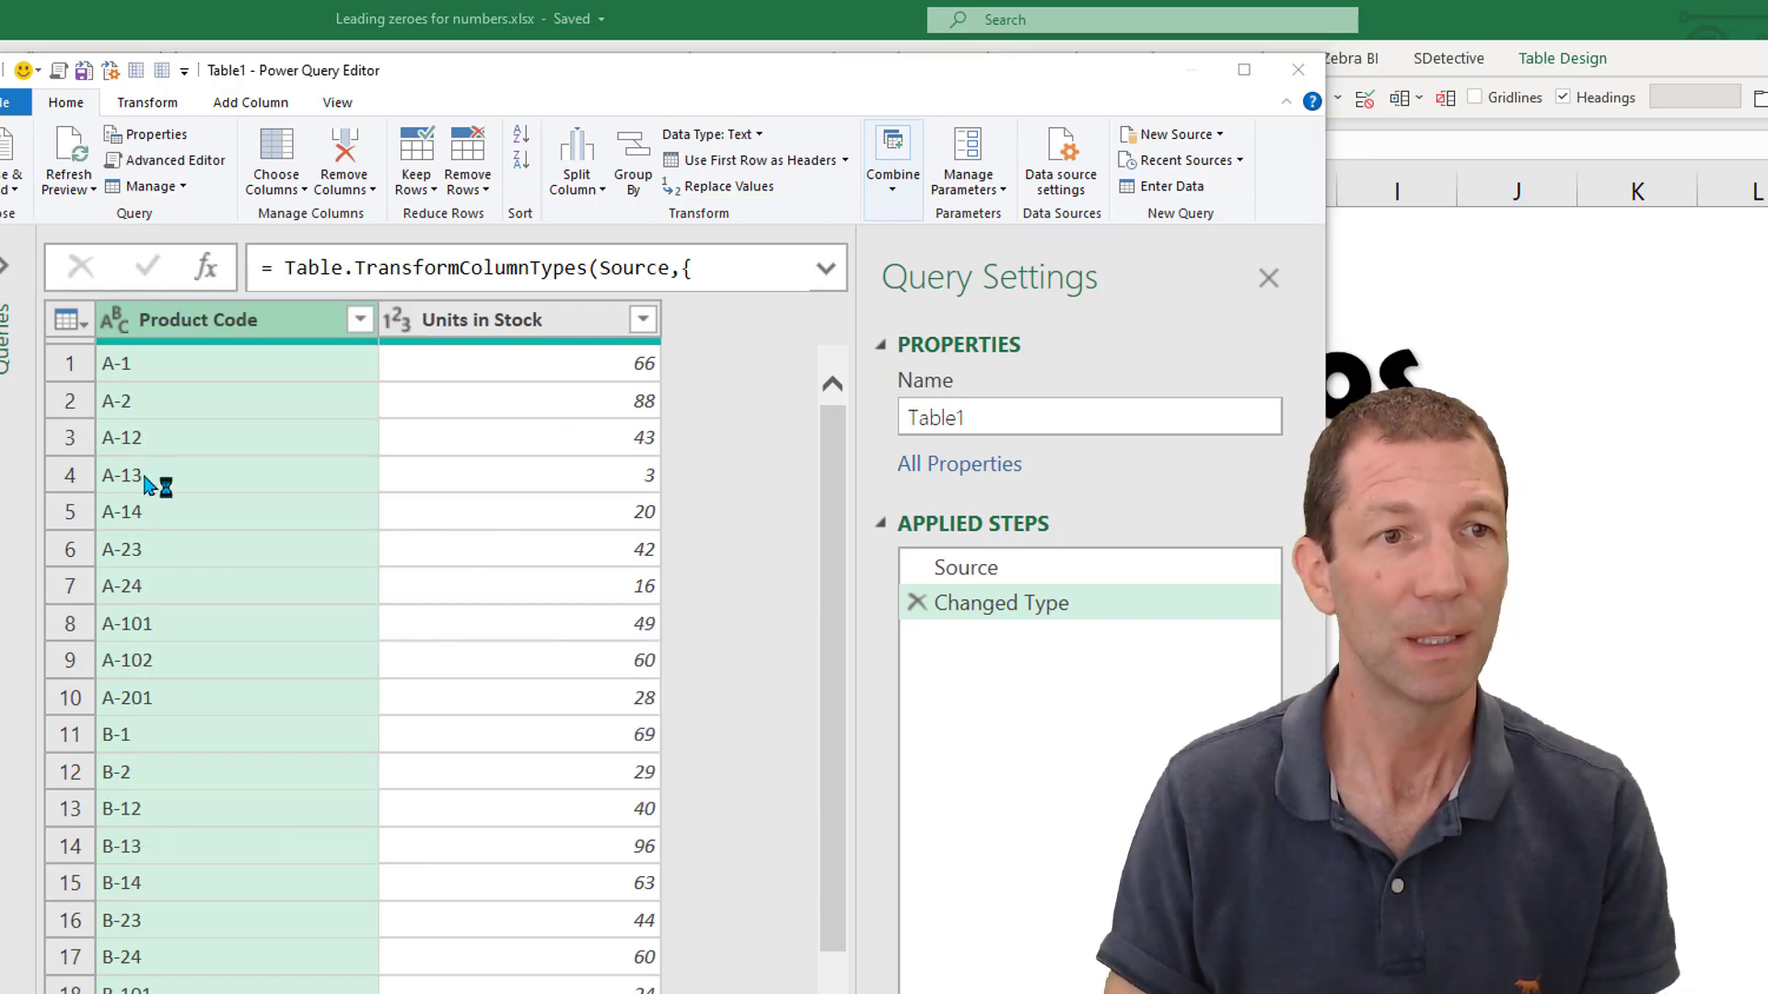
mouse_move(639, 839)
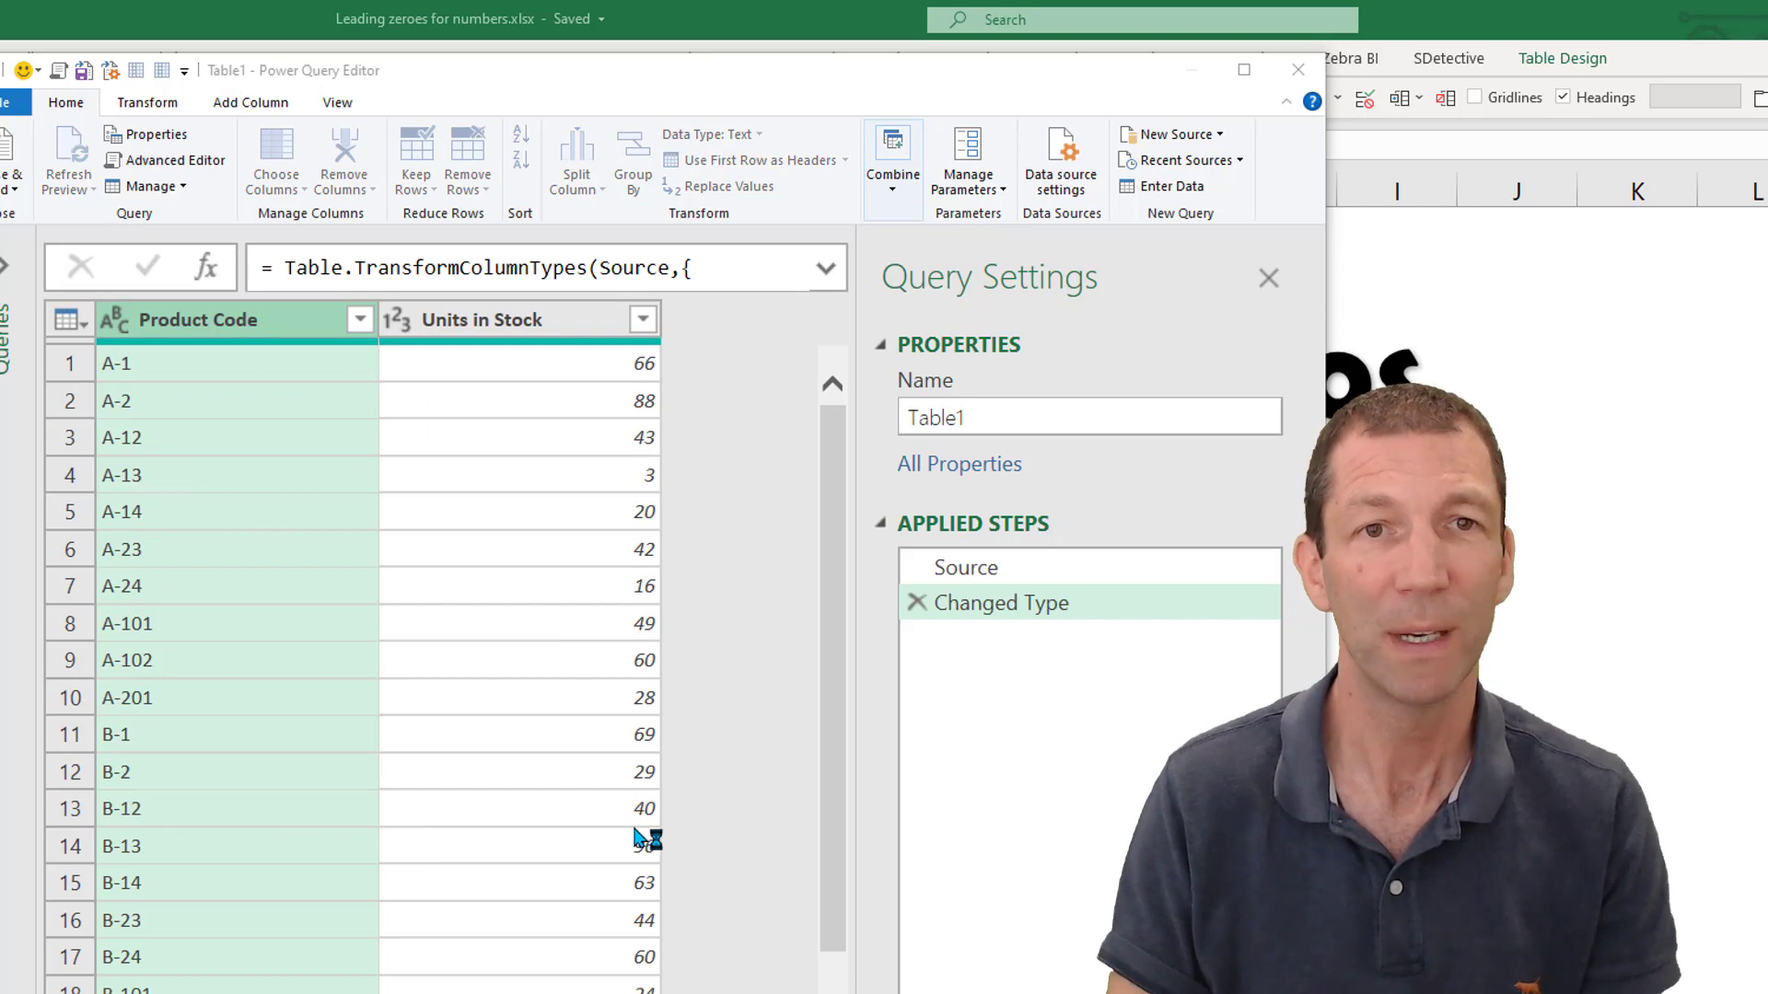
click(575, 152)
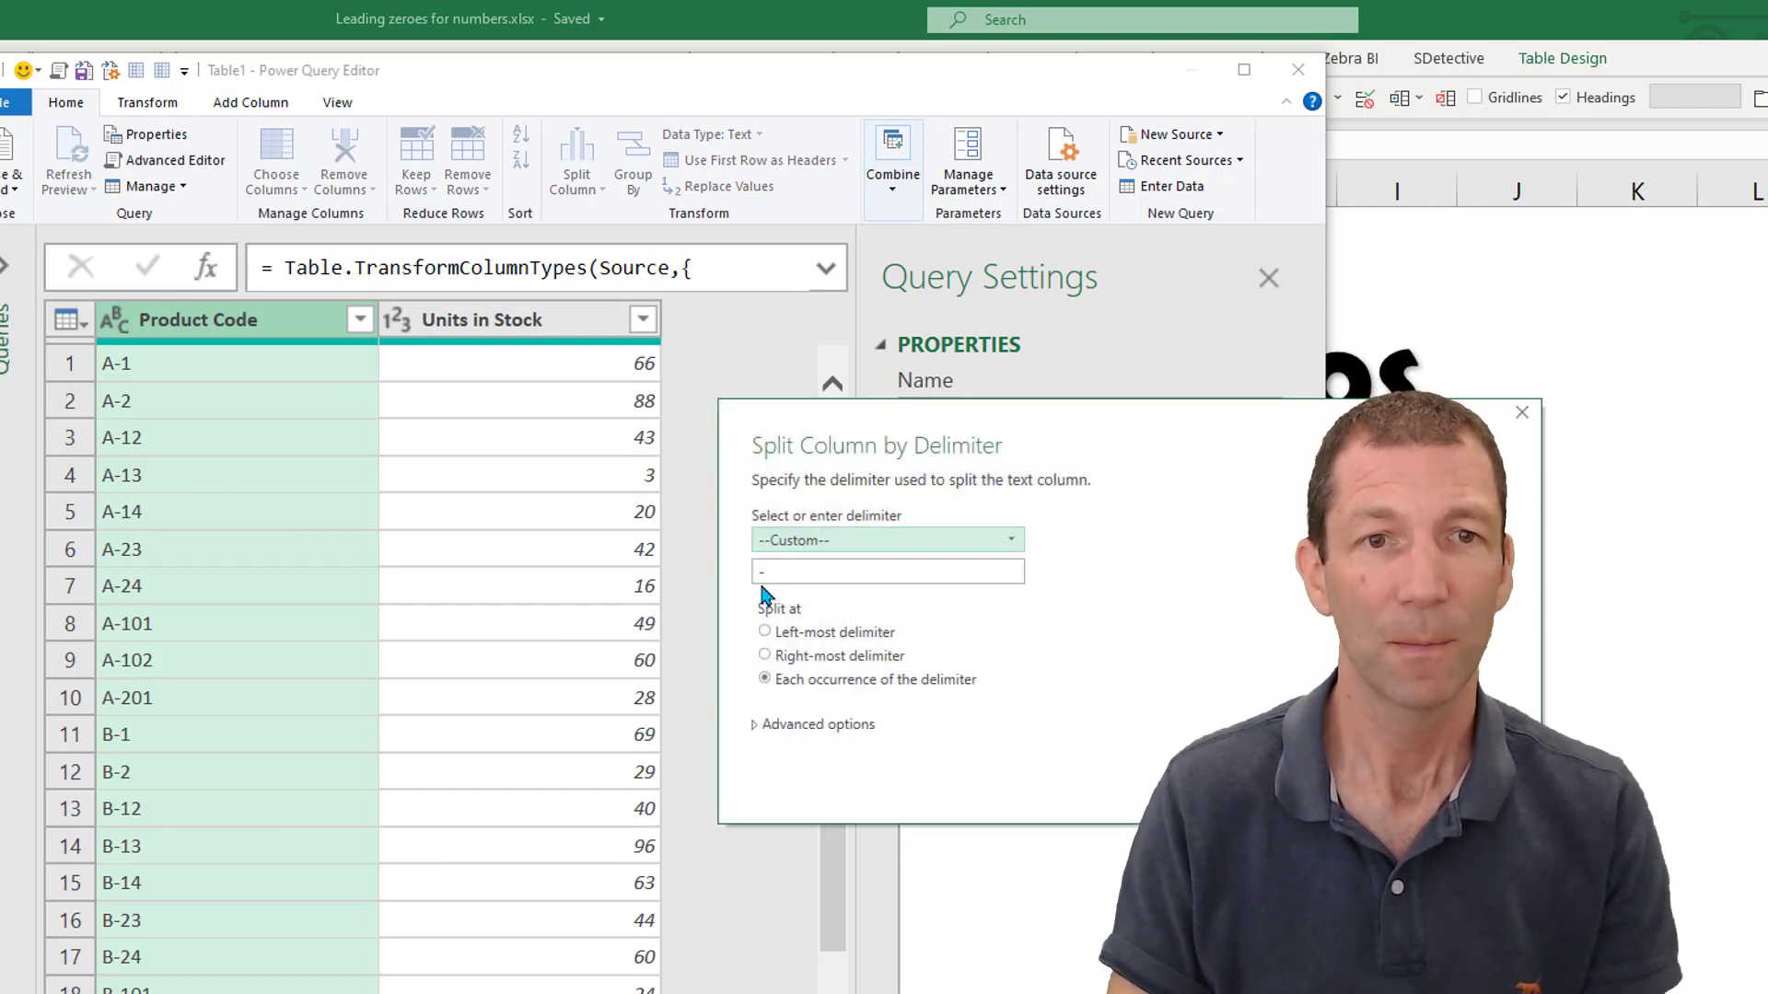
click(764, 632)
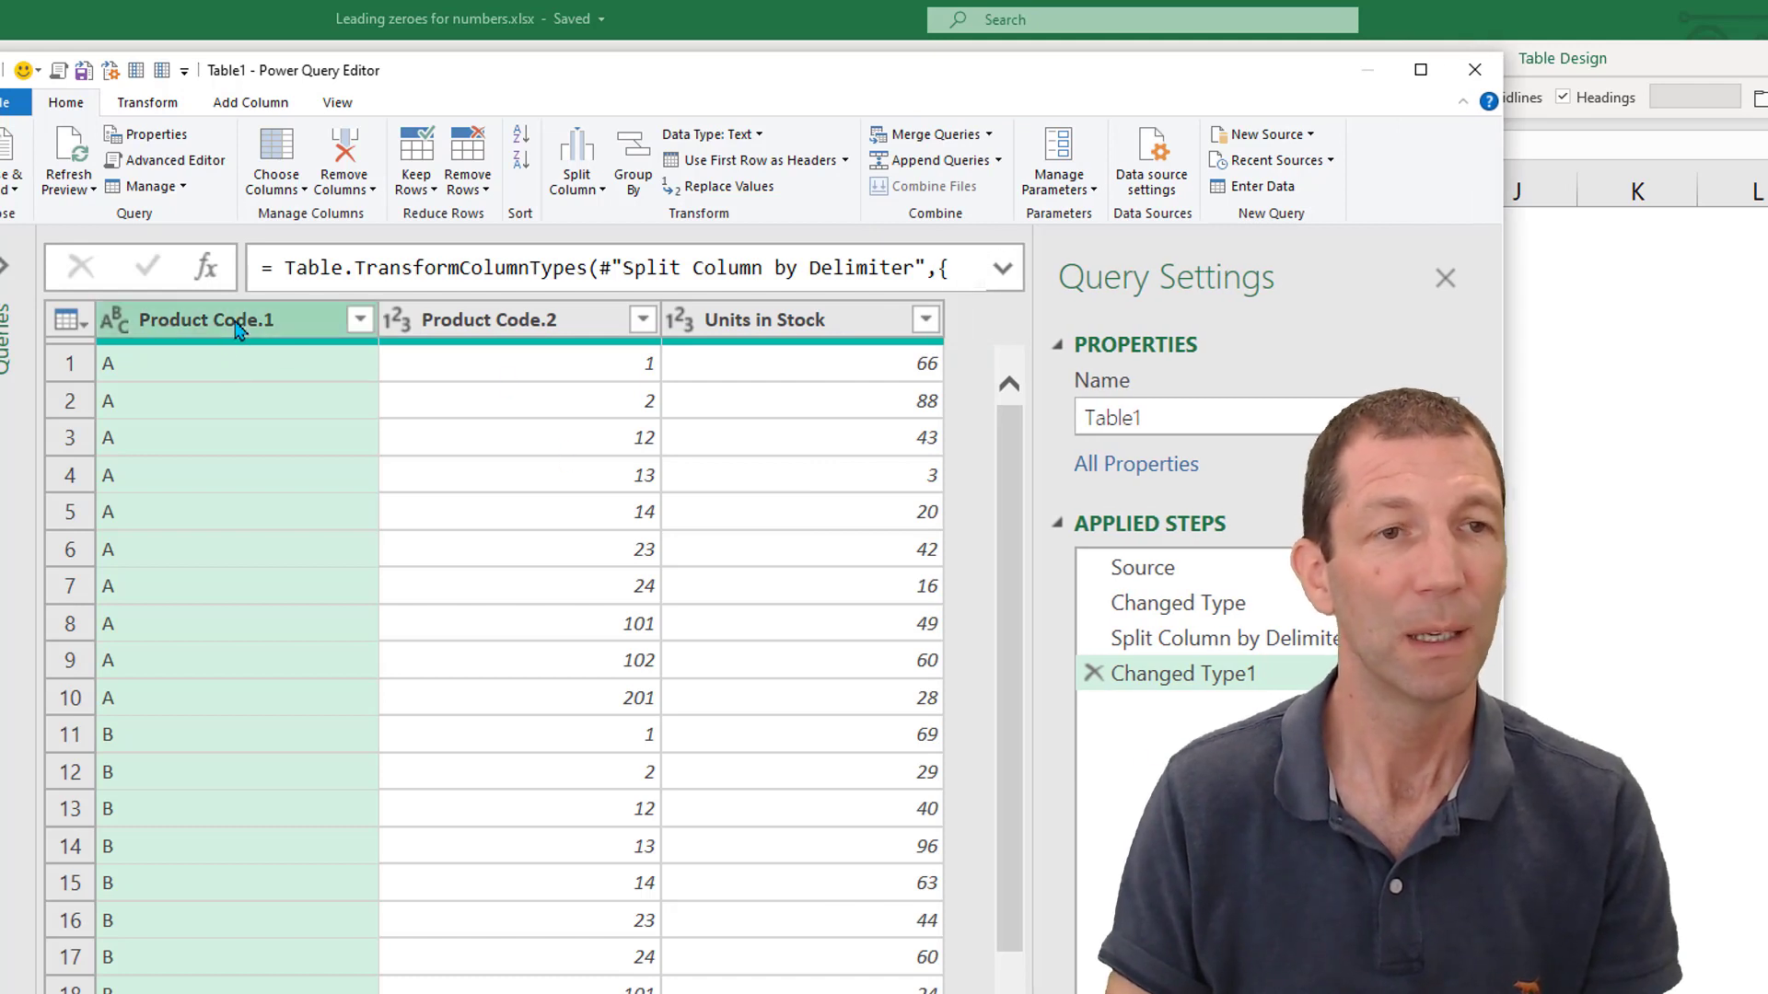
Step: Rename the Product Code.2 column to ID
click(488, 319)
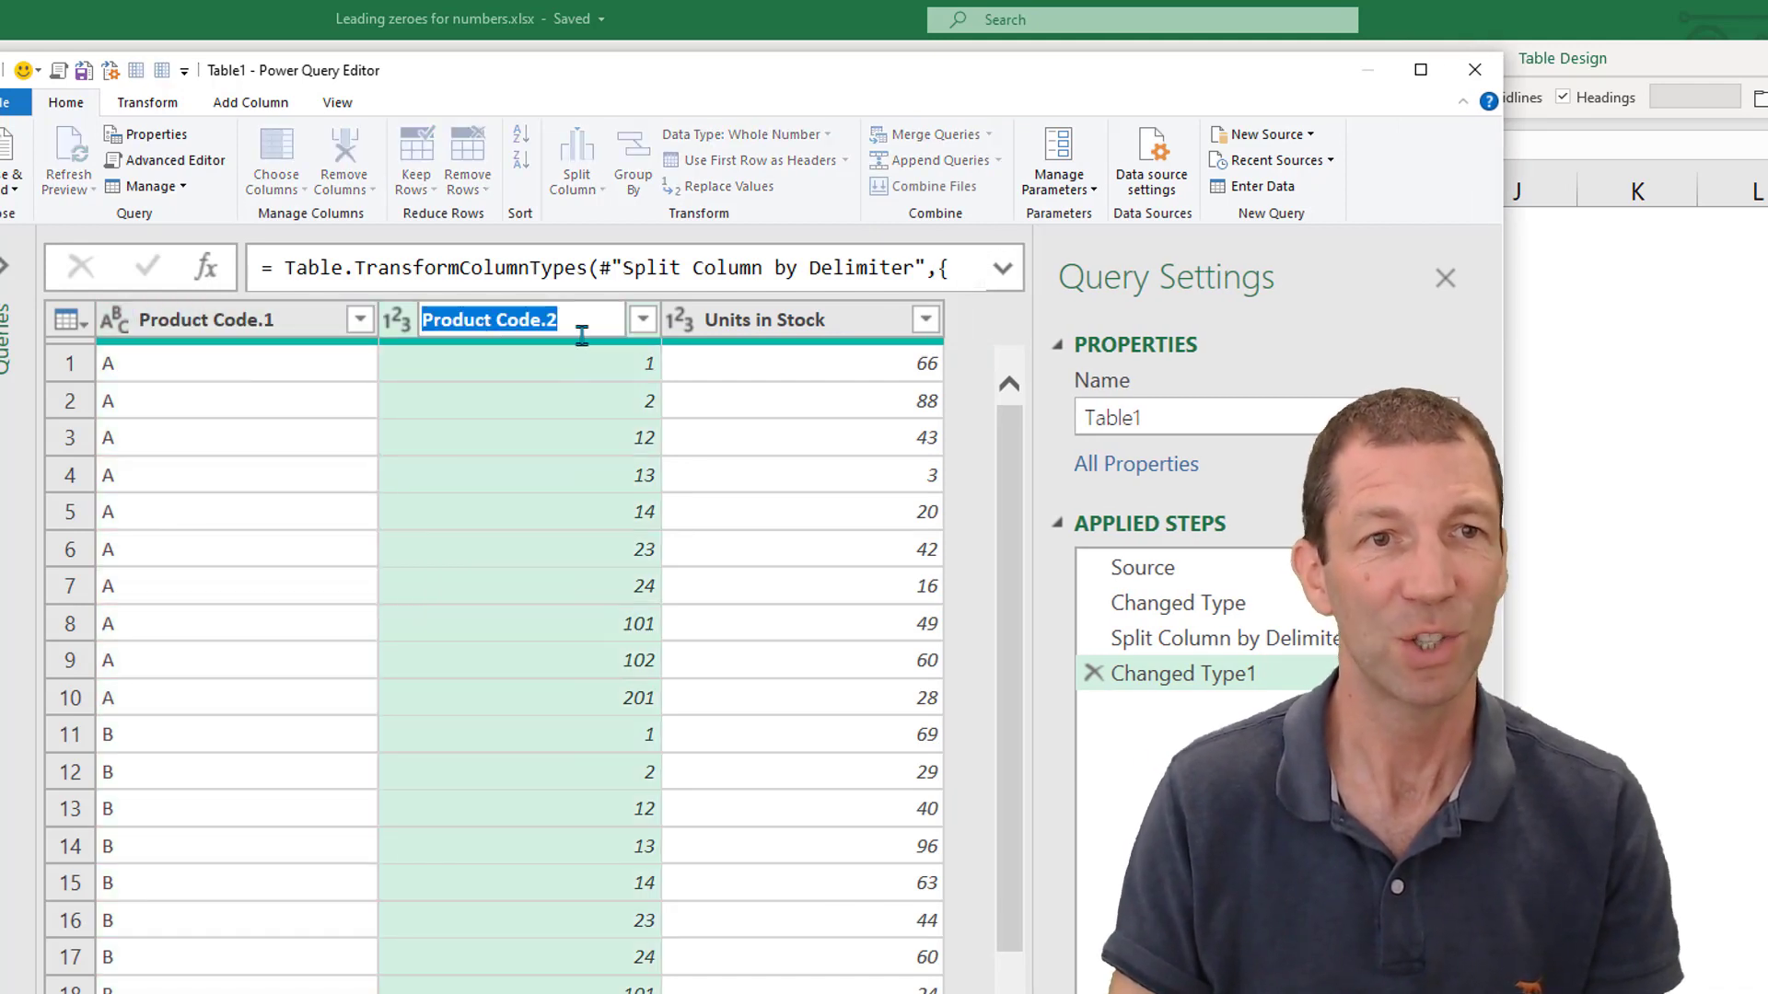
text(ID)
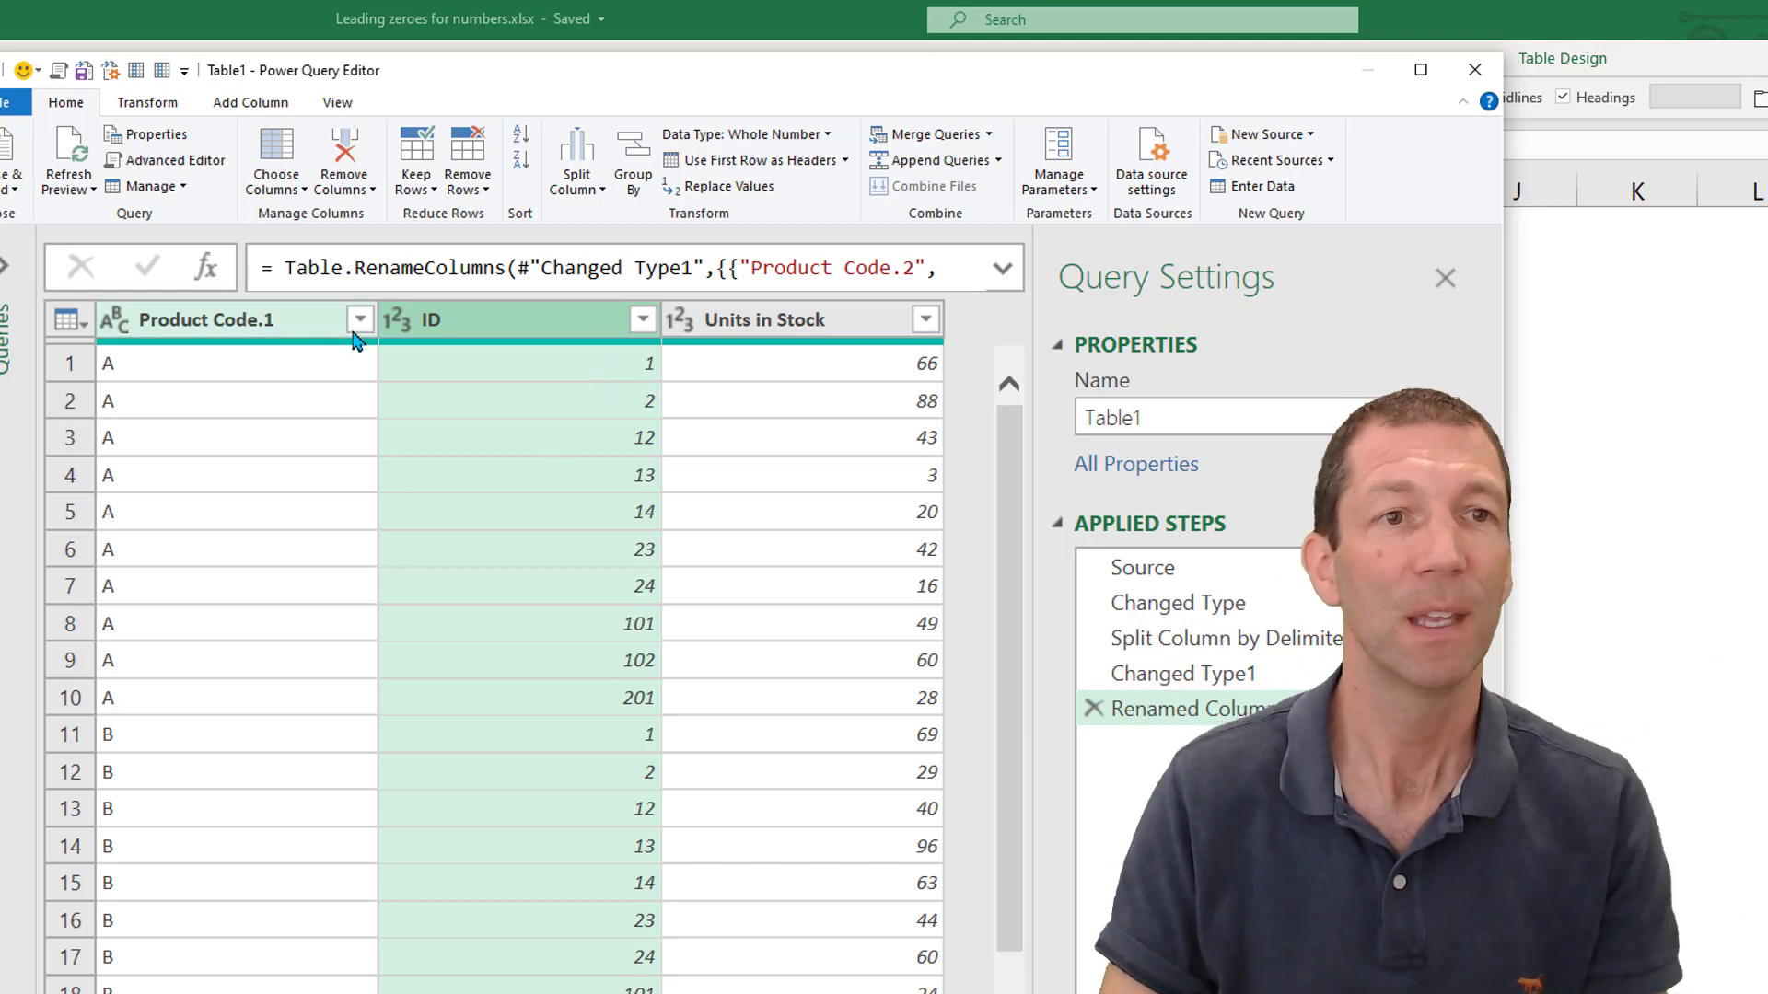
click(251, 101)
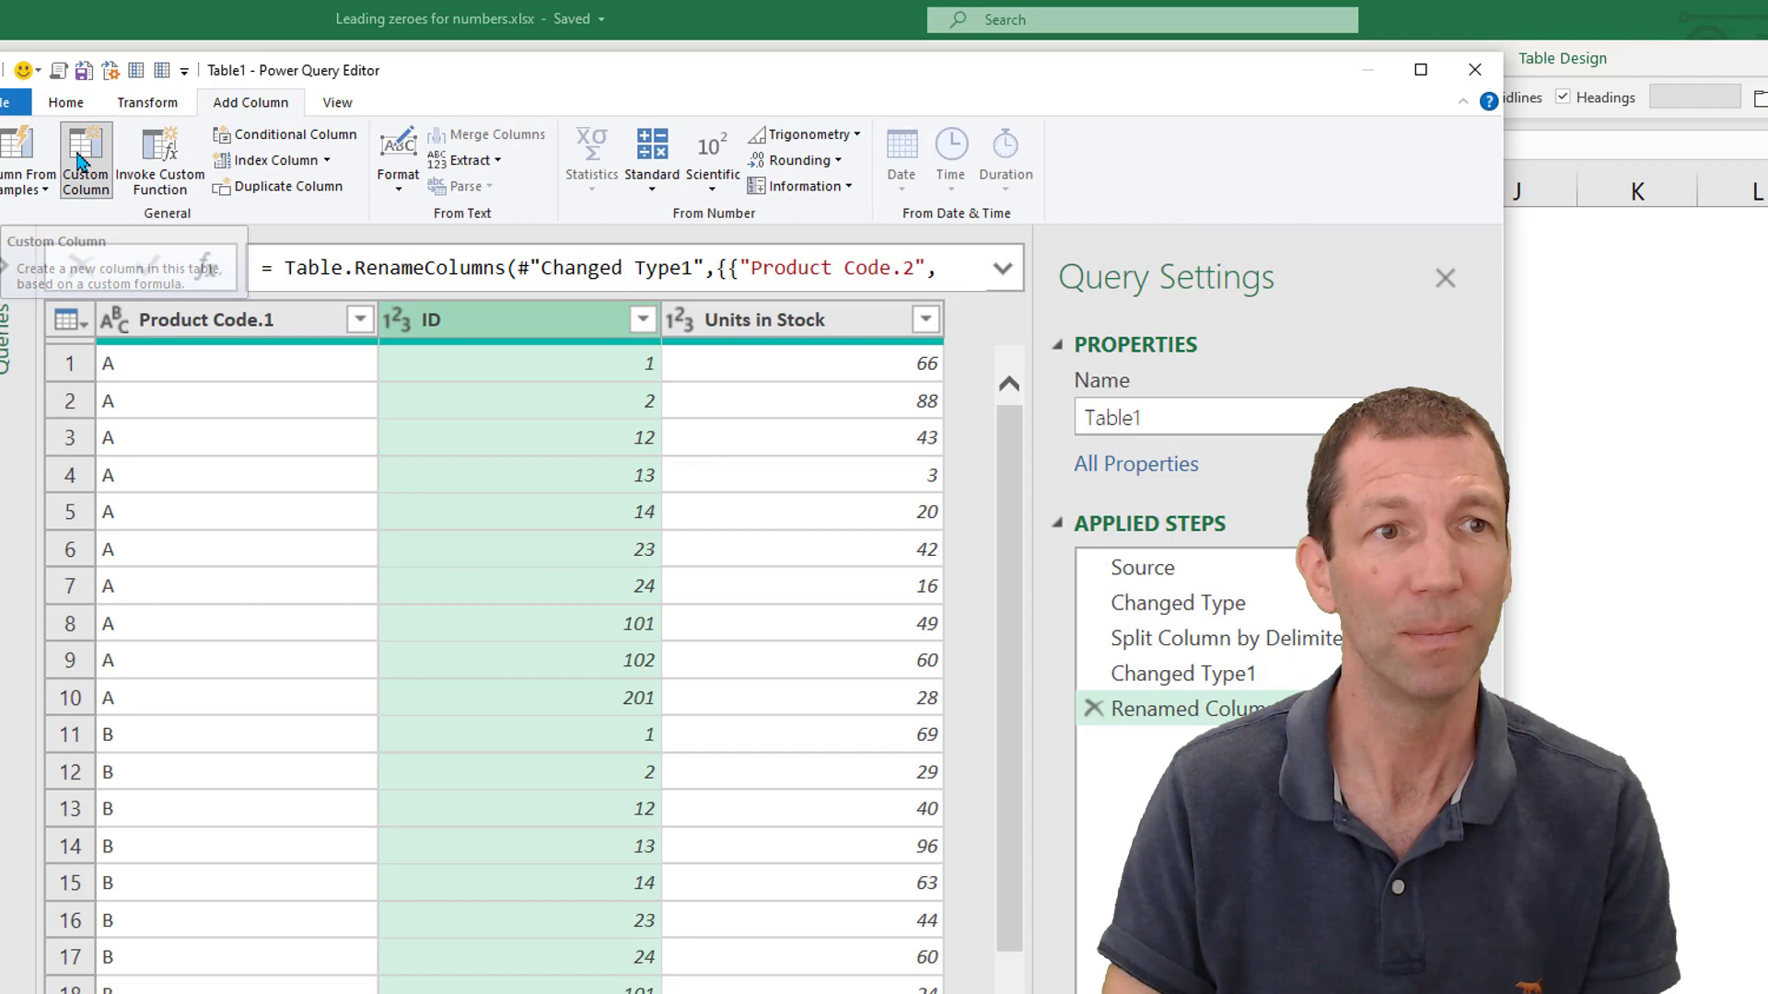
Step: Create a custom column named Padded ID with a formula starting Text.PadStart(
click(86, 158)
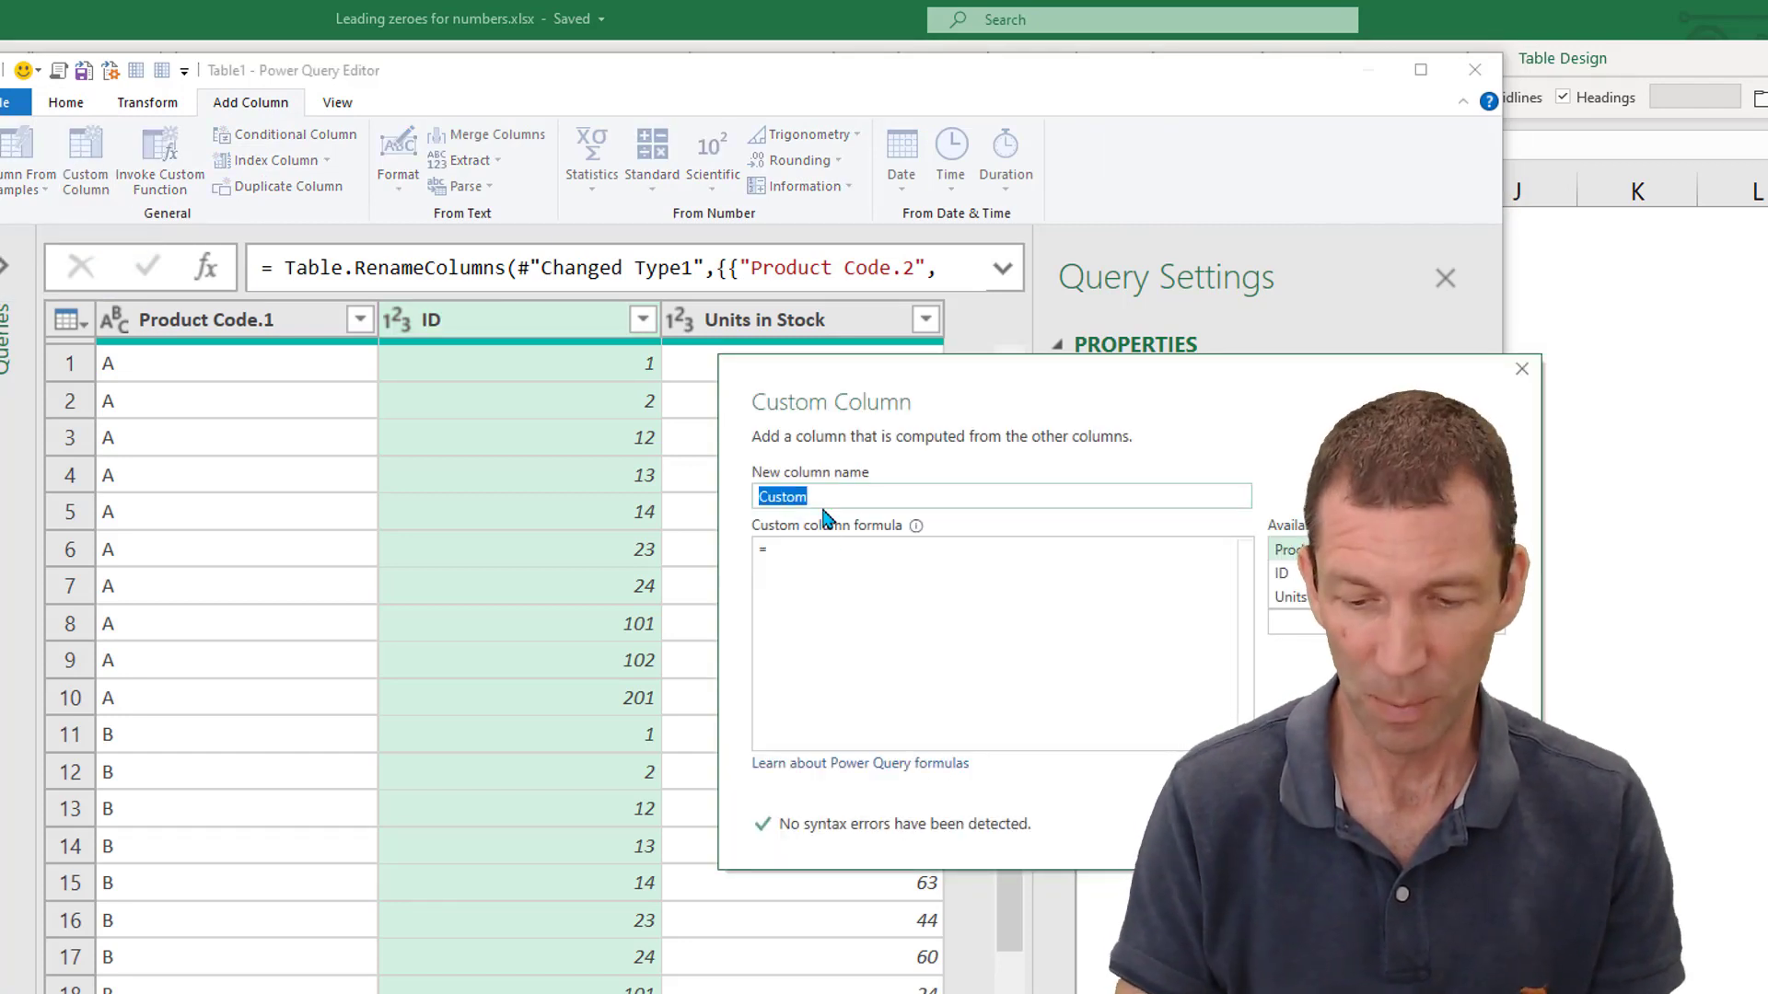
text(Padded ID)
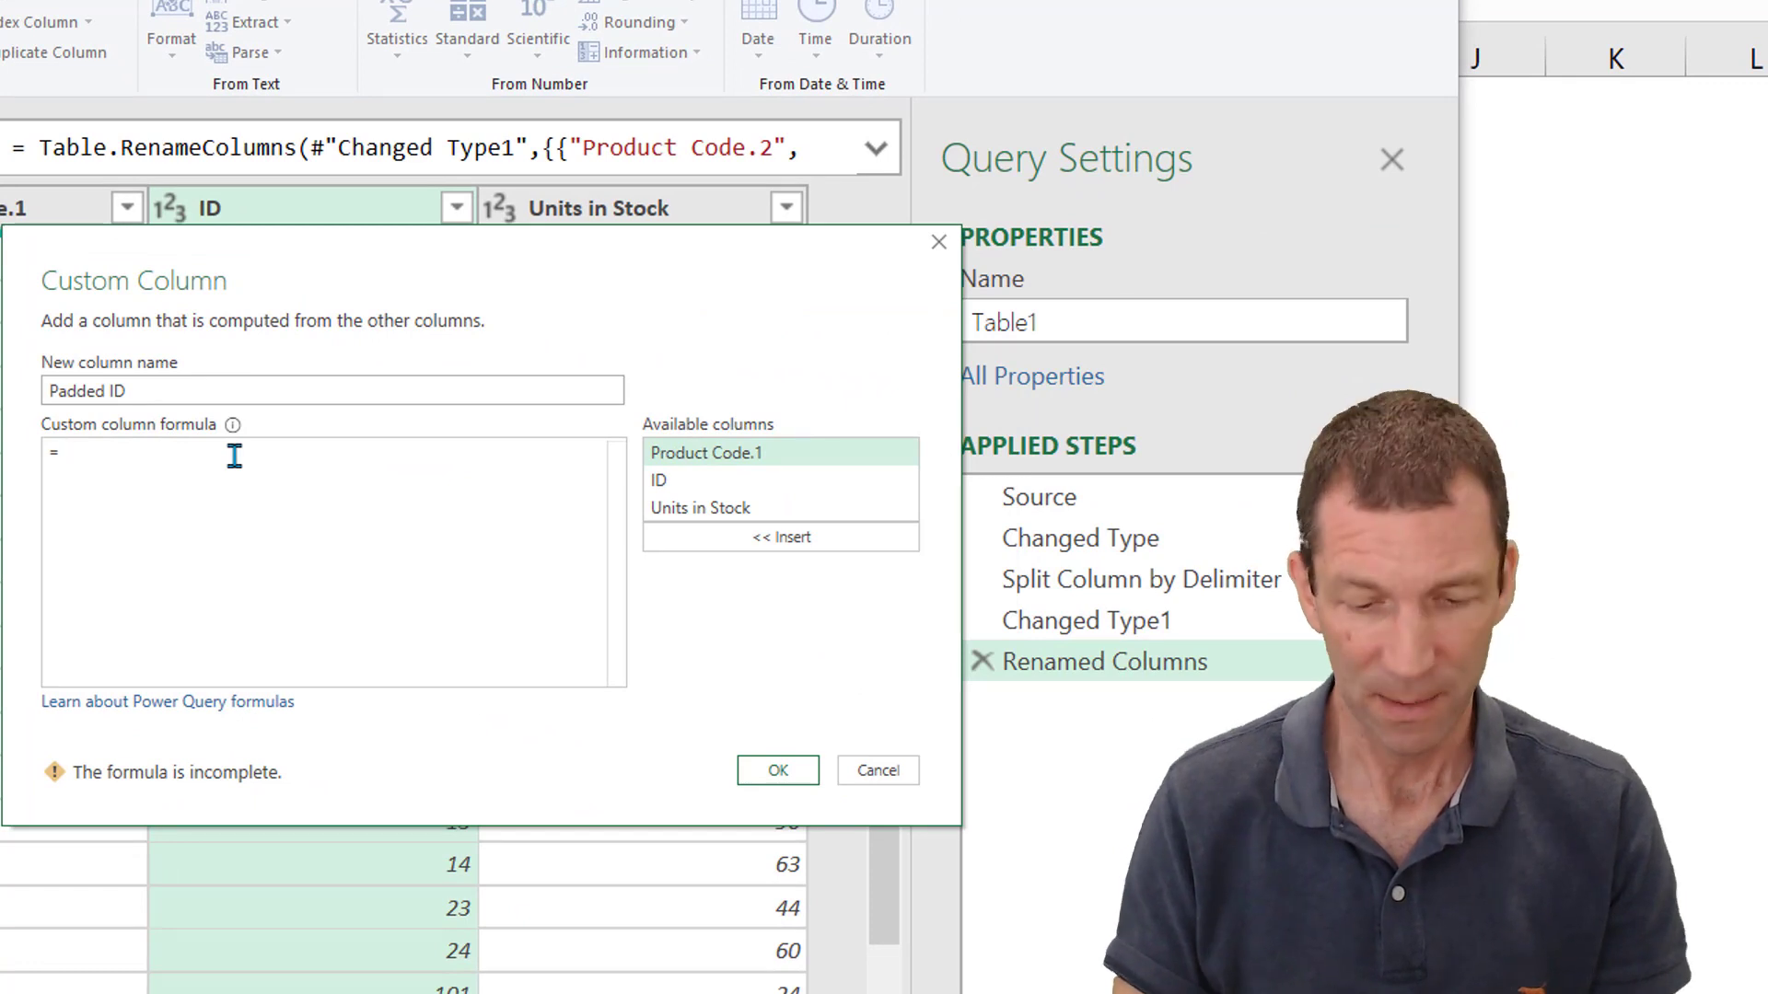
text(Text.Pad)
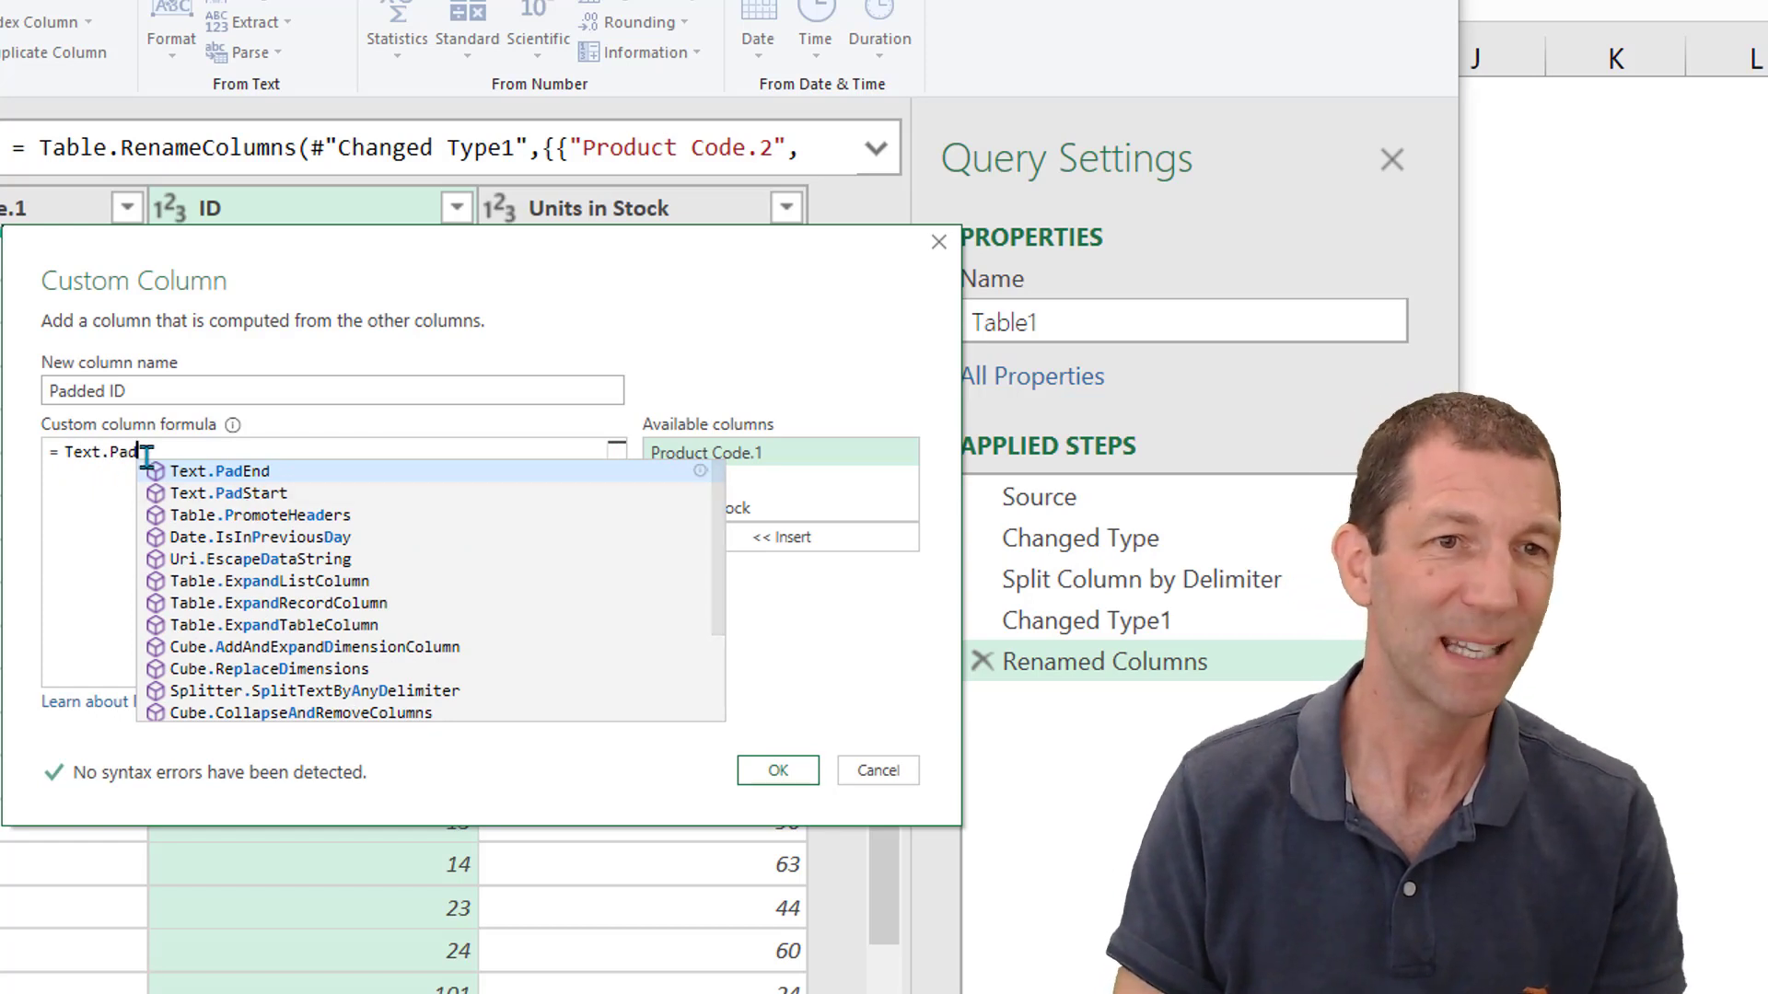
click(222, 470)
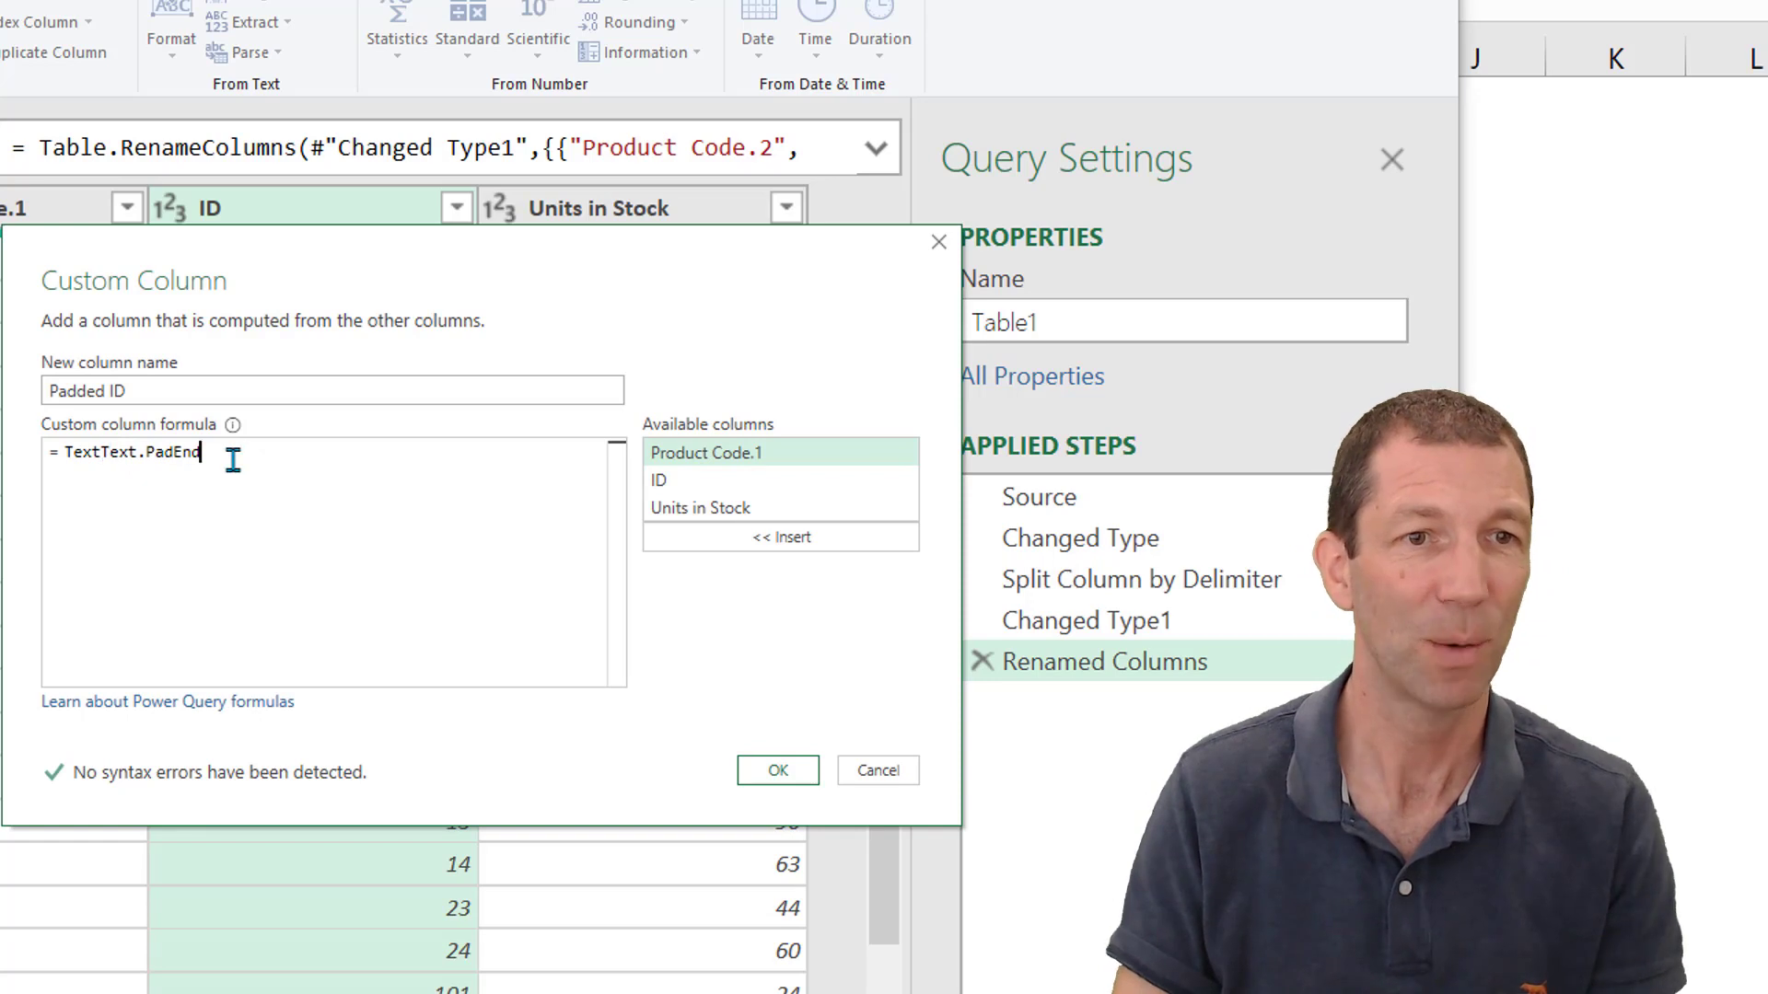
key(BackSpace)
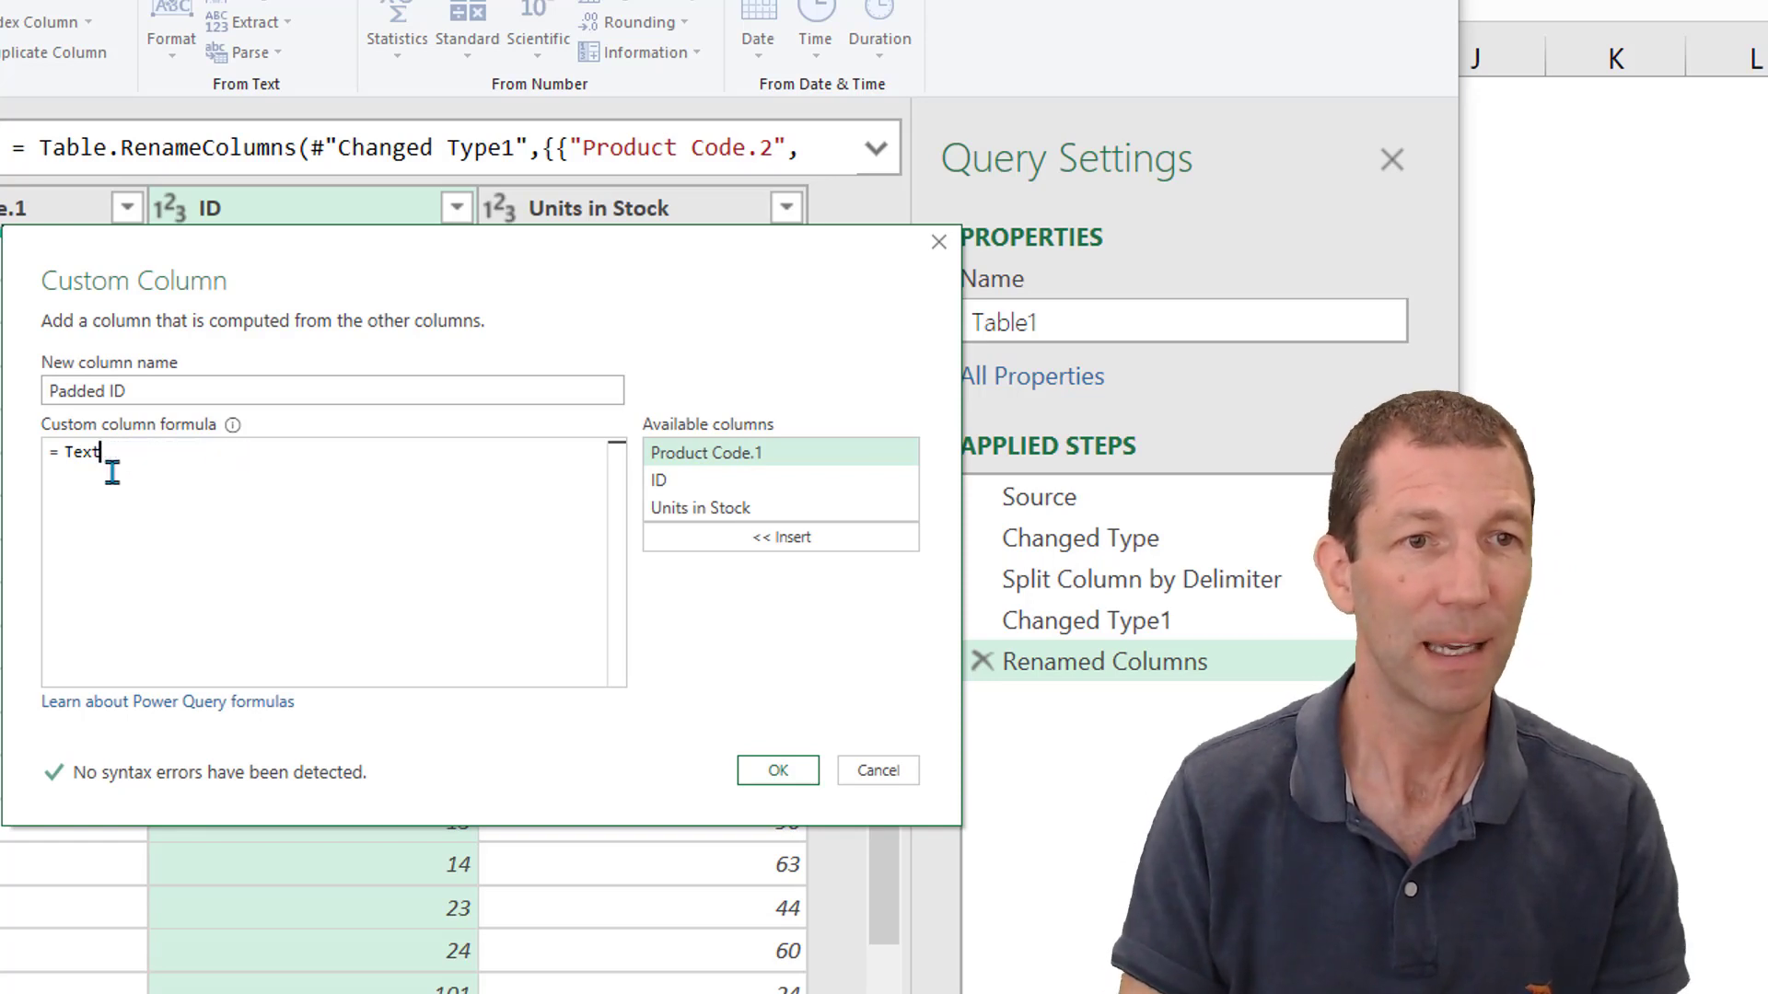
text(.)
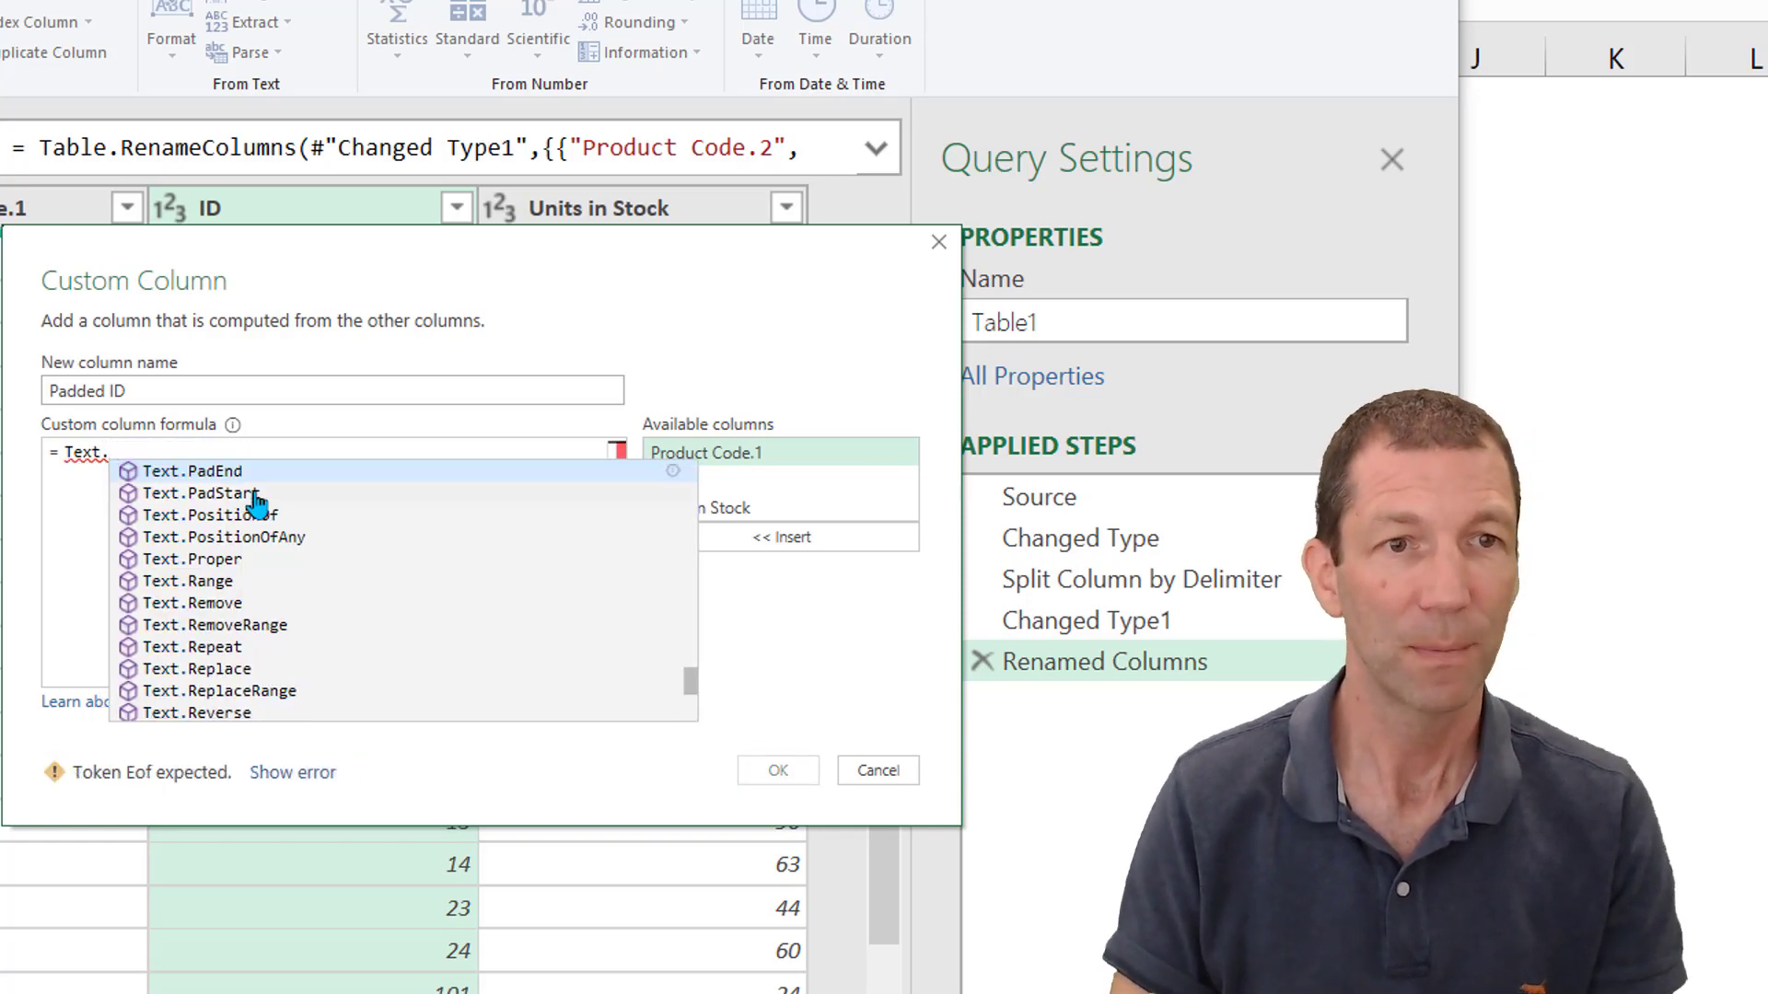
key(Backspace)
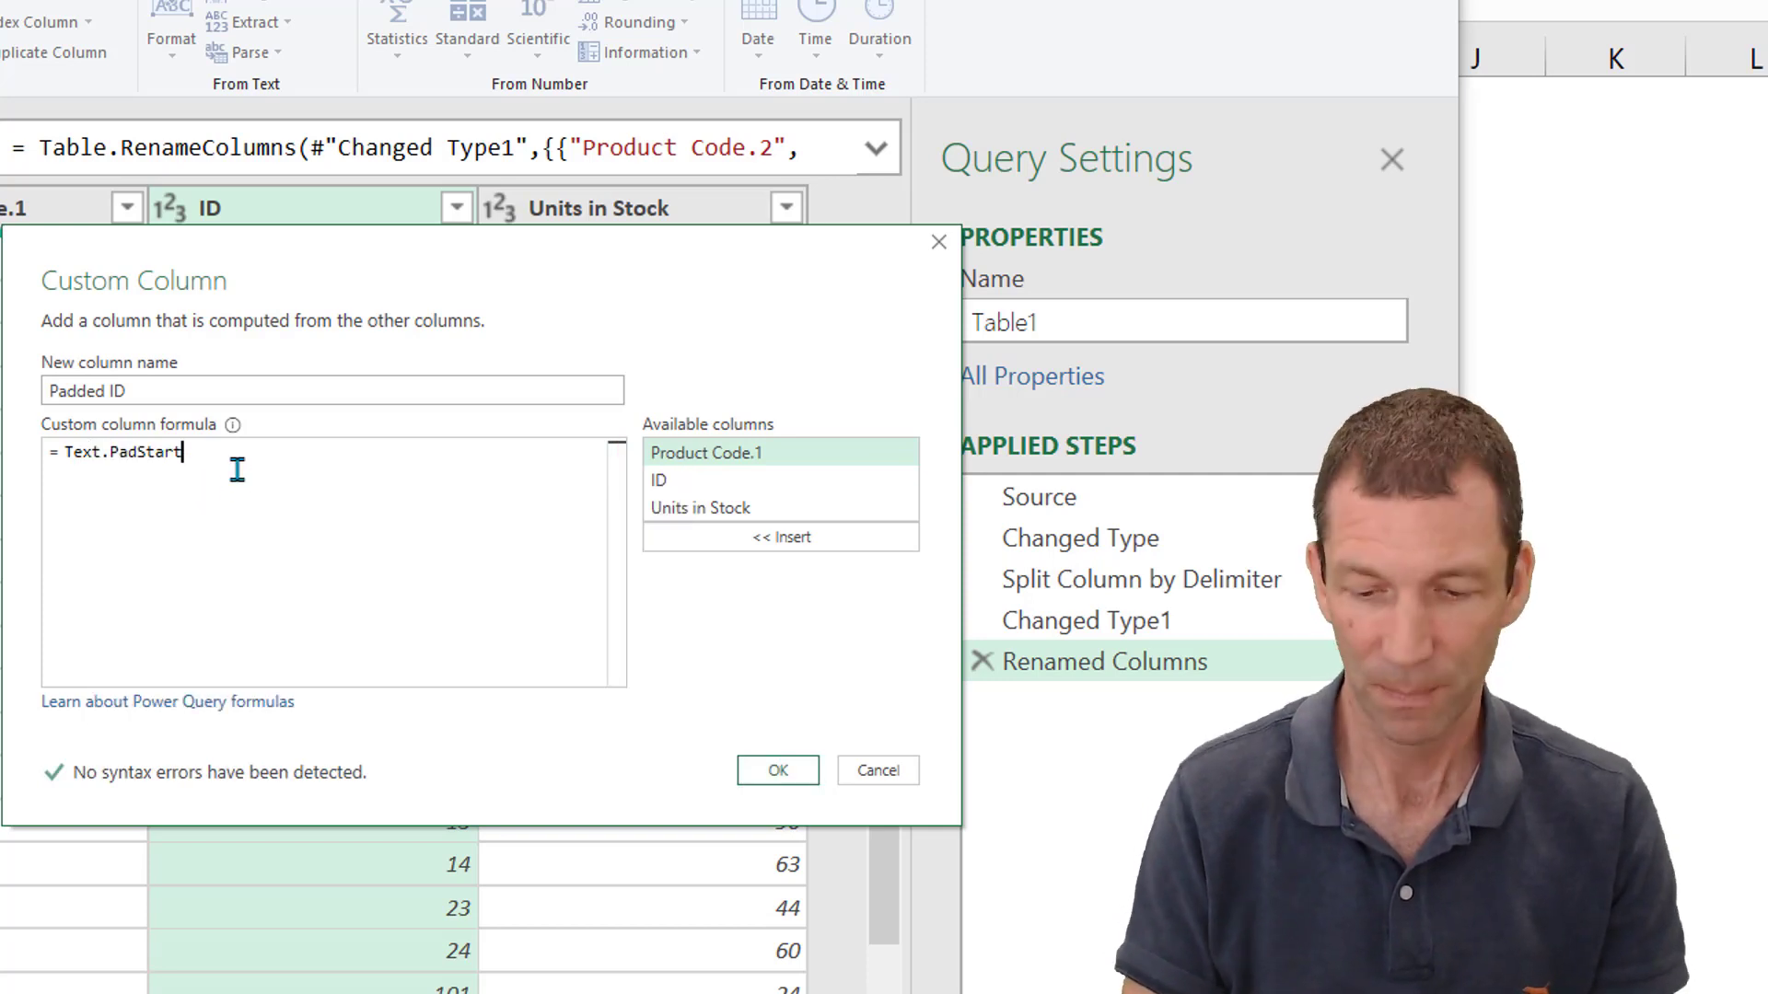
text(()
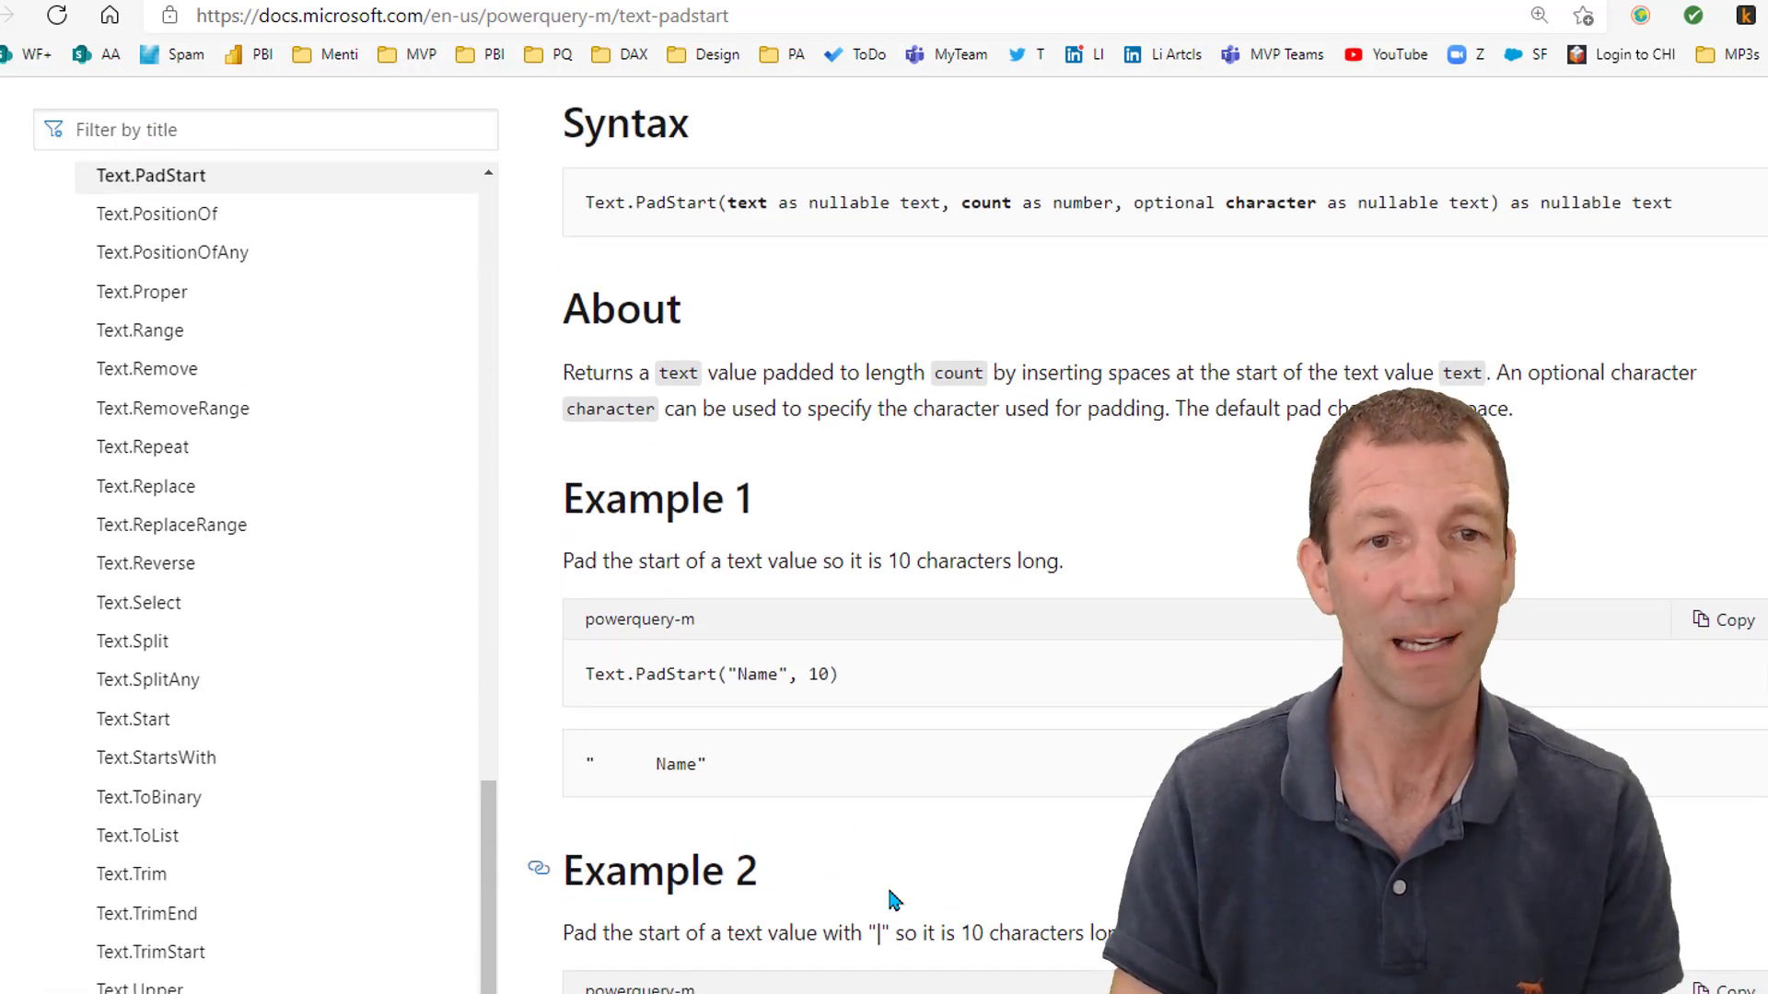
Step: Scroll the Text.PadStart reference down to its Syntax, About and Example sections
scroll(down, 3)
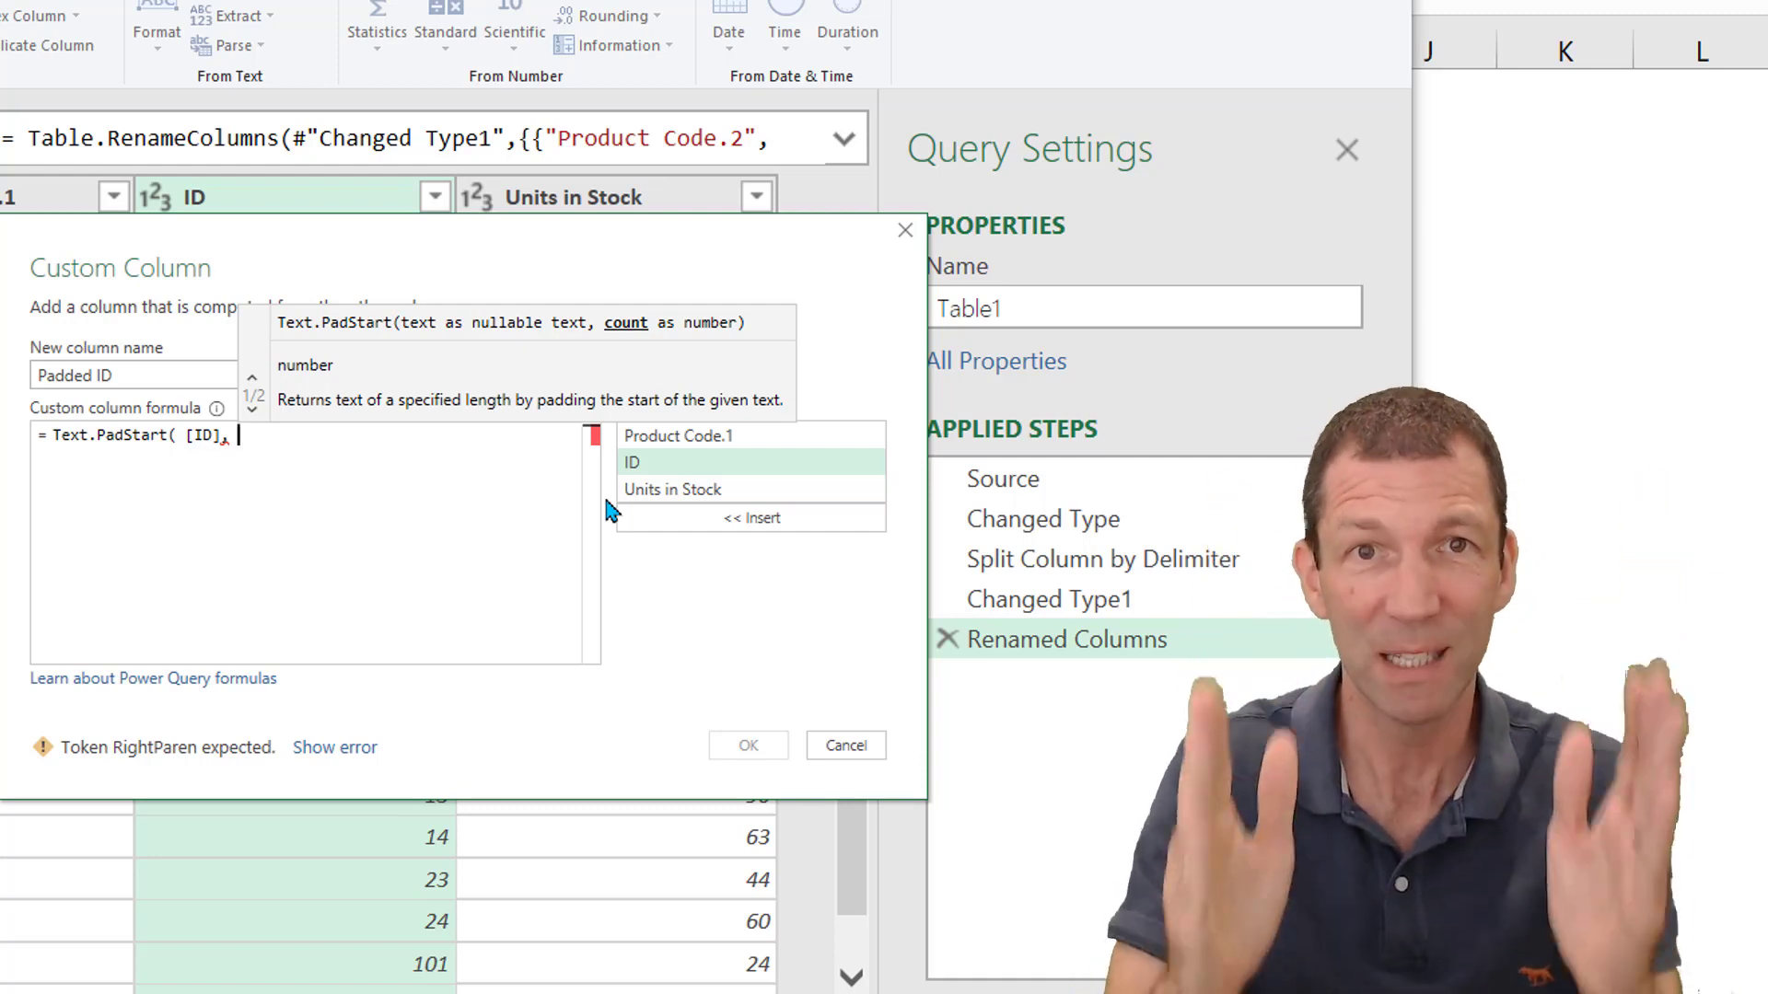
Step: Complete the formula as Text.PadStart([ID], 5, "0") and add the Padded ID column
text(, 5,)
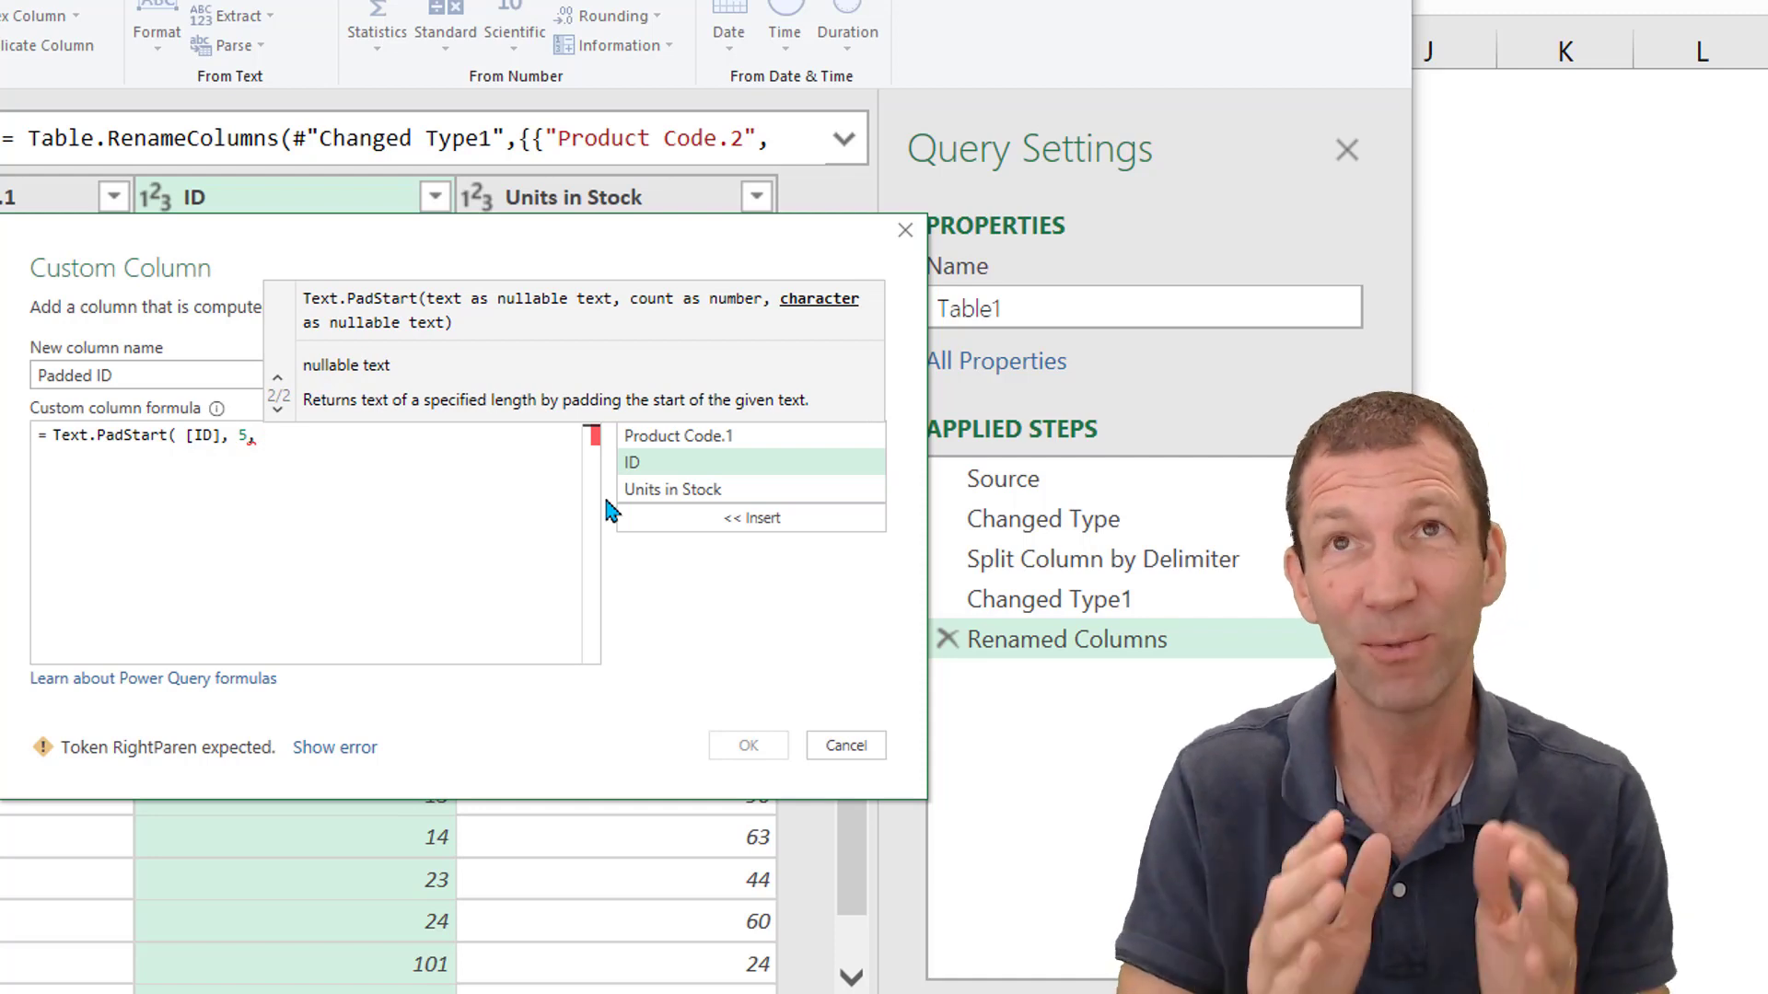
click(261, 436)
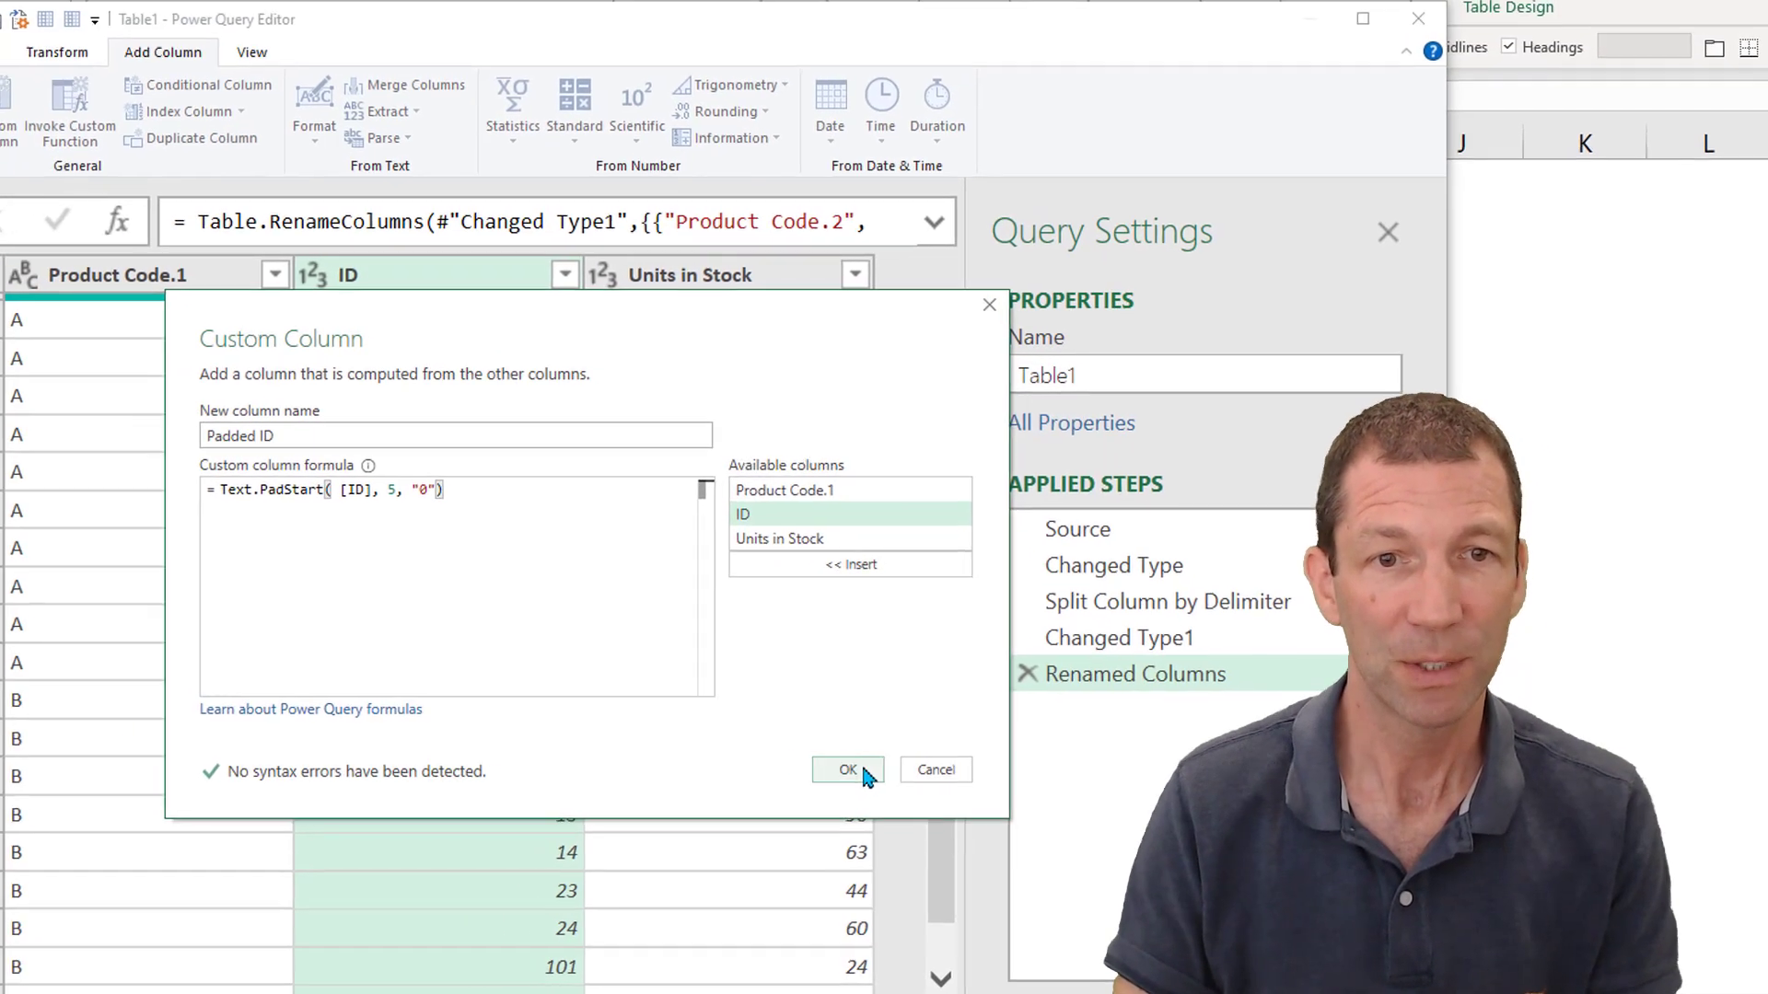
click(847, 769)
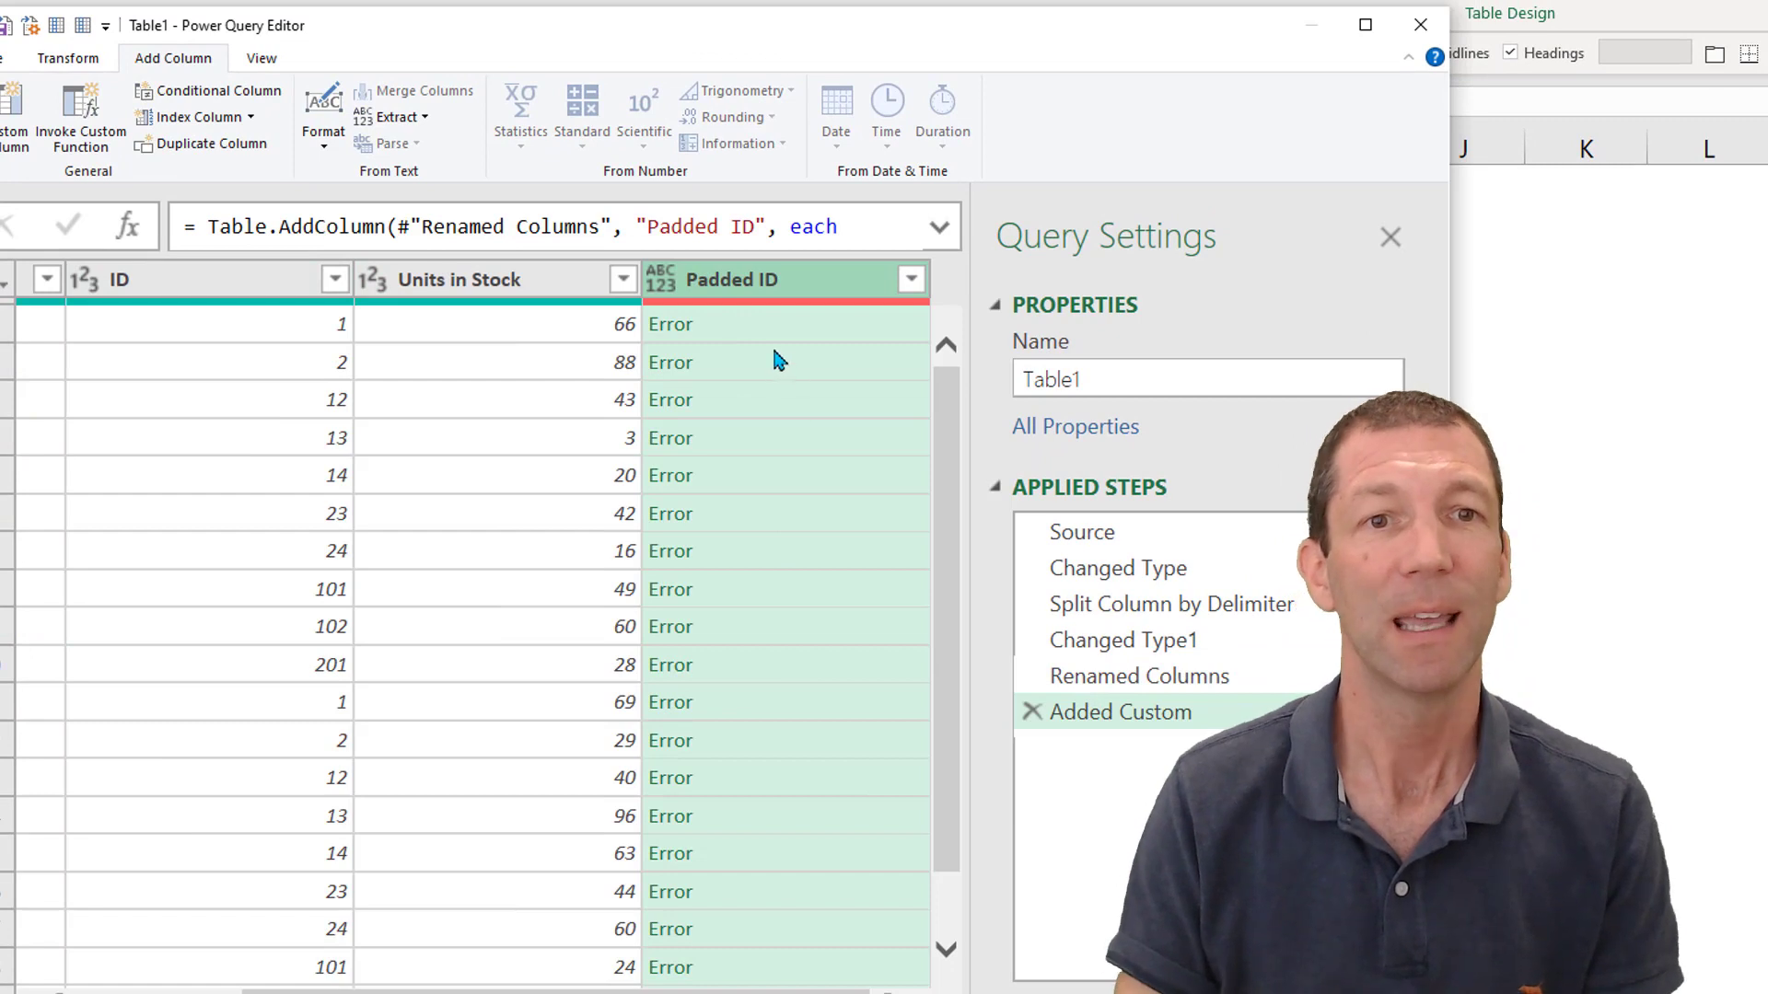
Step: Set Product Code.2 to Text in the Changed Type1 step, then reselect Added Custom
click(117, 278)
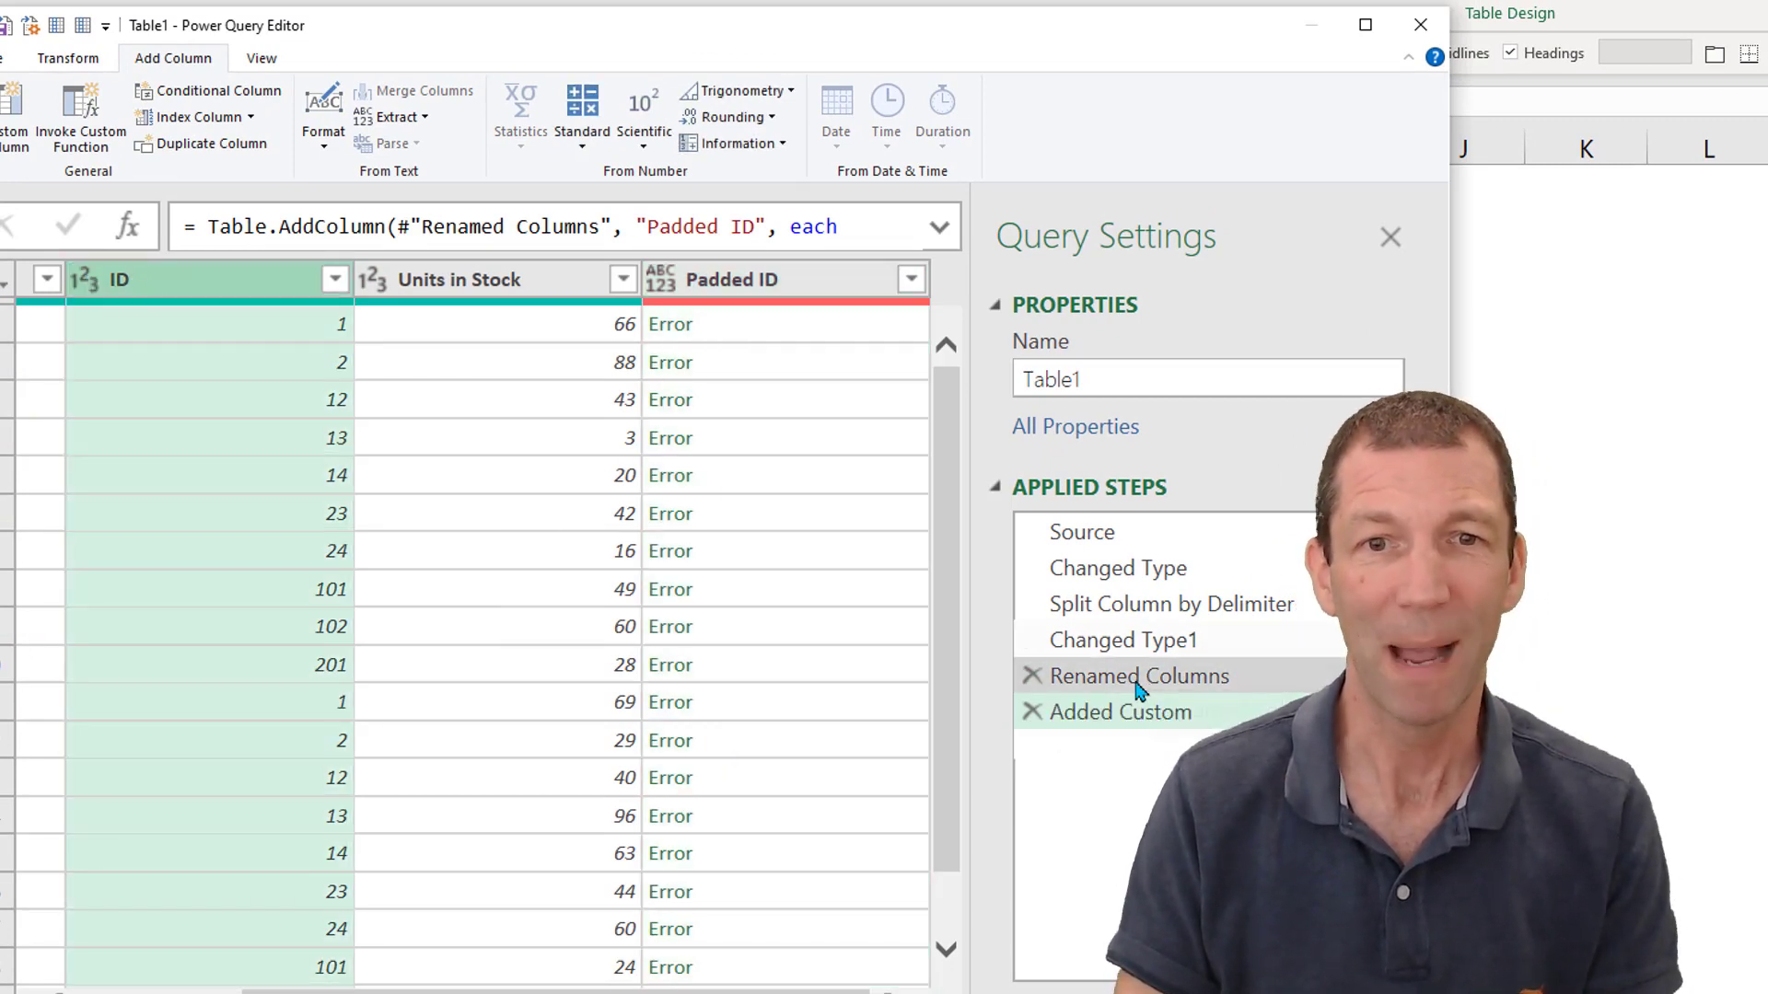
click(1123, 639)
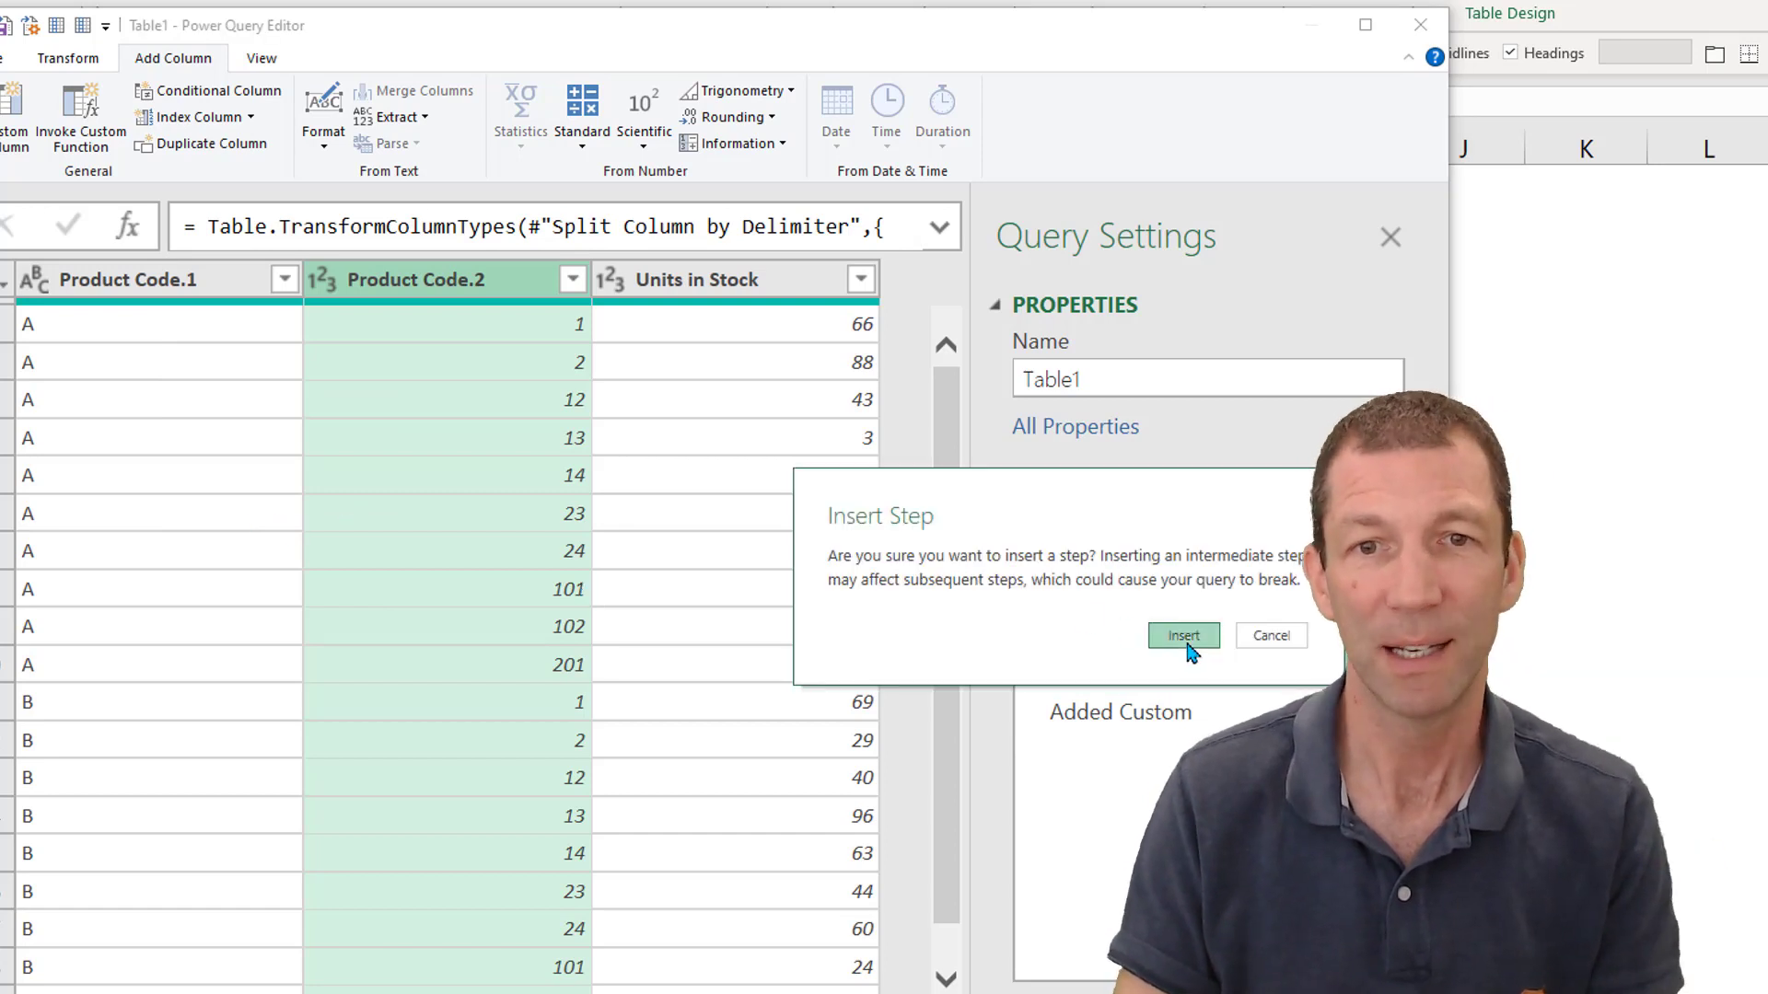
click(1182, 635)
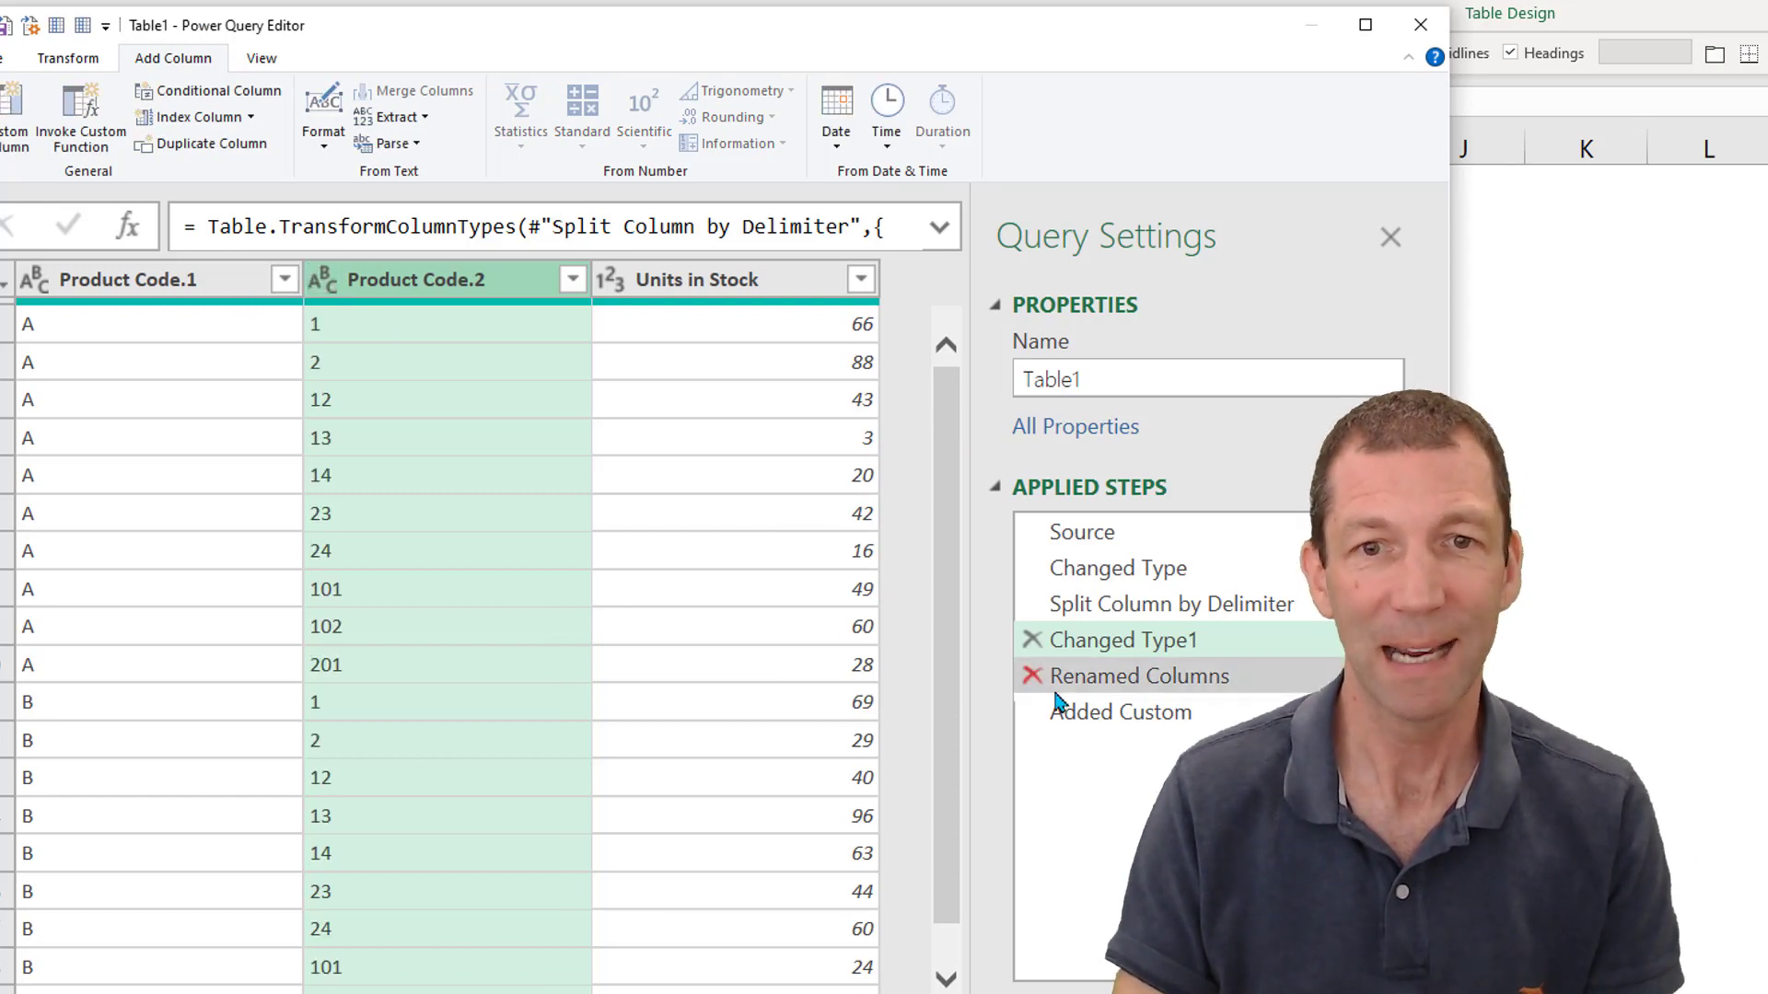
click(1121, 712)
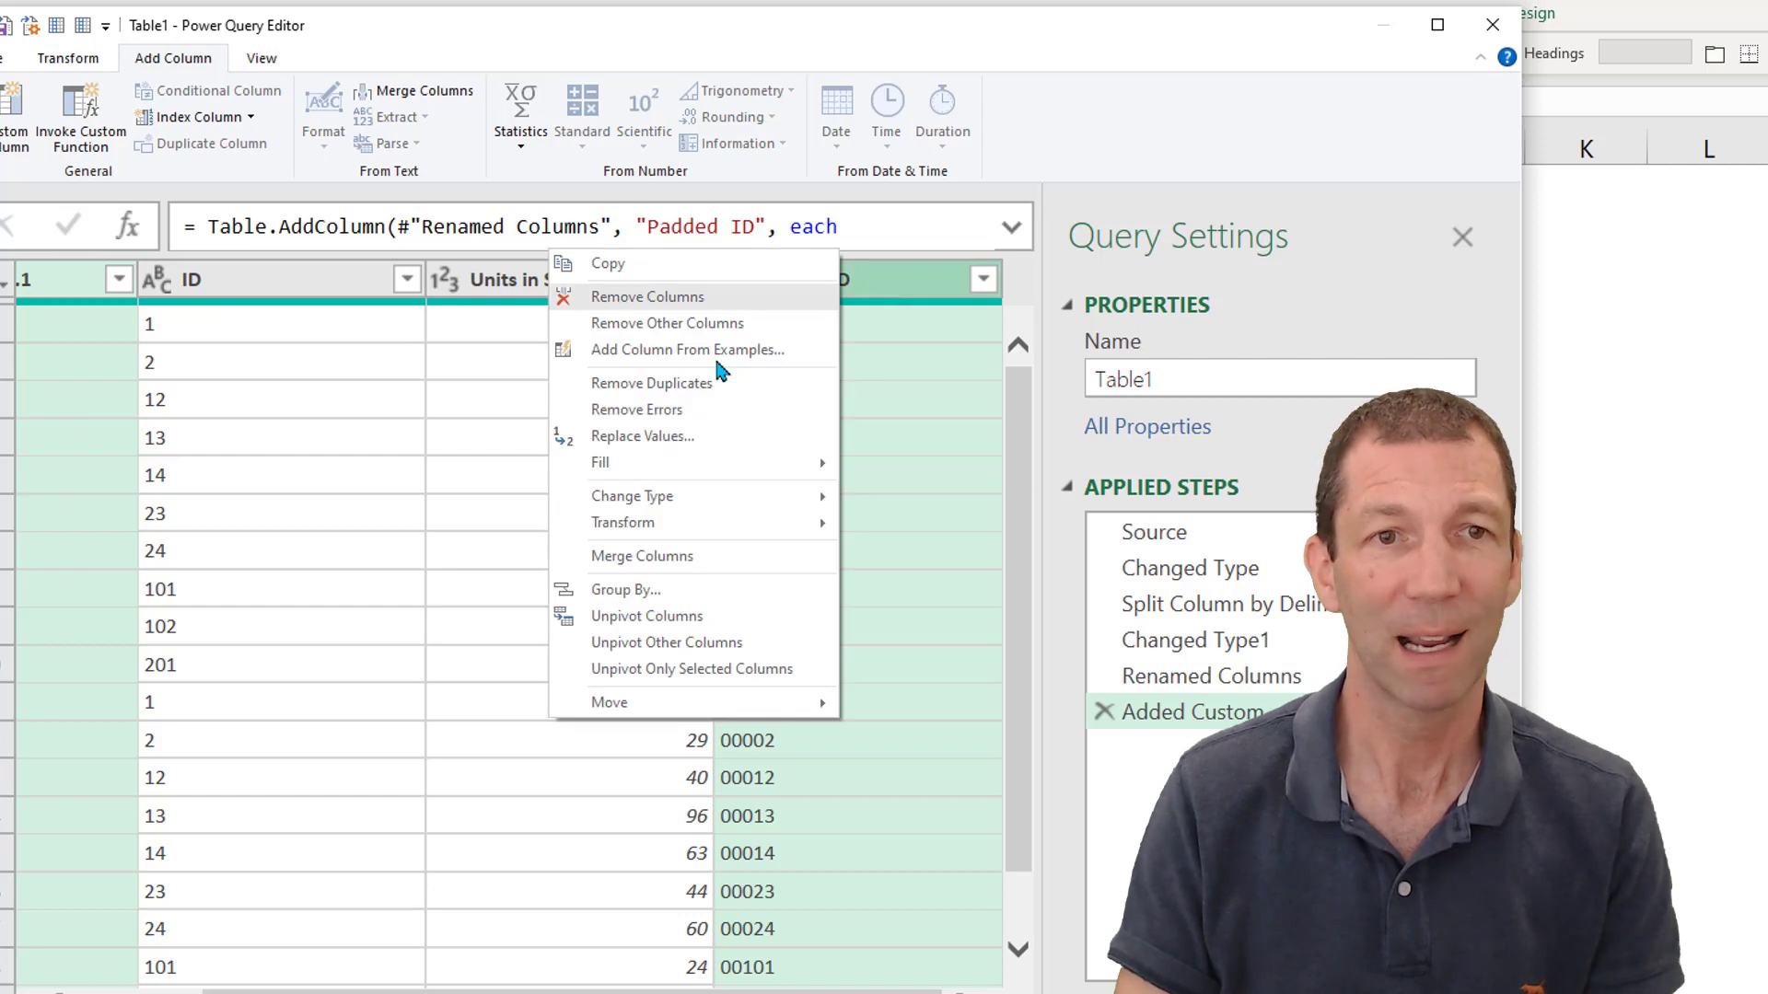
mouse_move(641, 557)
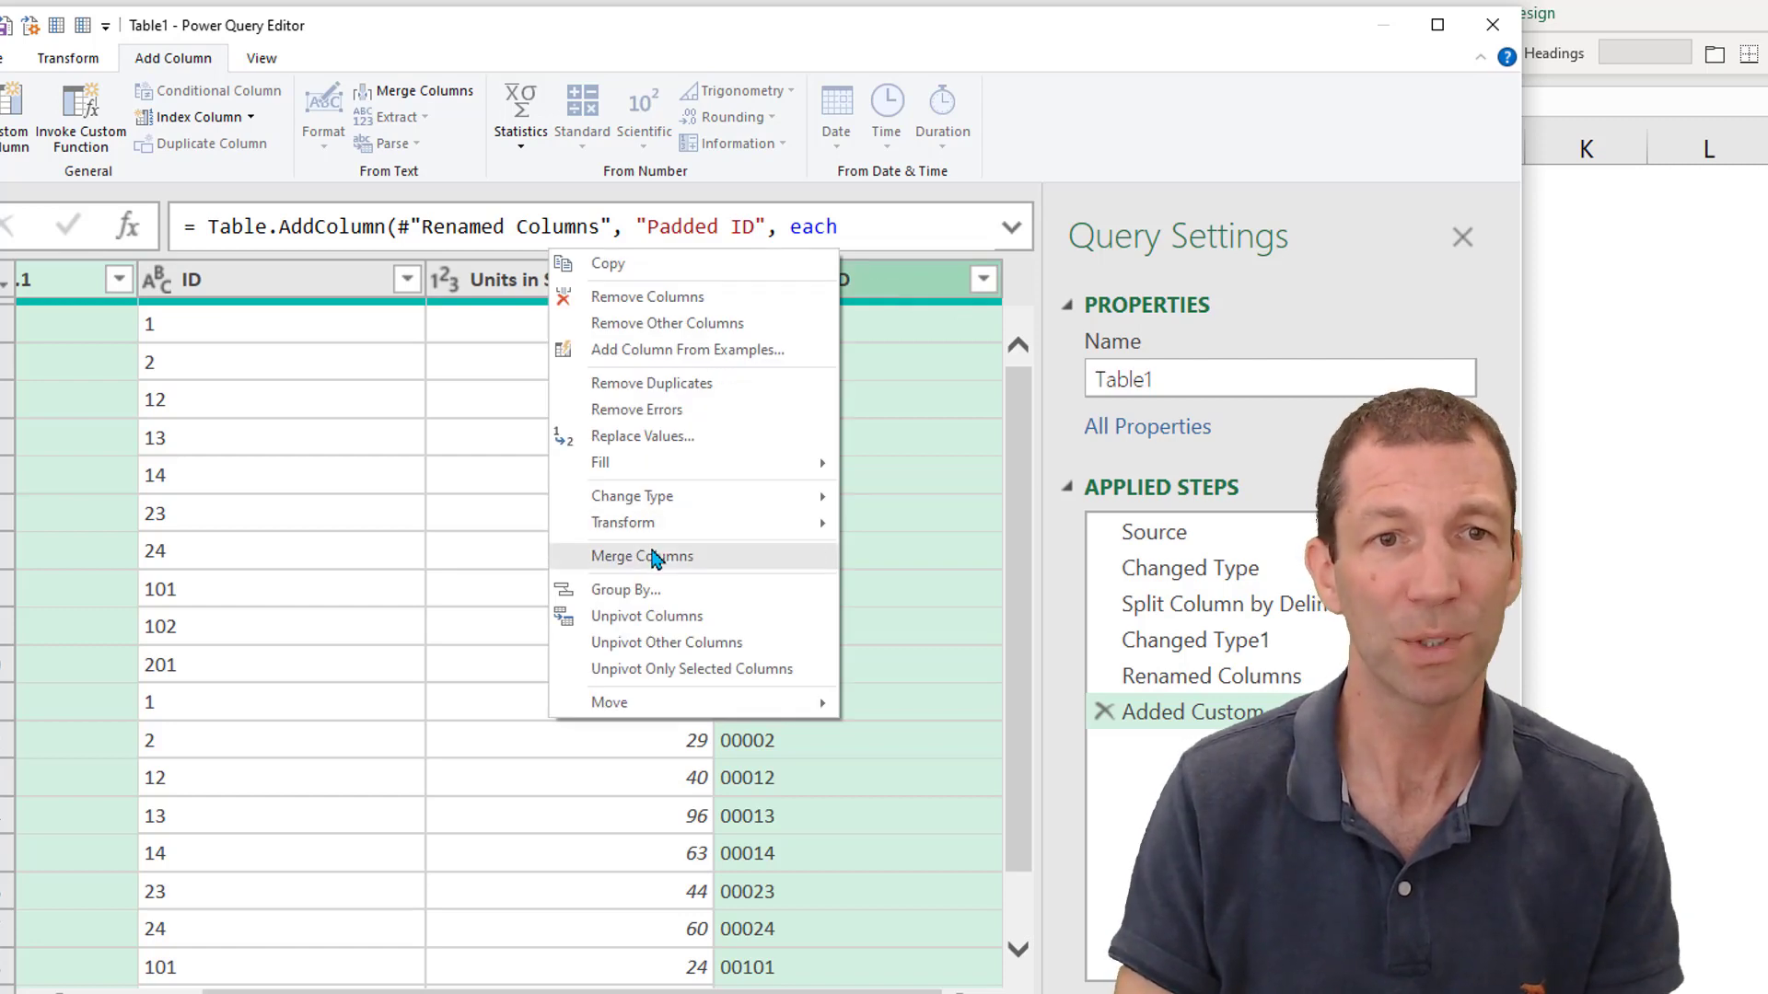
Step: Merge Product Code.1 and Padded ID with no separator into a column named Fixed ID
click(642, 557)
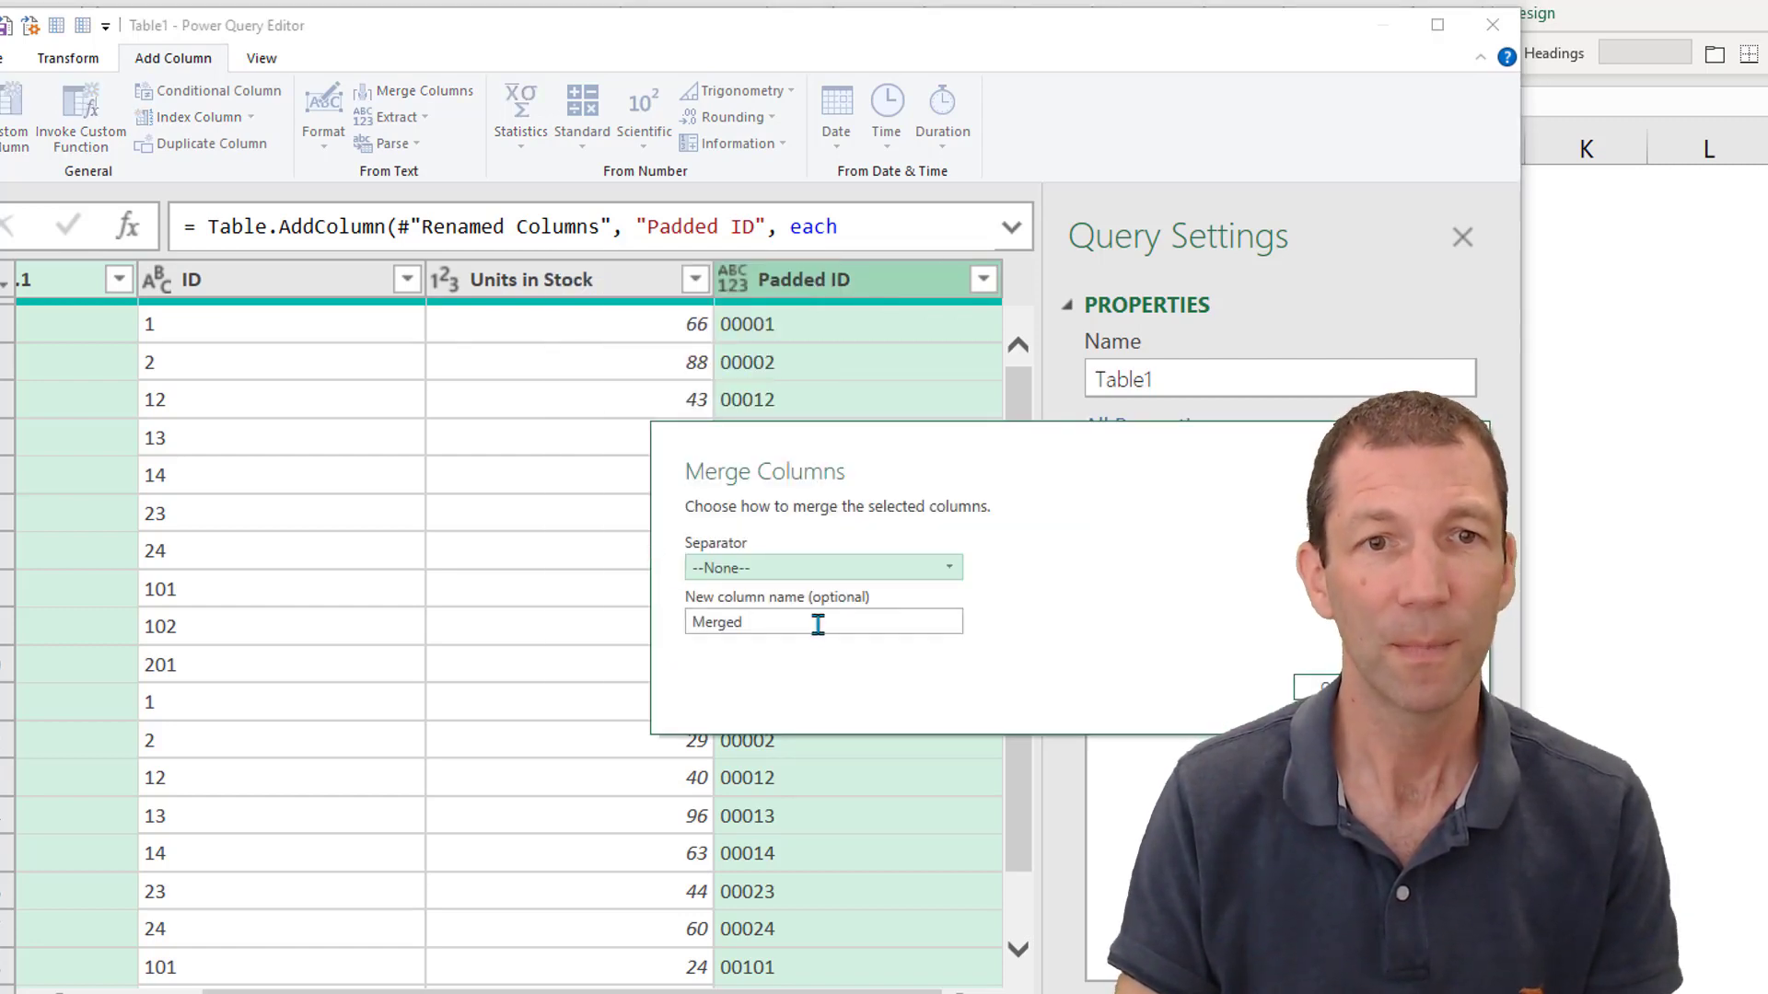
text(F)
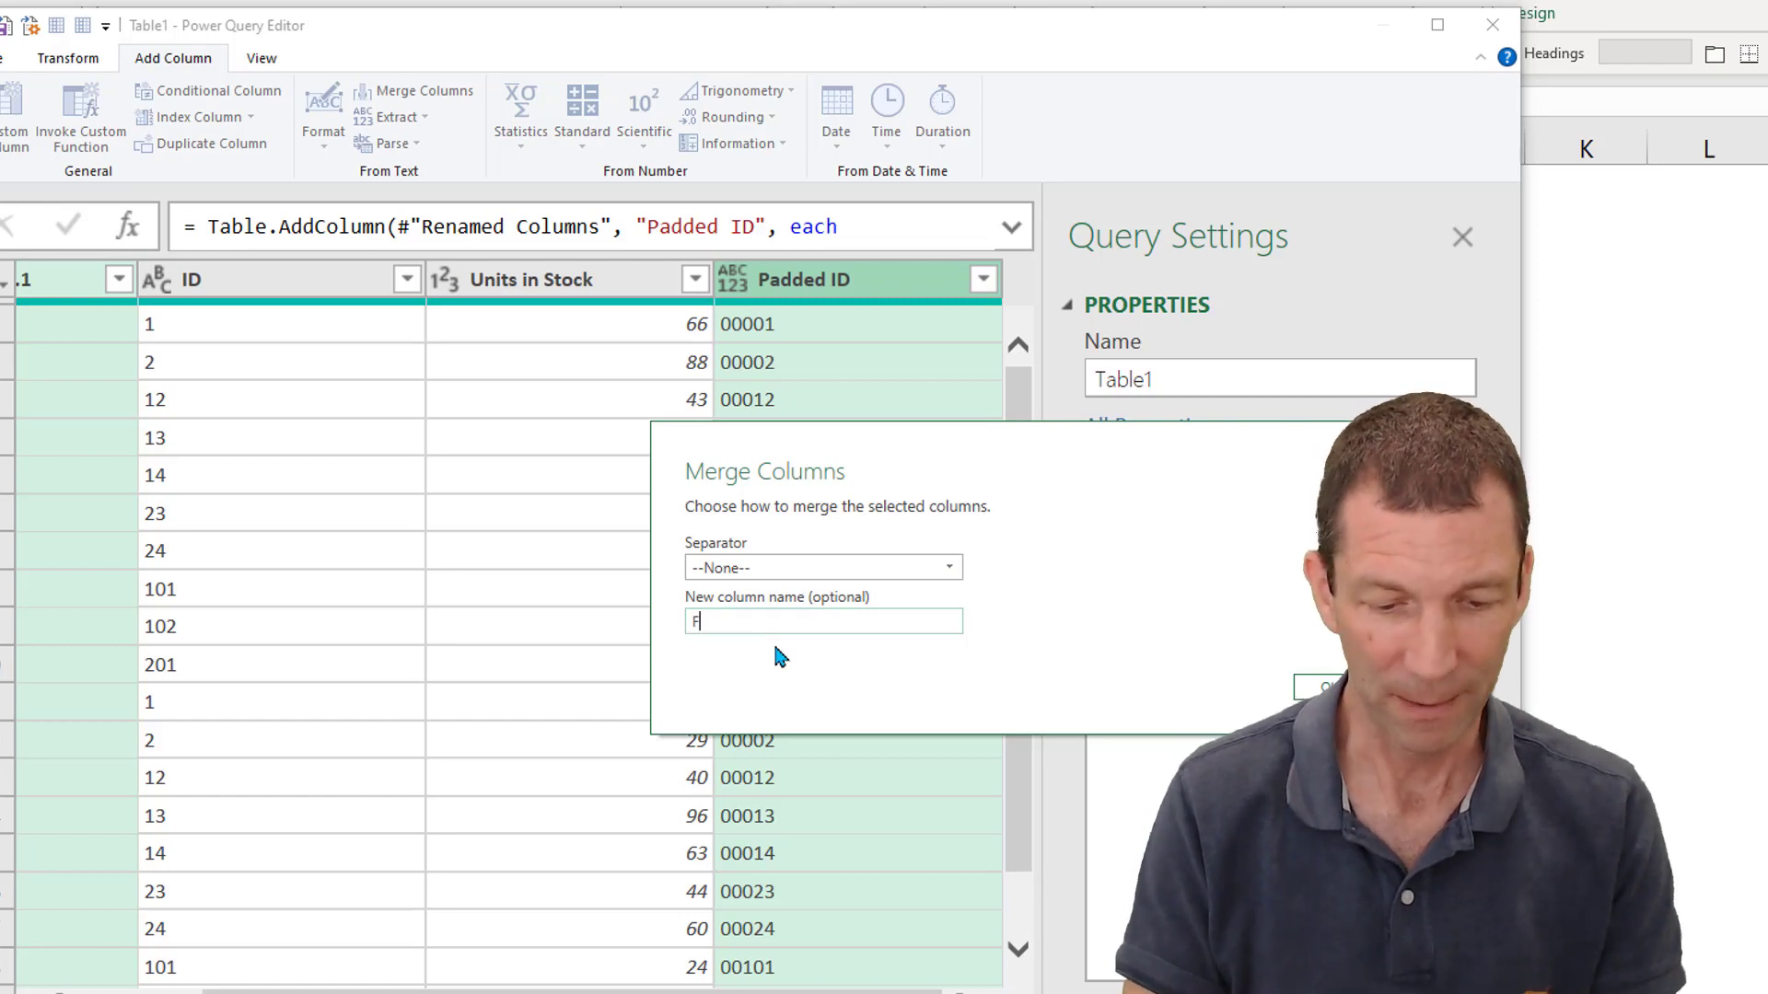
text(ixed)
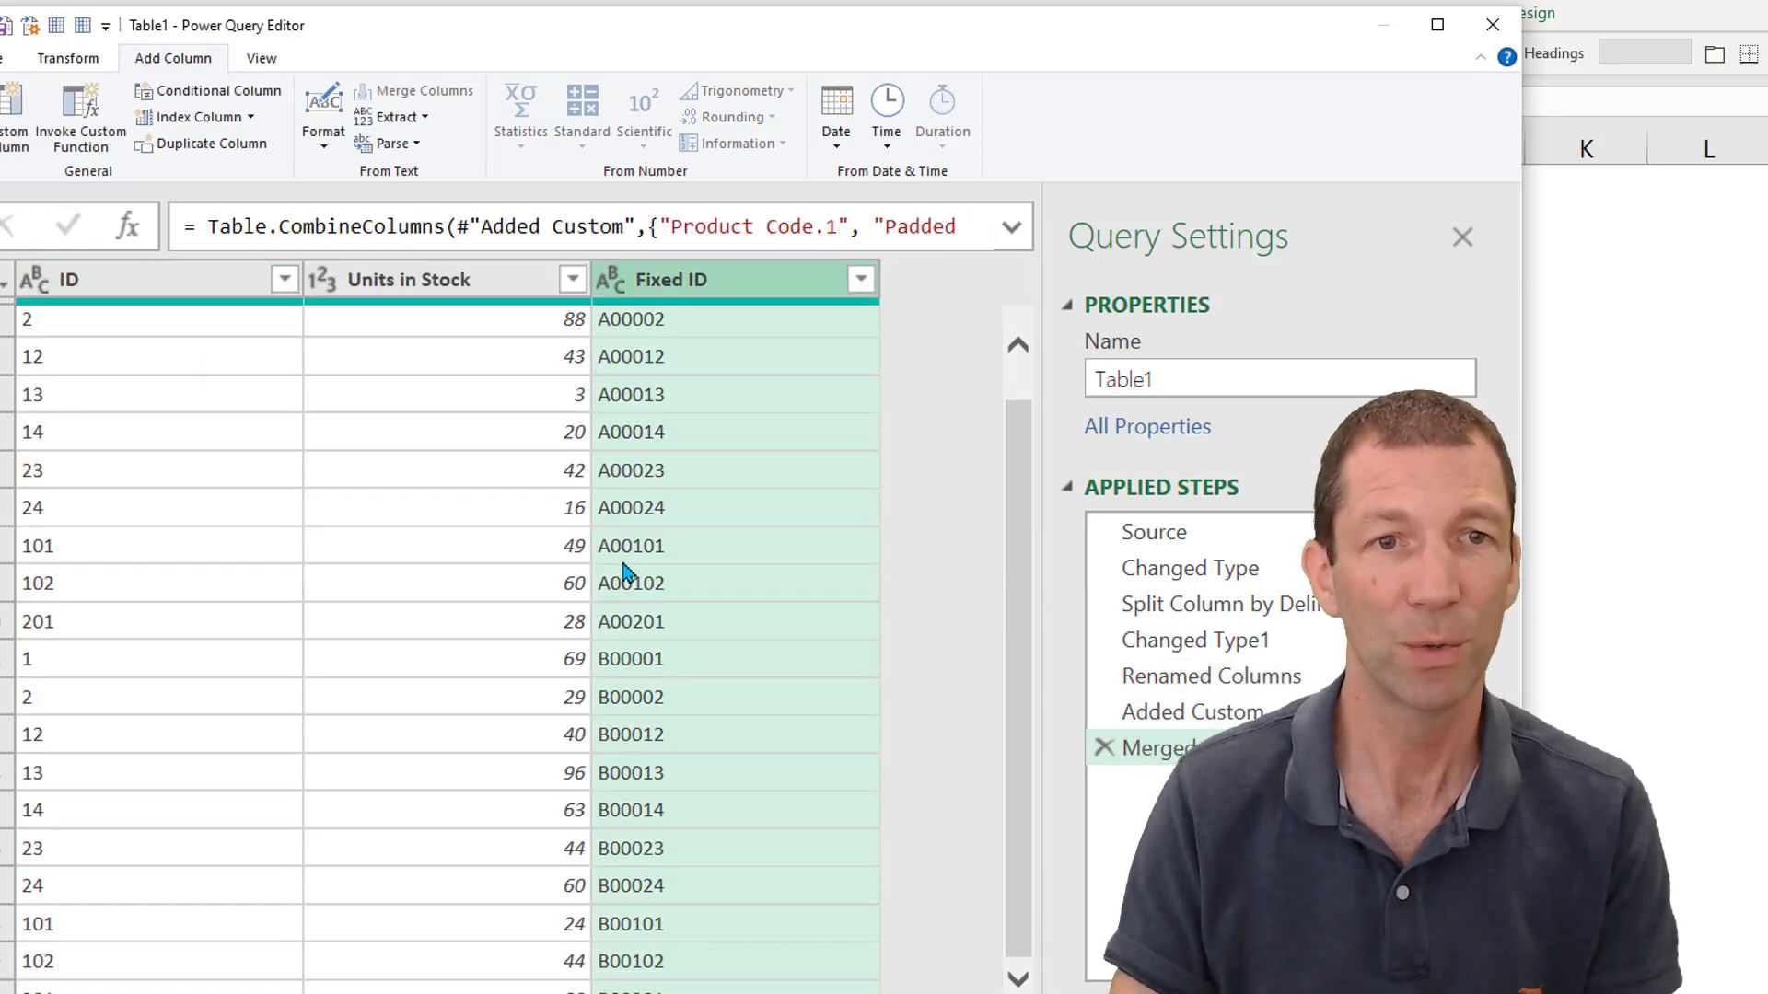
Step: Remove the original ID column, leaving Fixed ID and Units in Stock, and rename the query 'Solution'
scroll(up, 3)
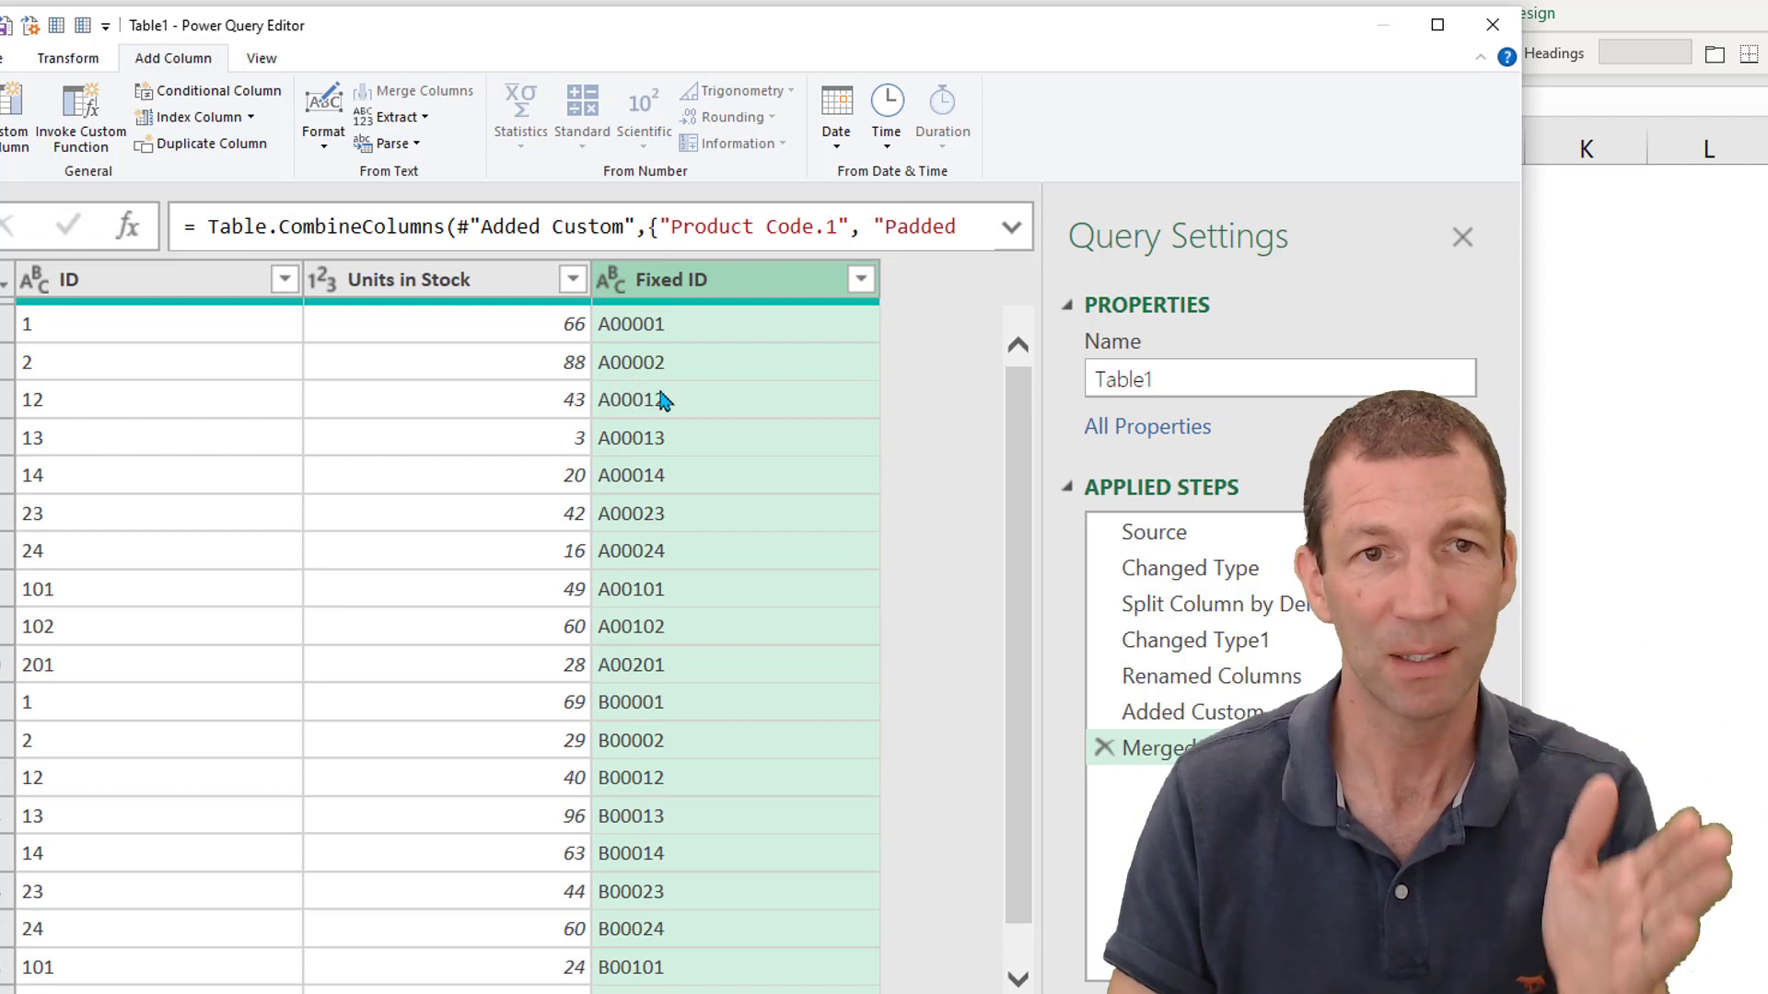
mouse_move(487, 336)
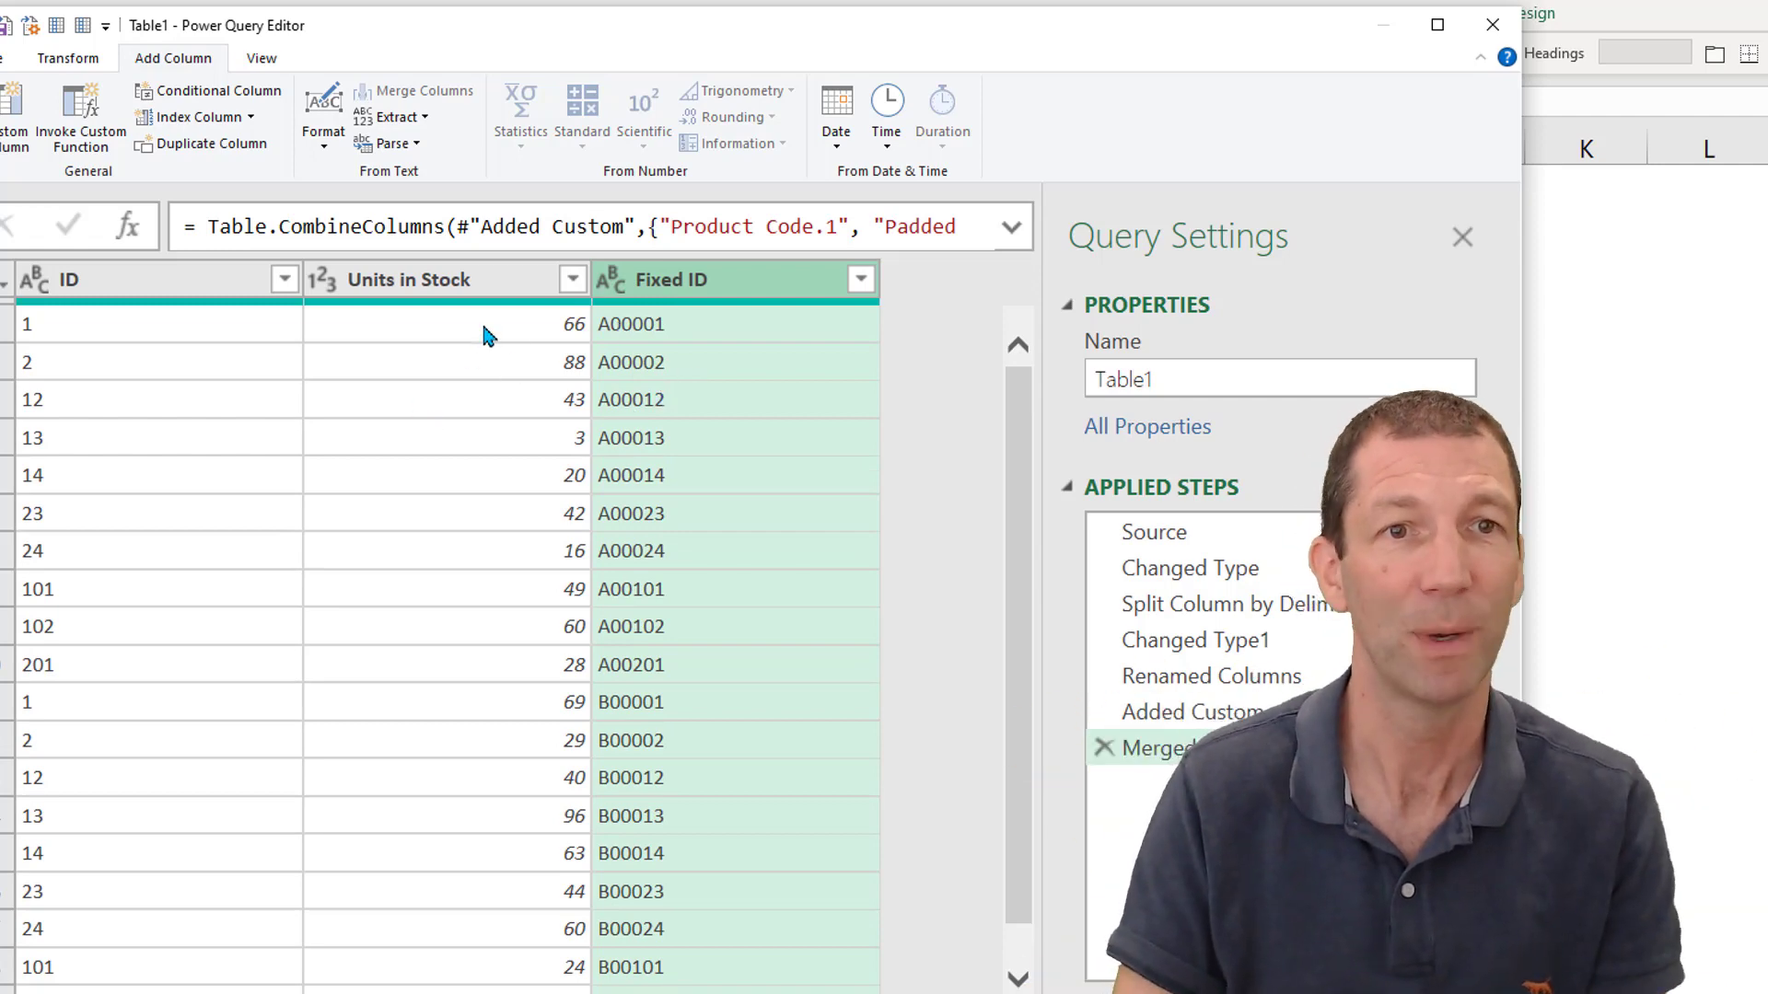
right_click(67, 279)
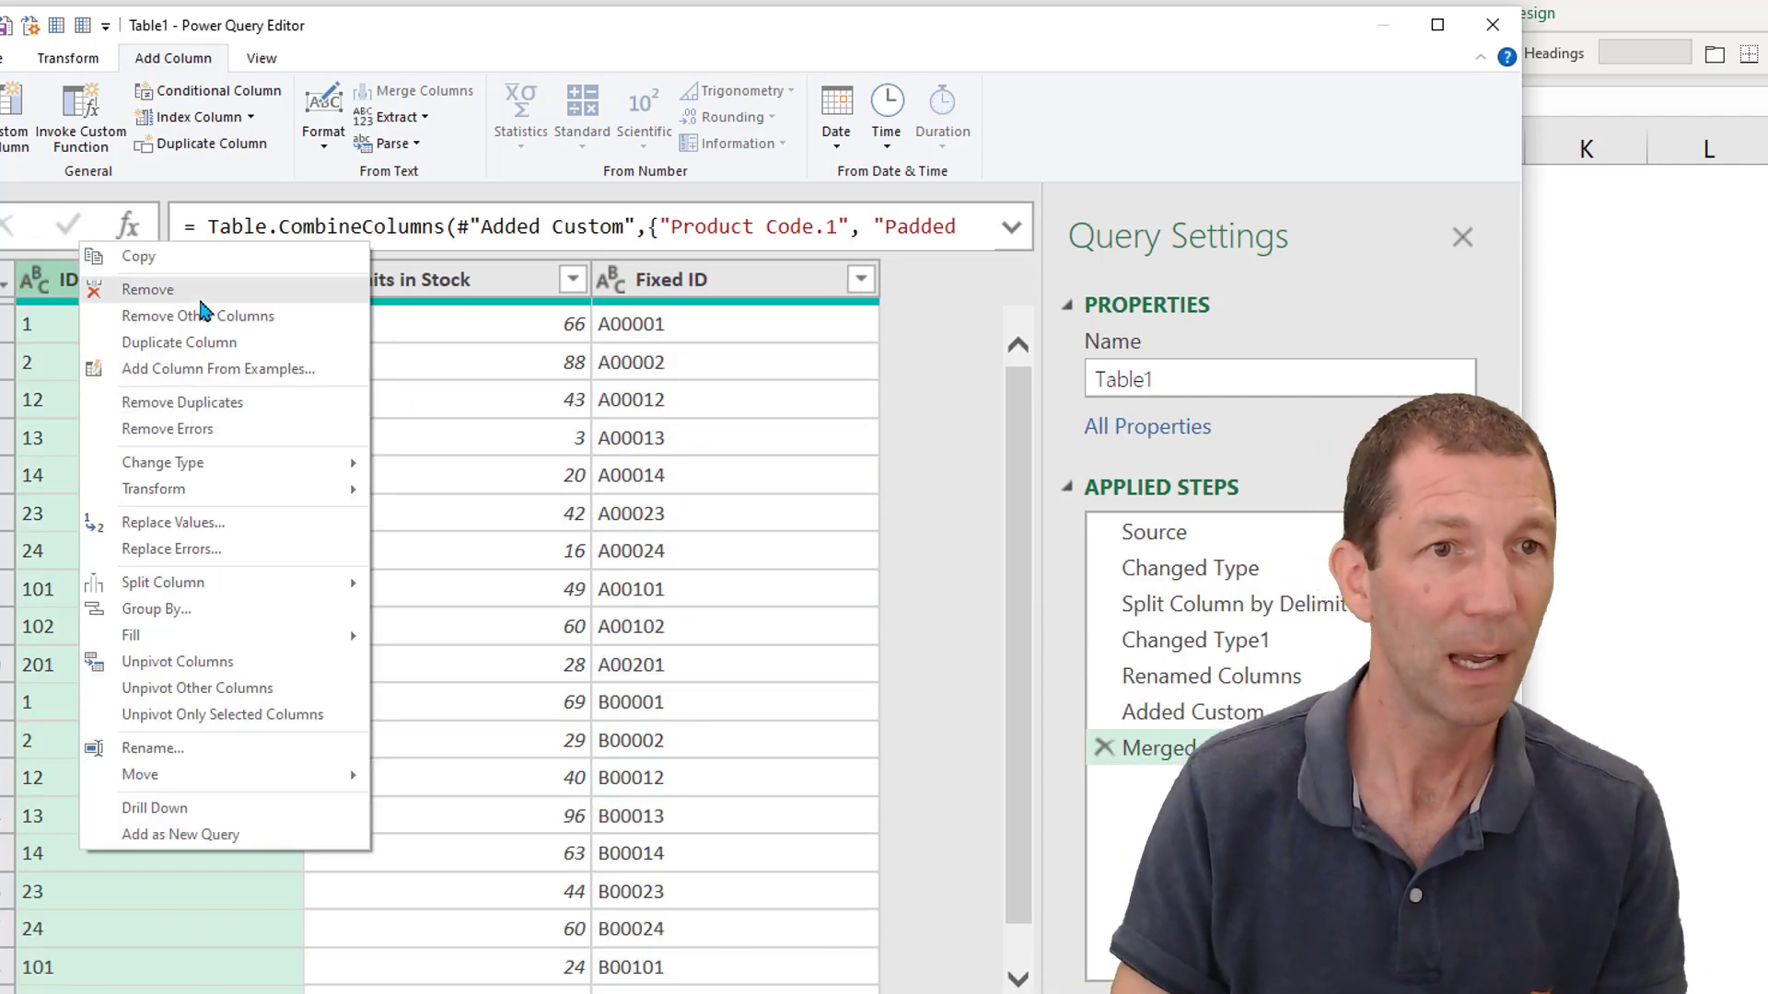
click(147, 288)
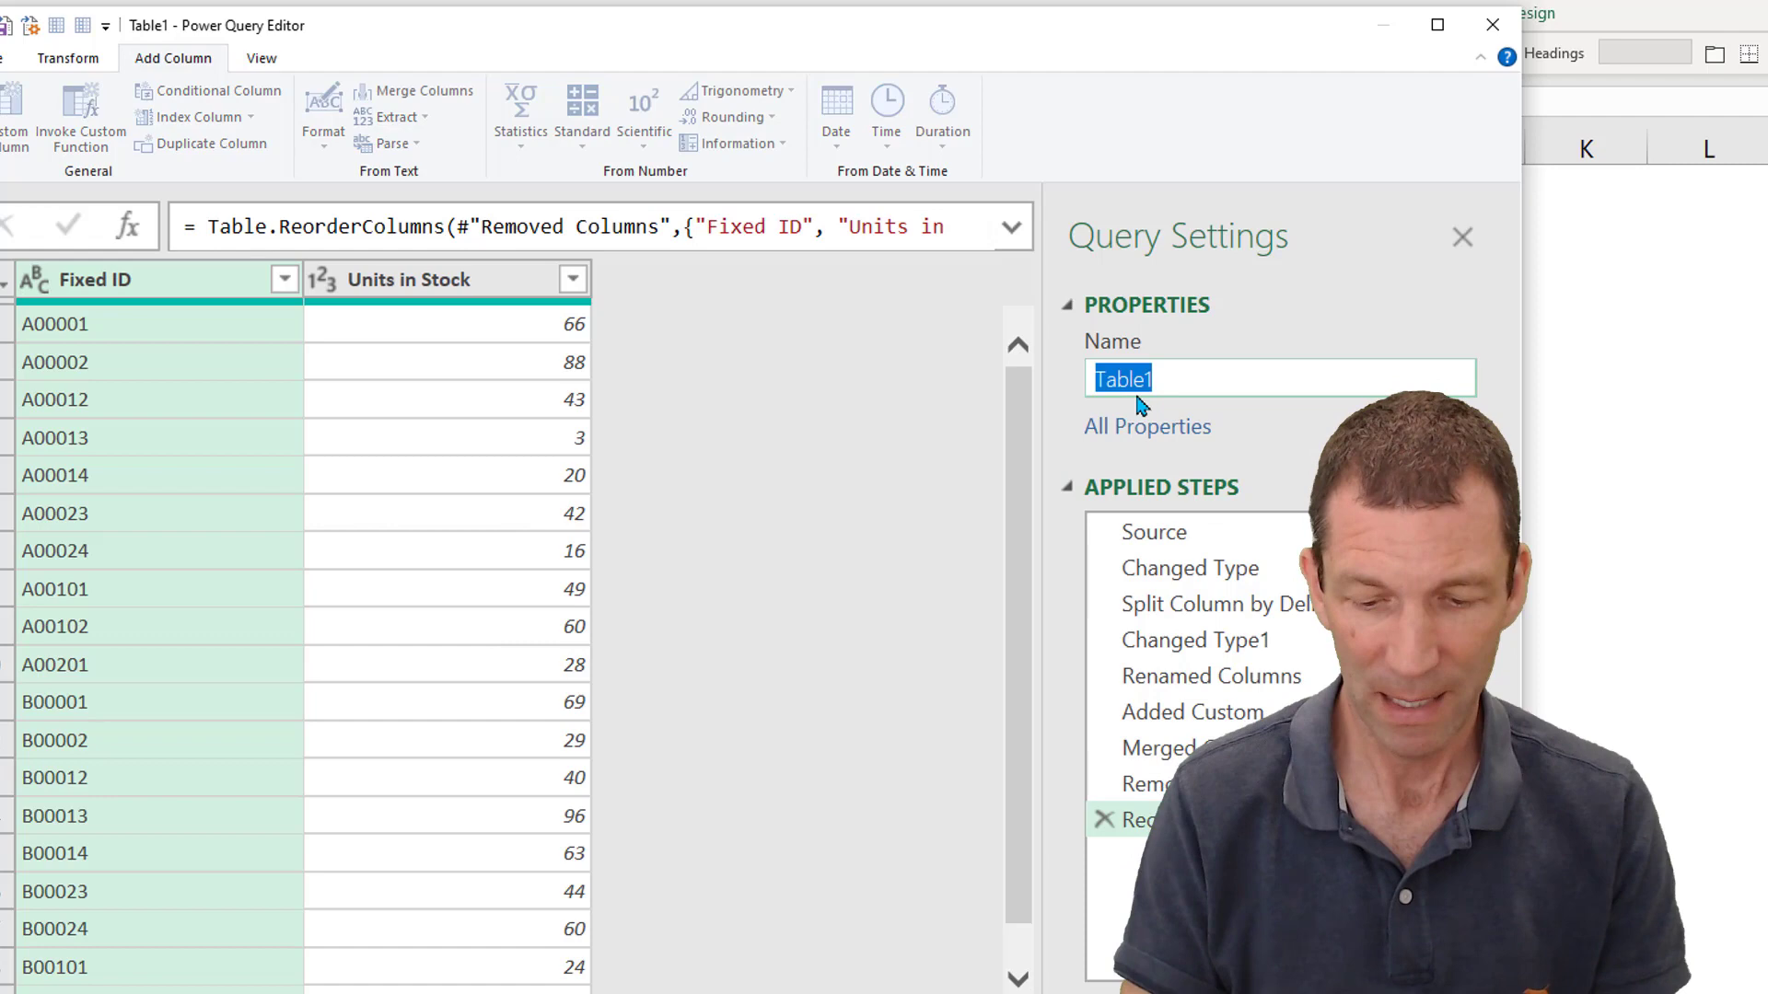
text(Solution)
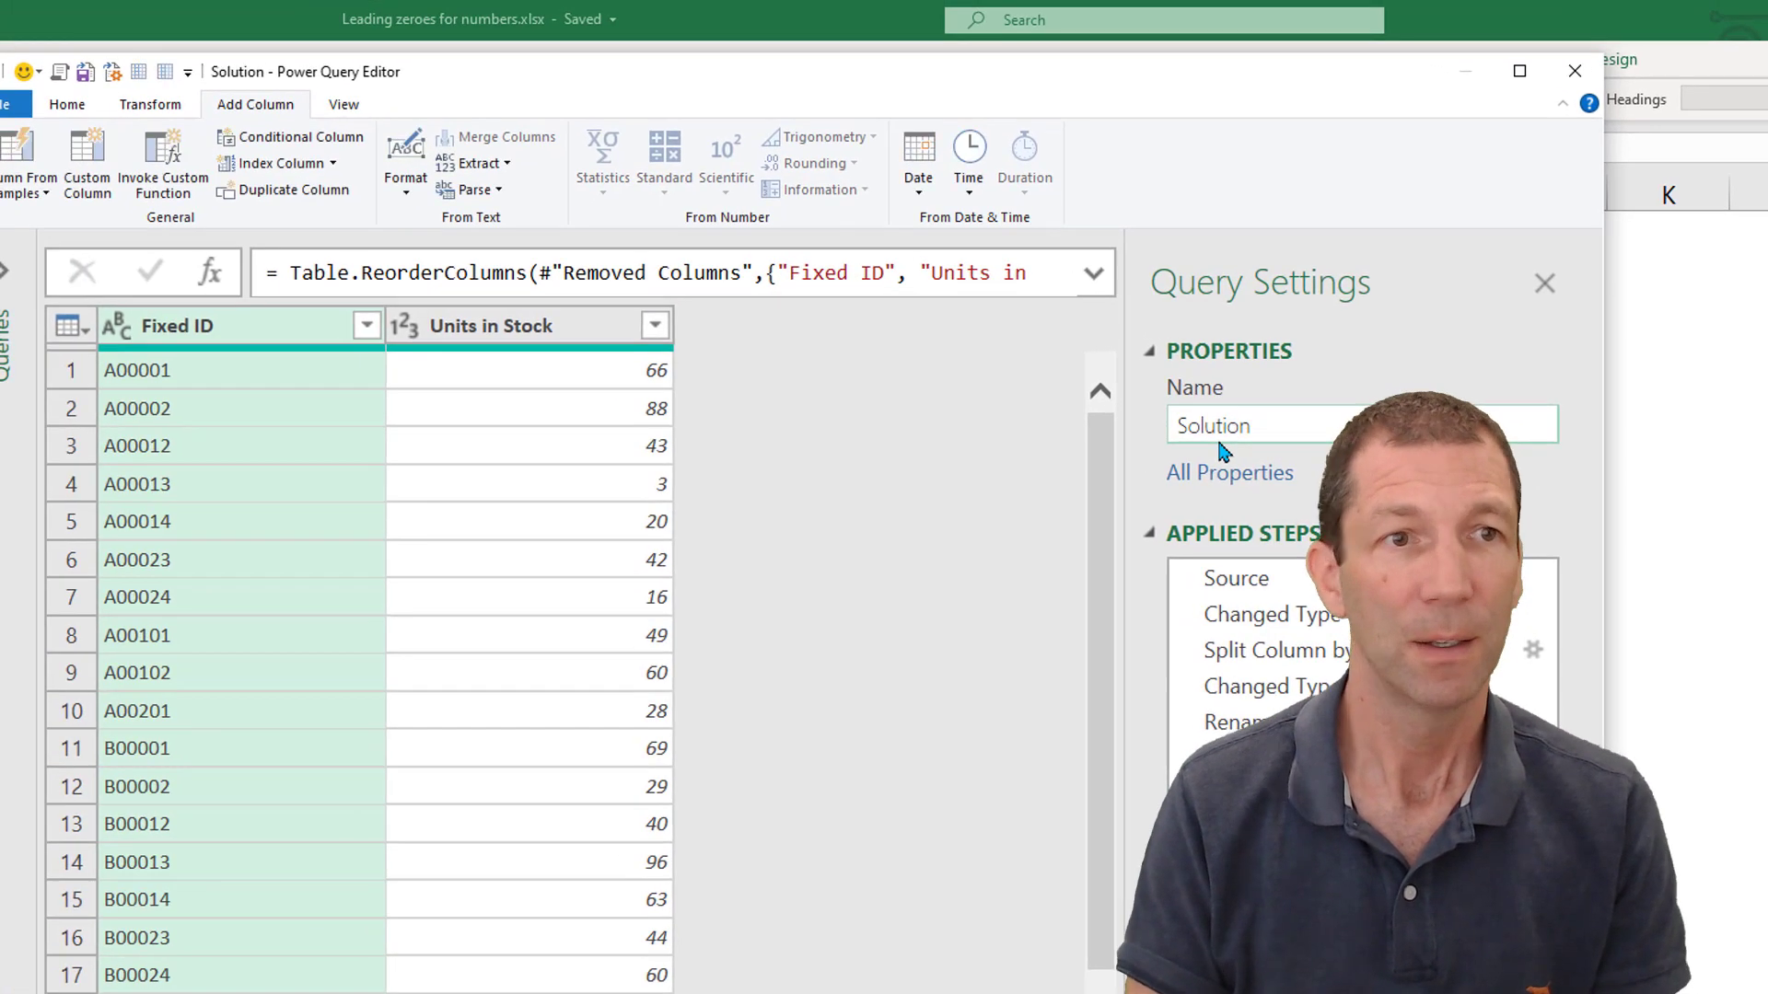
click(67, 104)
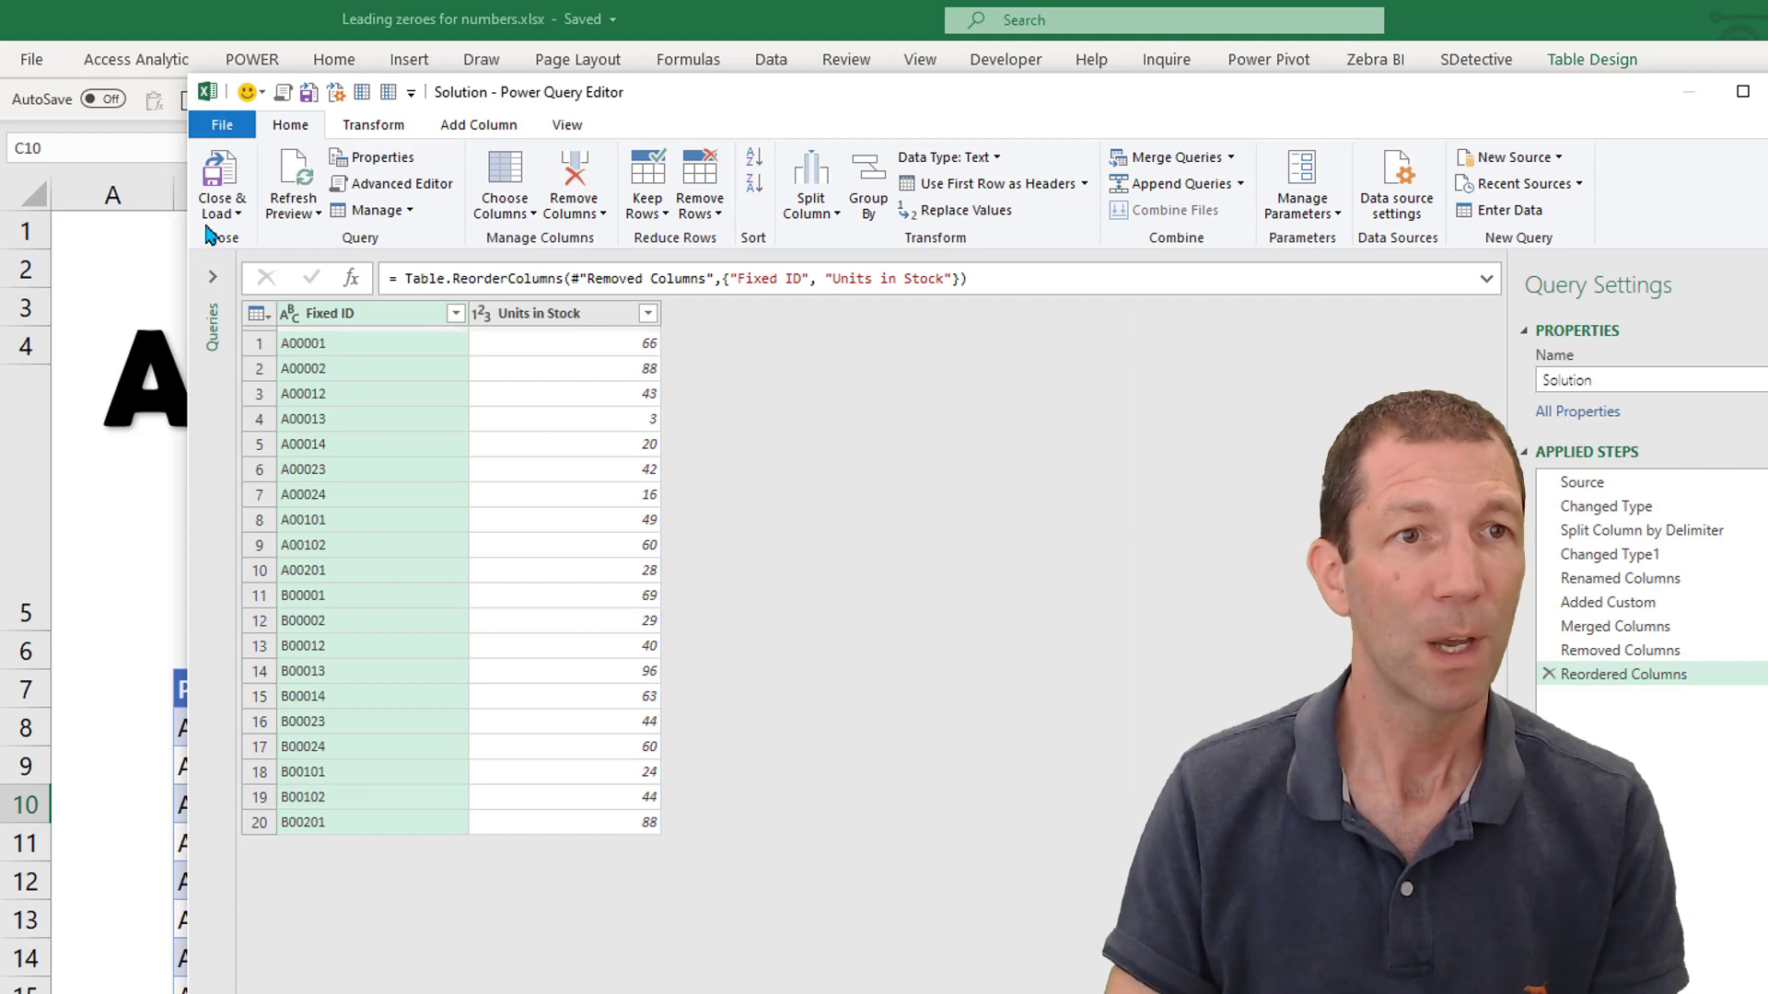
Step: Load the Solution query as a table on the existing Data sheet at cell F7
click(221, 181)
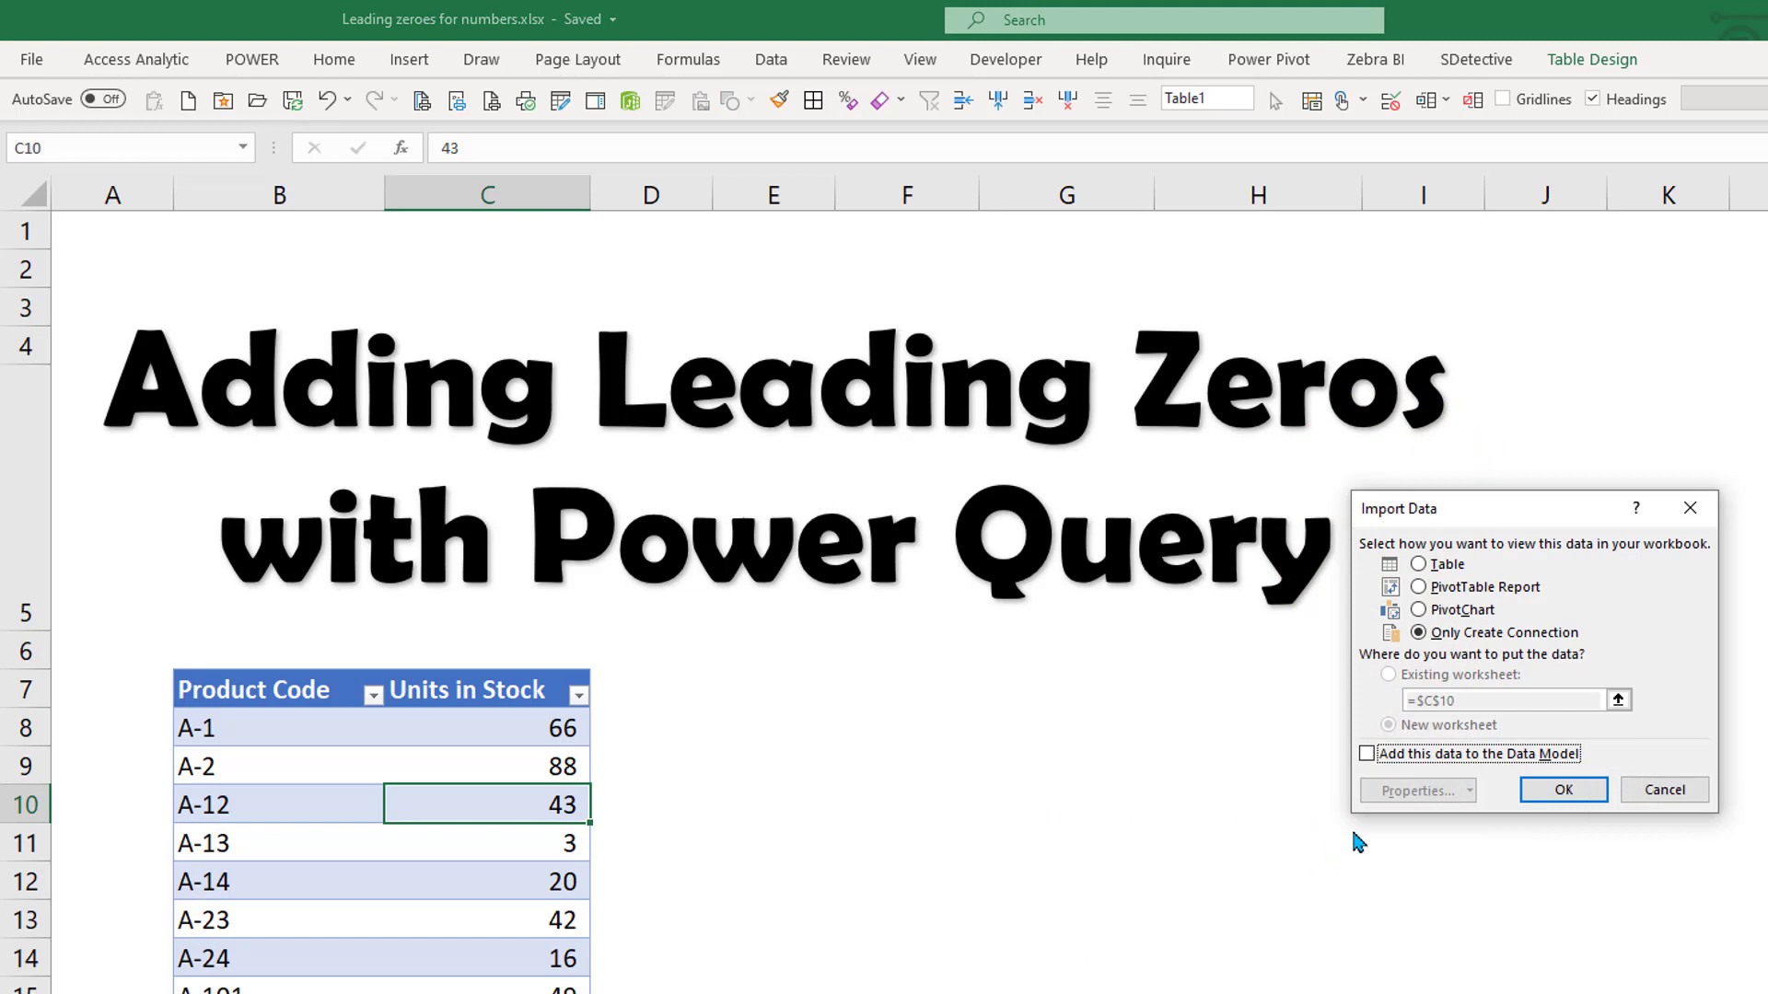
click(1420, 564)
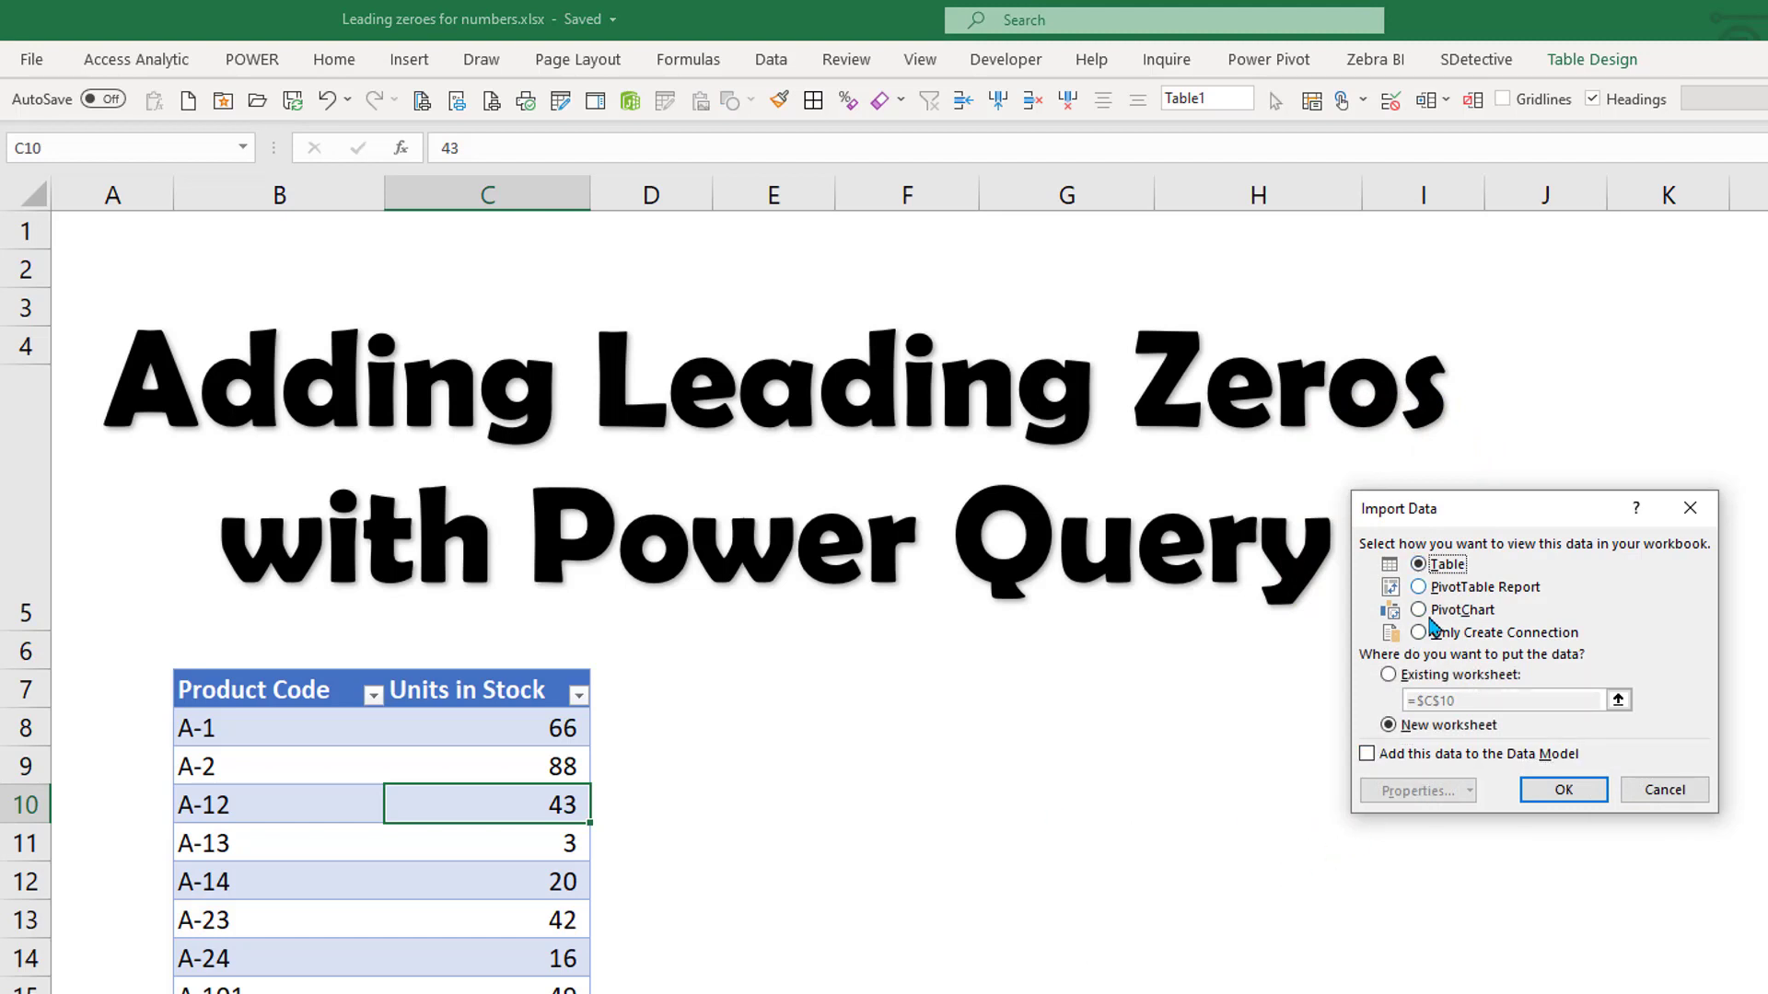
click(1388, 673)
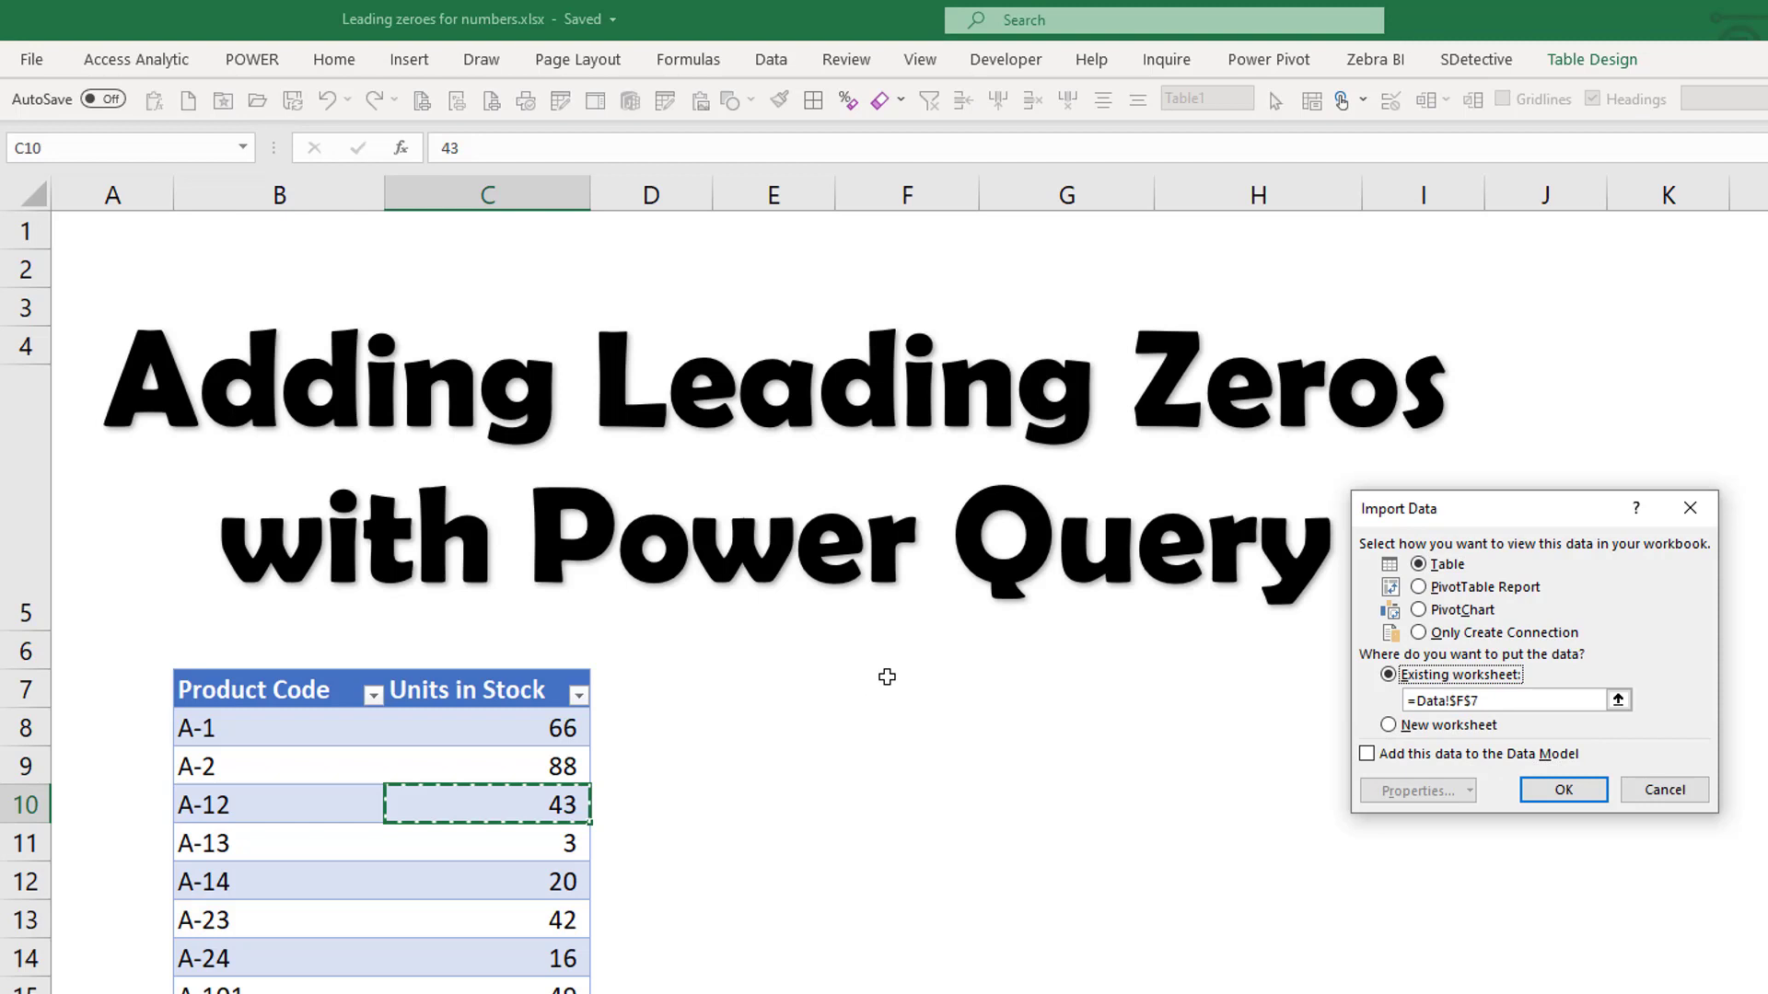
click(1561, 789)
text(23)
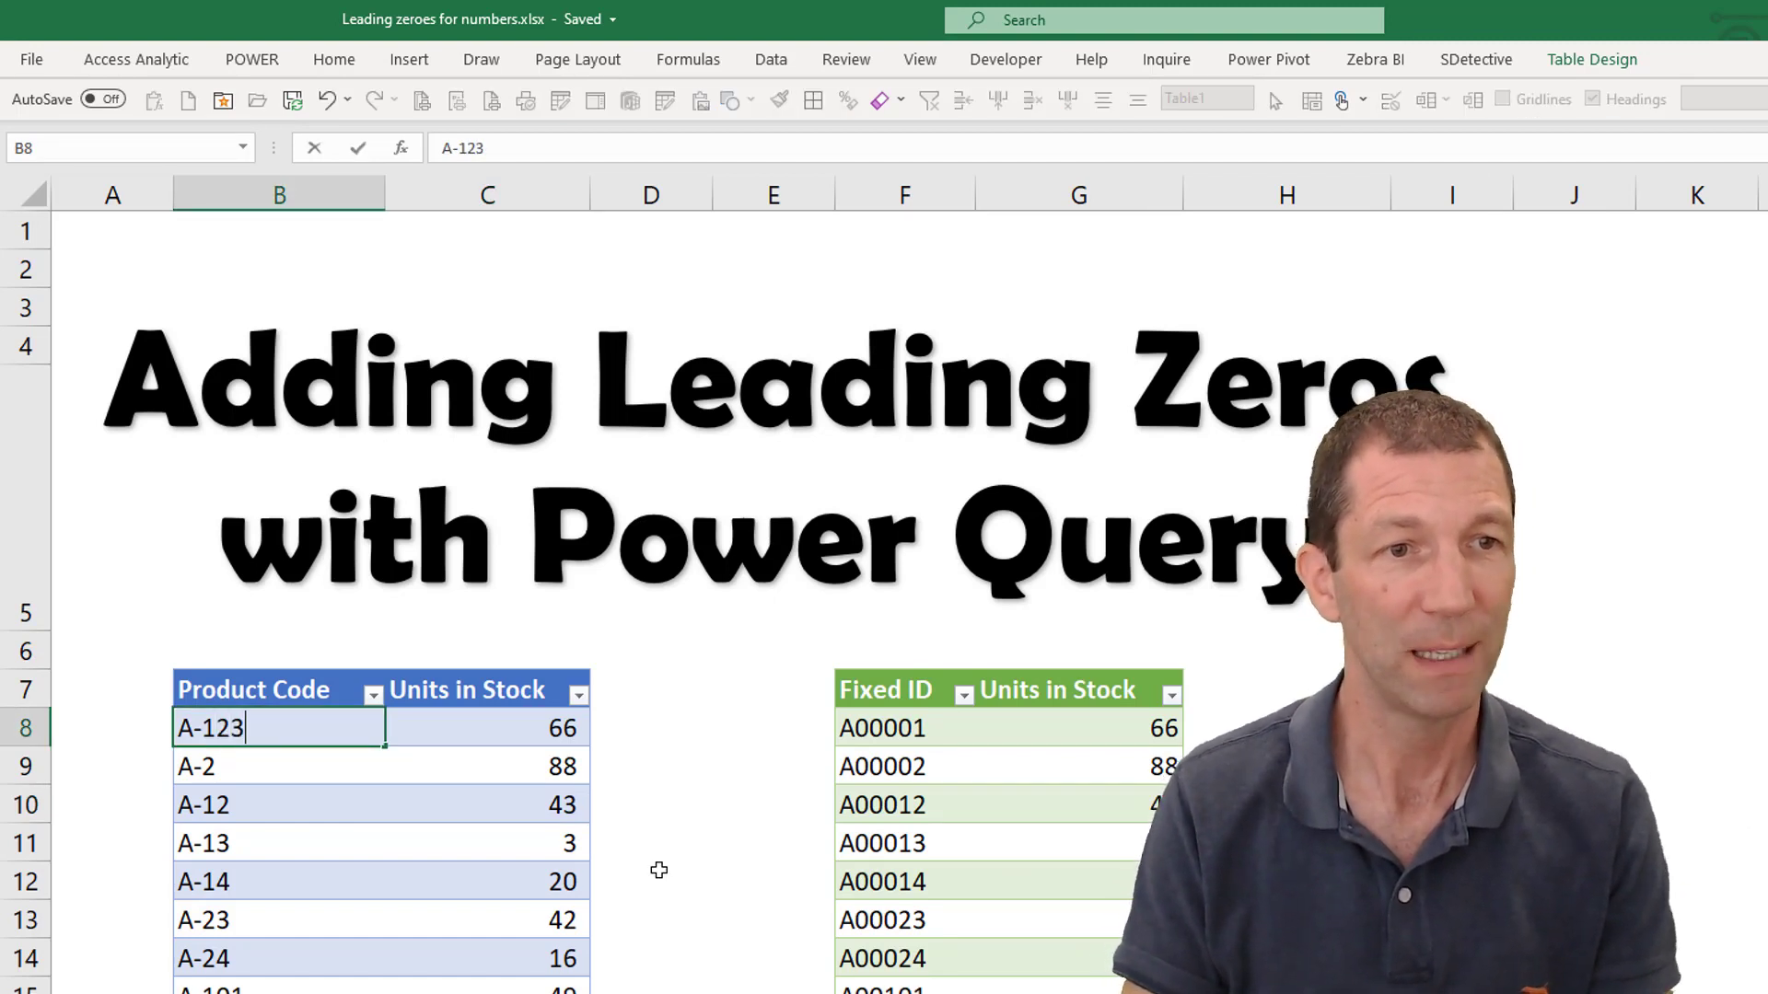
Step: Refresh the Fixed ID output table so the A-123 edit becomes A00123
right_click(1009, 842)
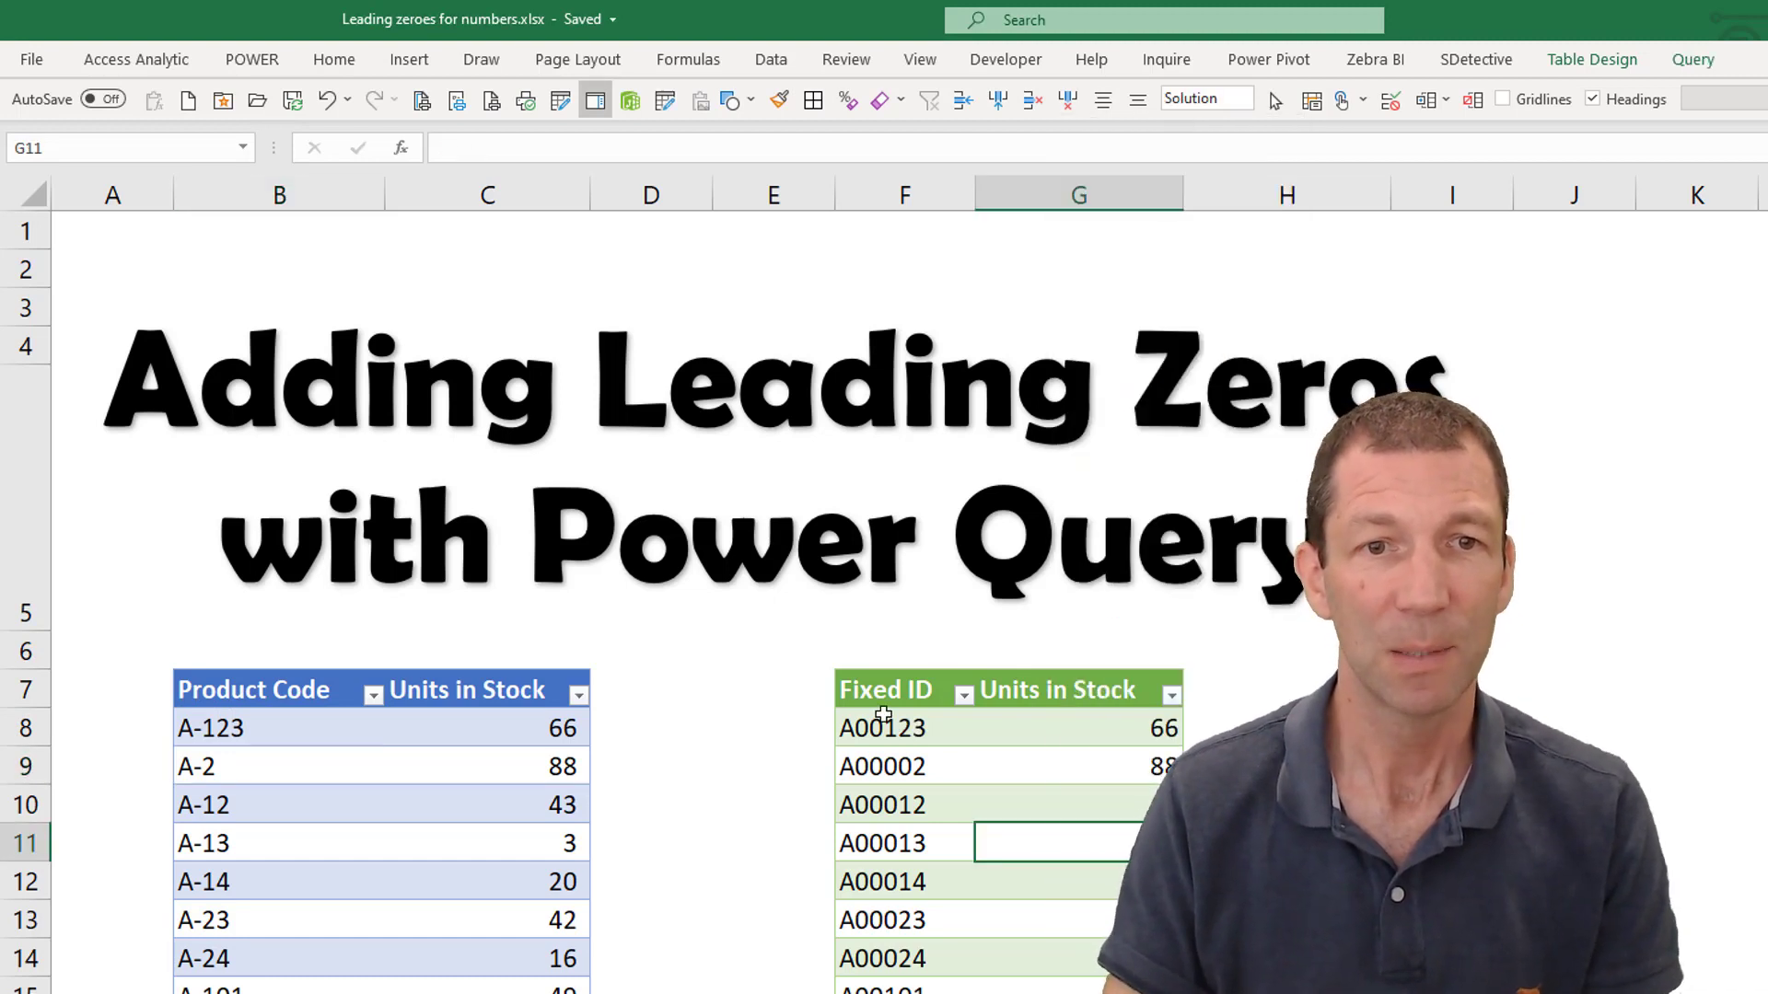
click(903, 727)
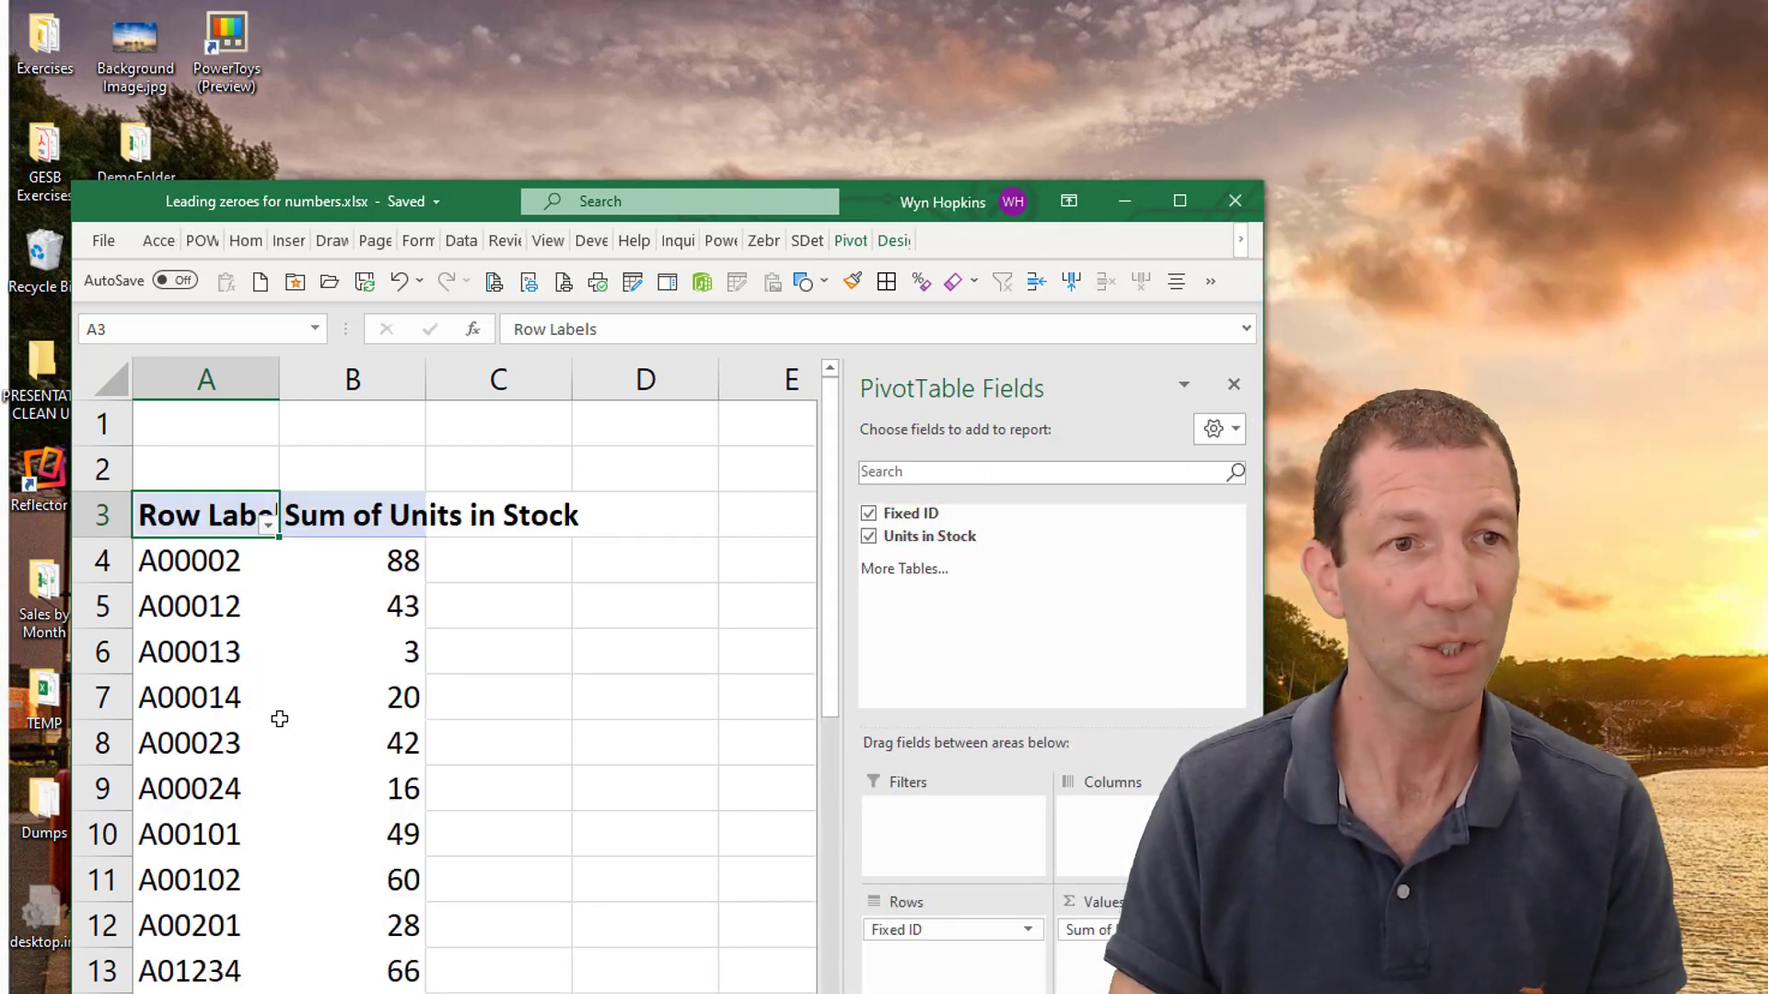
Step: Scroll down through the pivot table of summed Units in Stock by Fixed ID
scroll(down, 3)
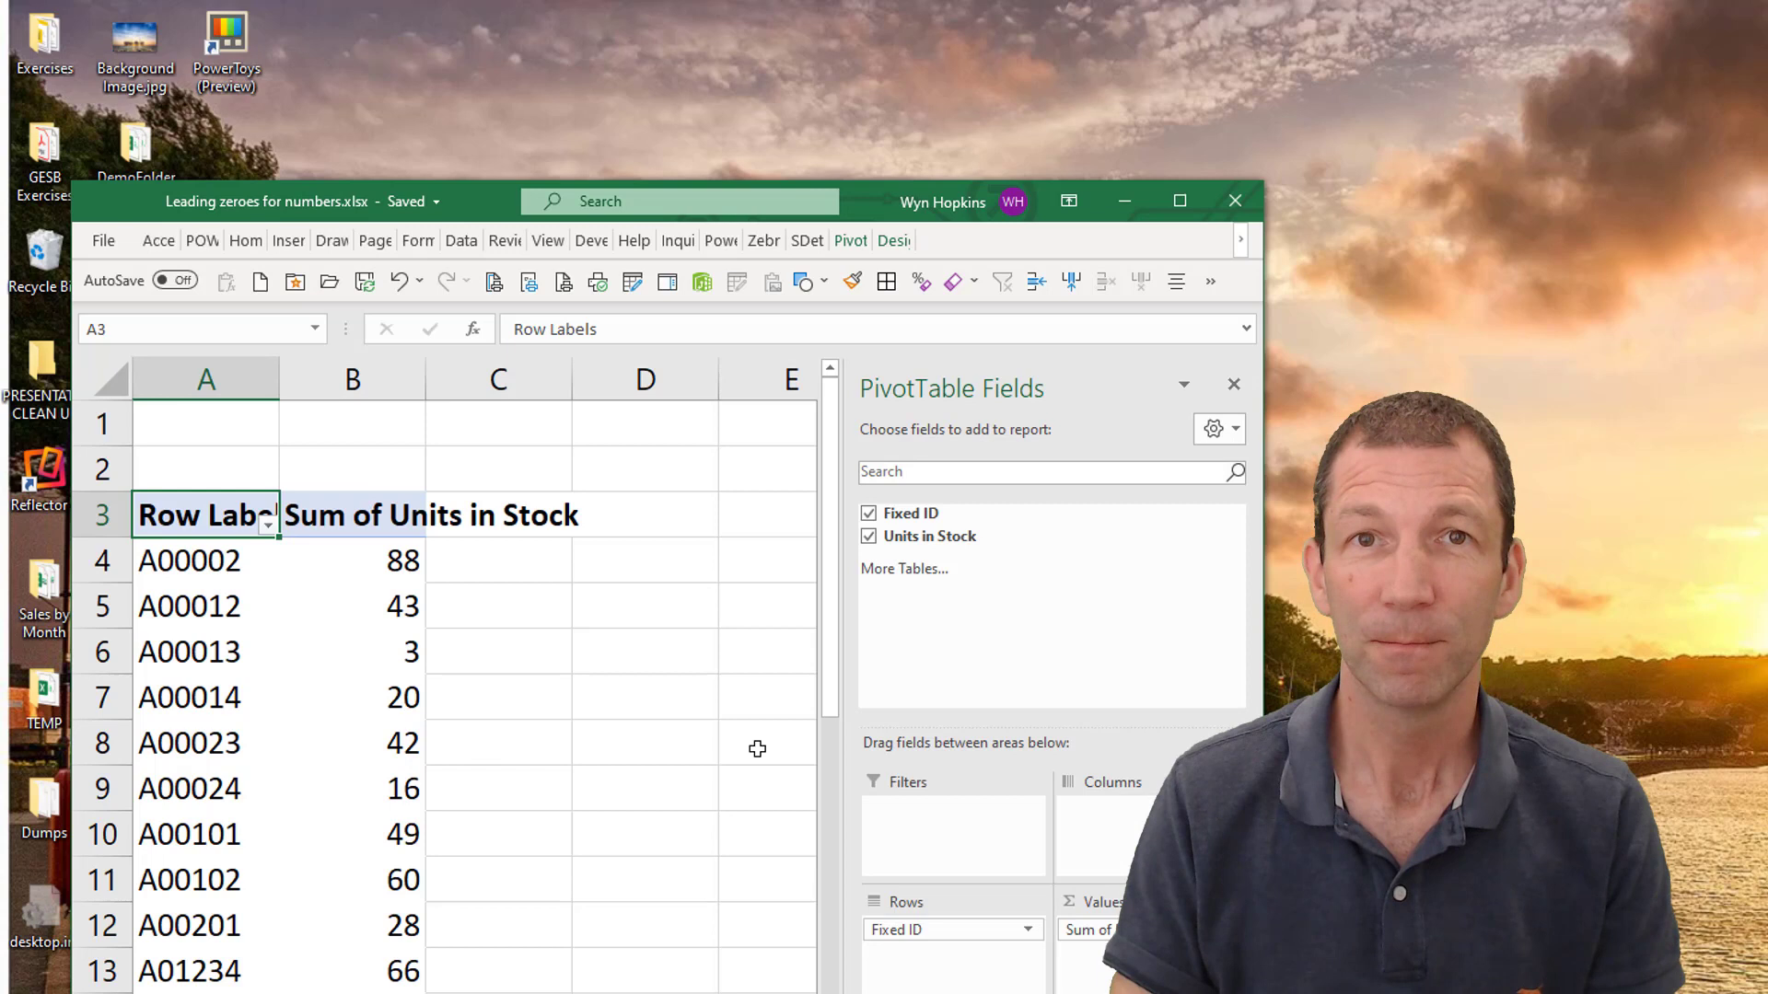
mouse_move(837, 758)
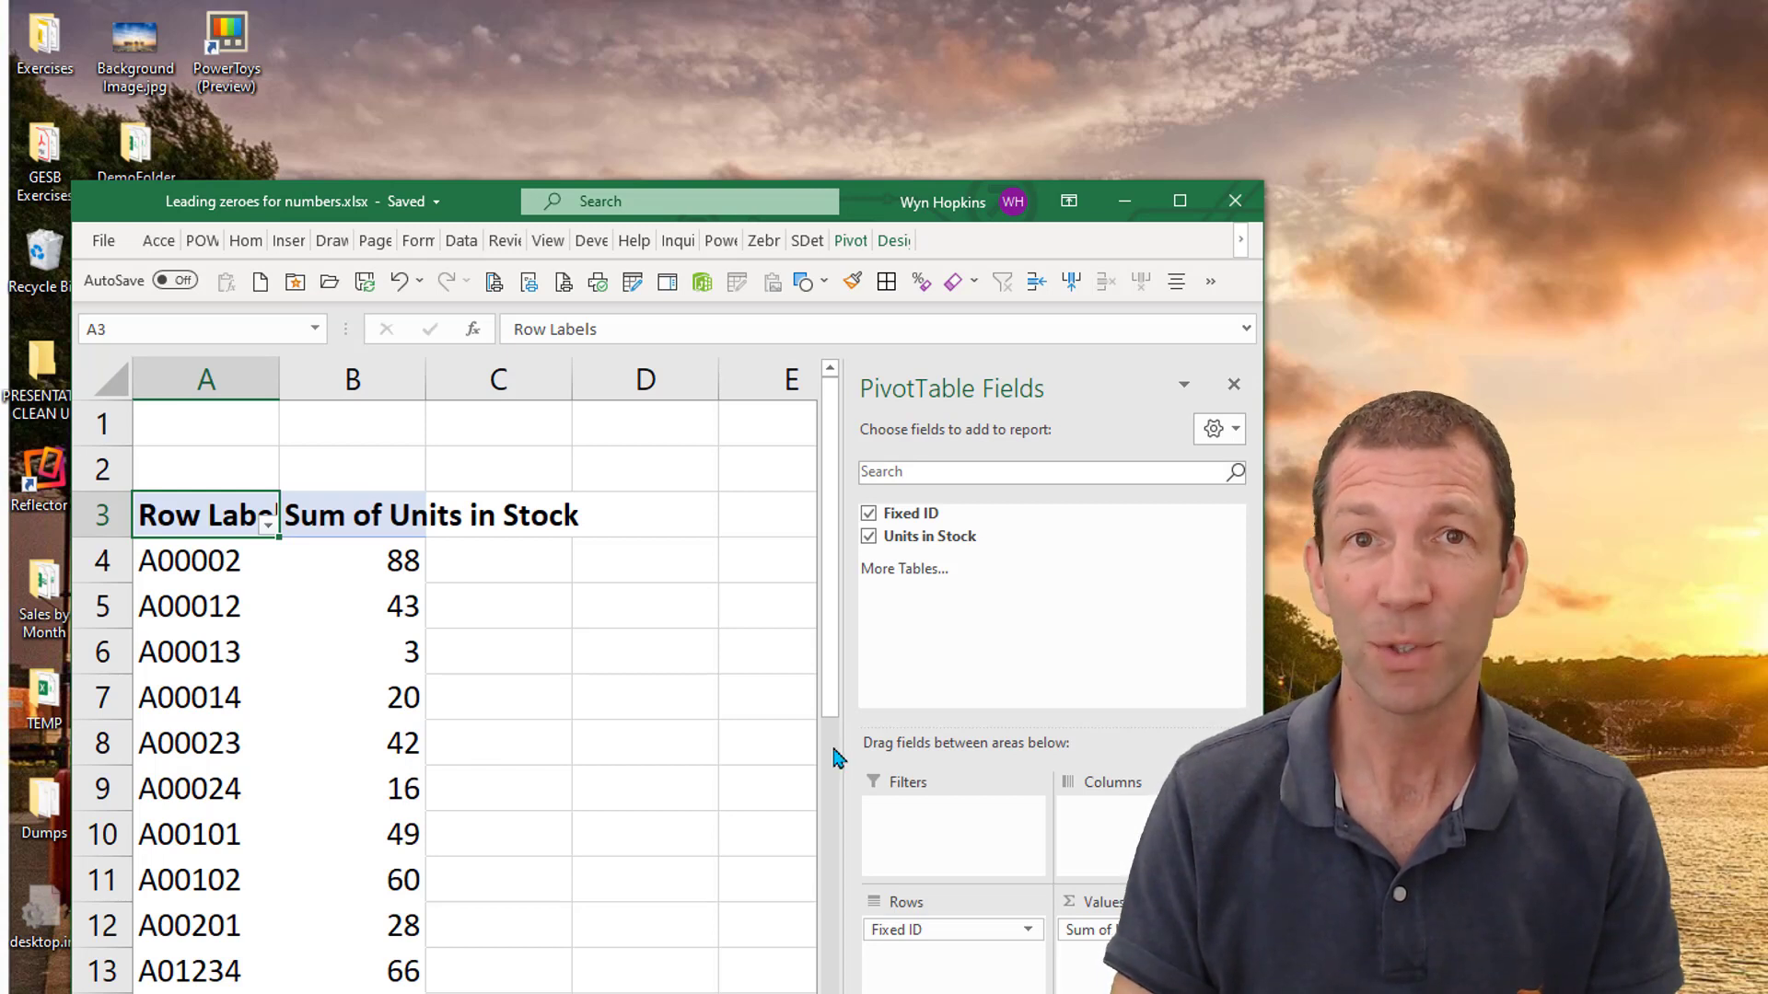